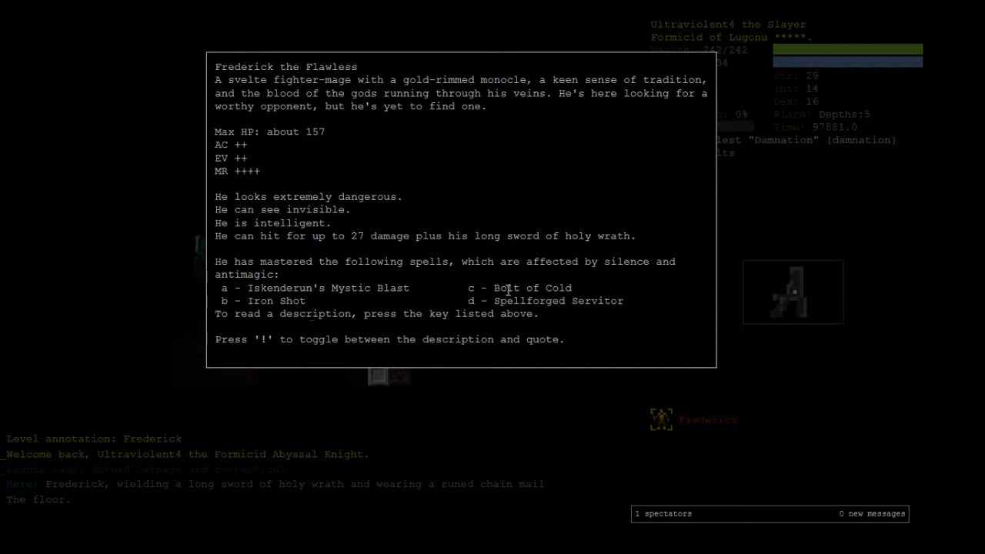
Read Frederick the Flawless's description and spell list twice, closing it each time
double_click(533, 288)
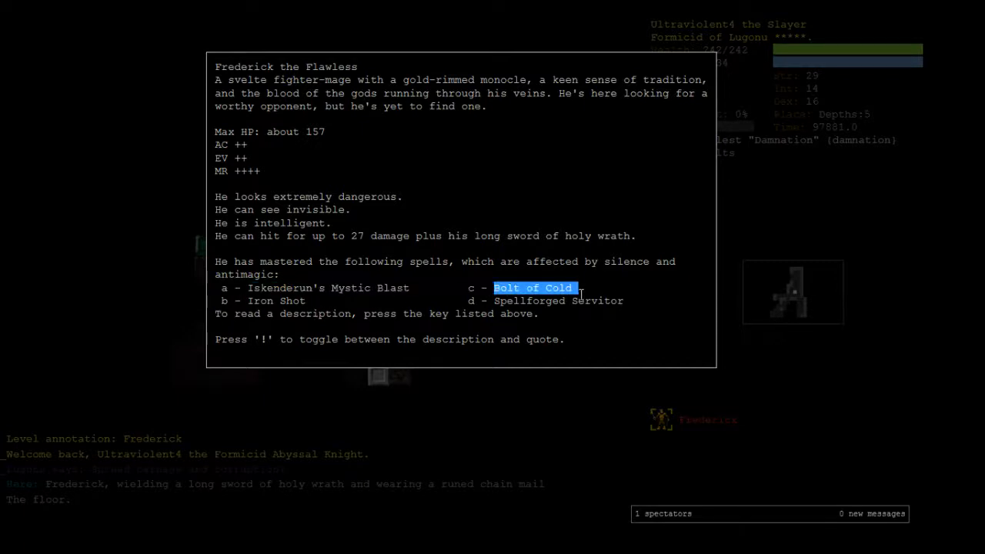
mouse_move(664, 355)
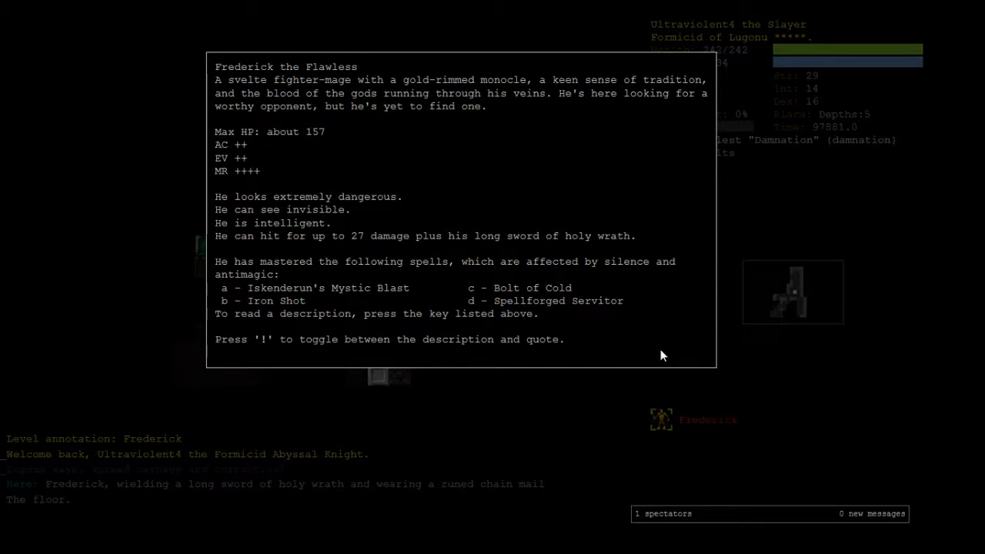
mouse_move(535, 255)
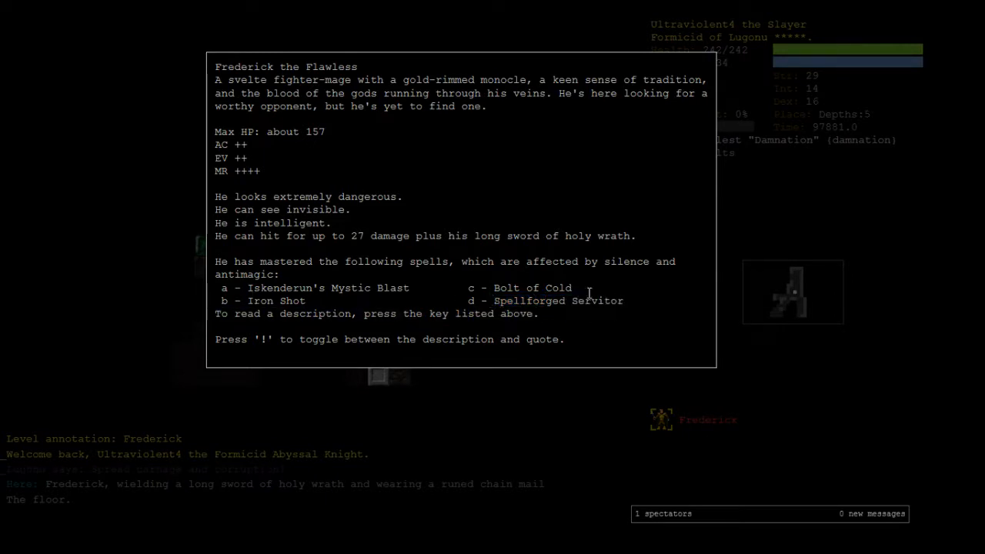
key(Escape)
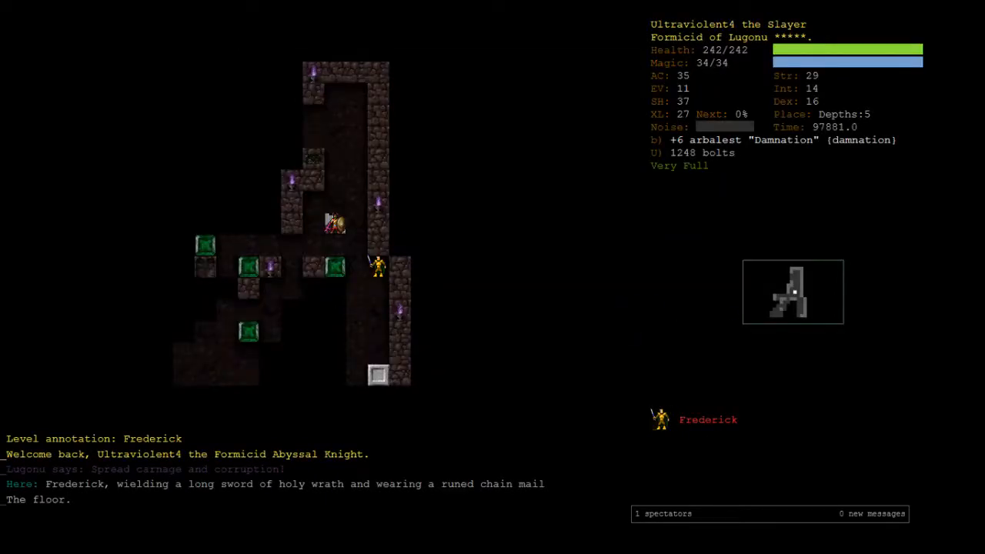
key(r)
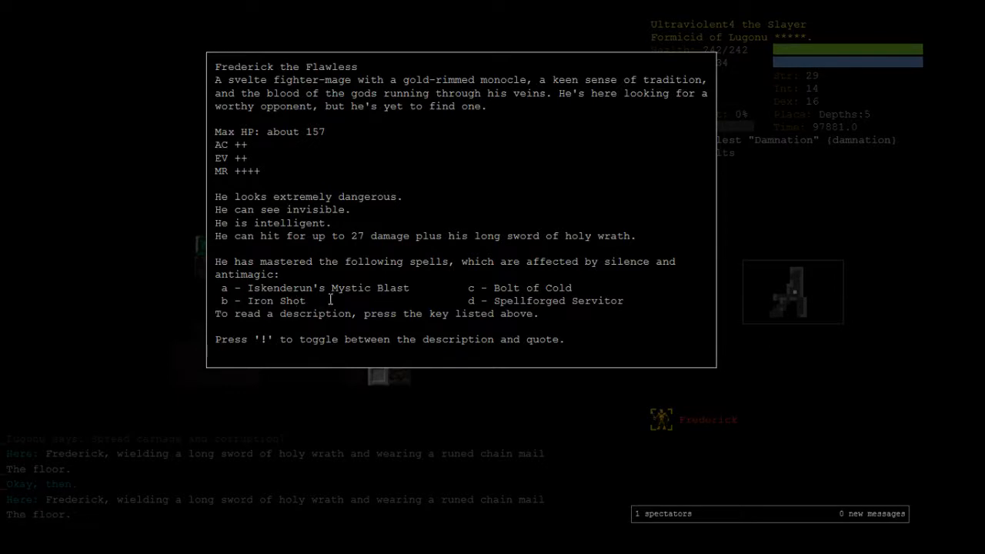
mouse_move(658, 345)
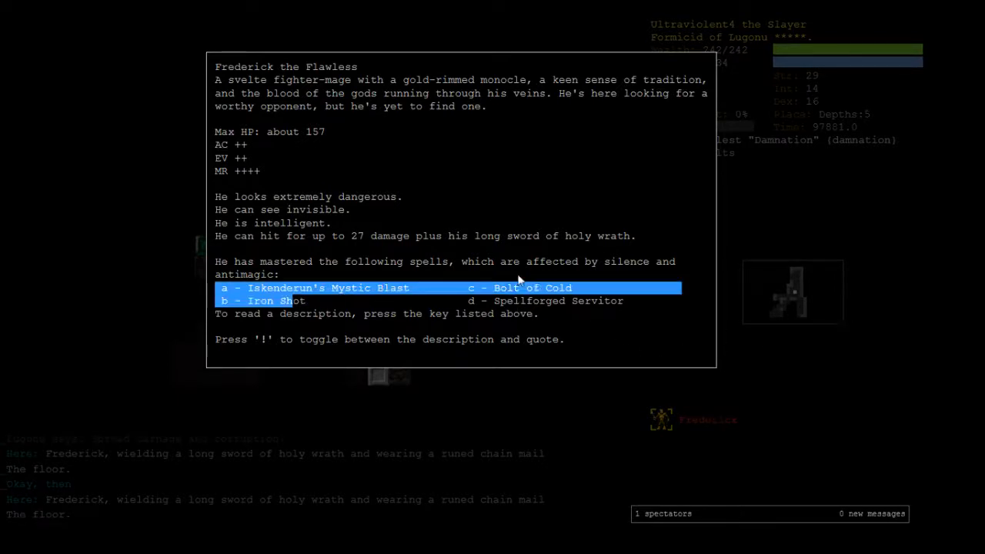
key(Escape)
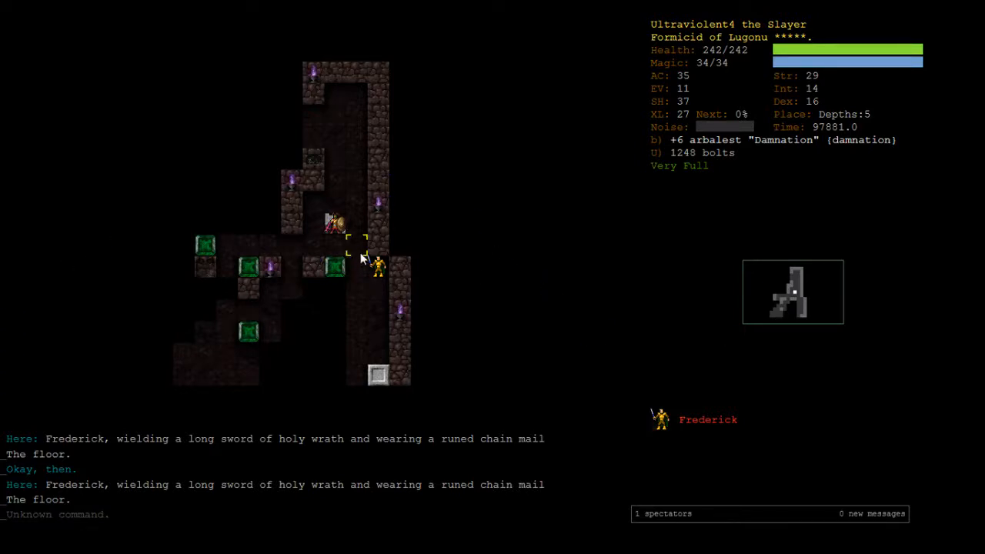
mouse_move(464, 288)
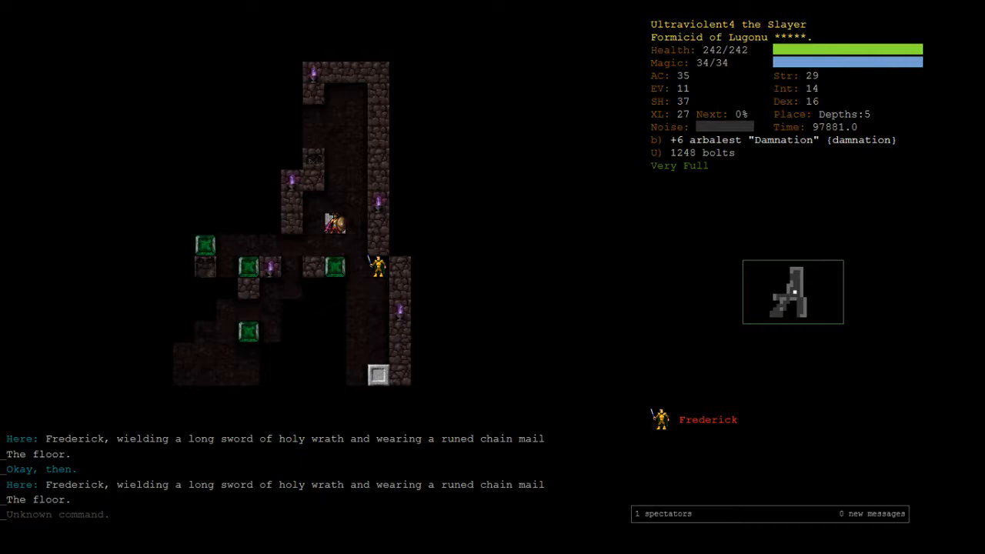
Take off the fire-protection ring and wield the +6 vampiric lajatang
key(P)
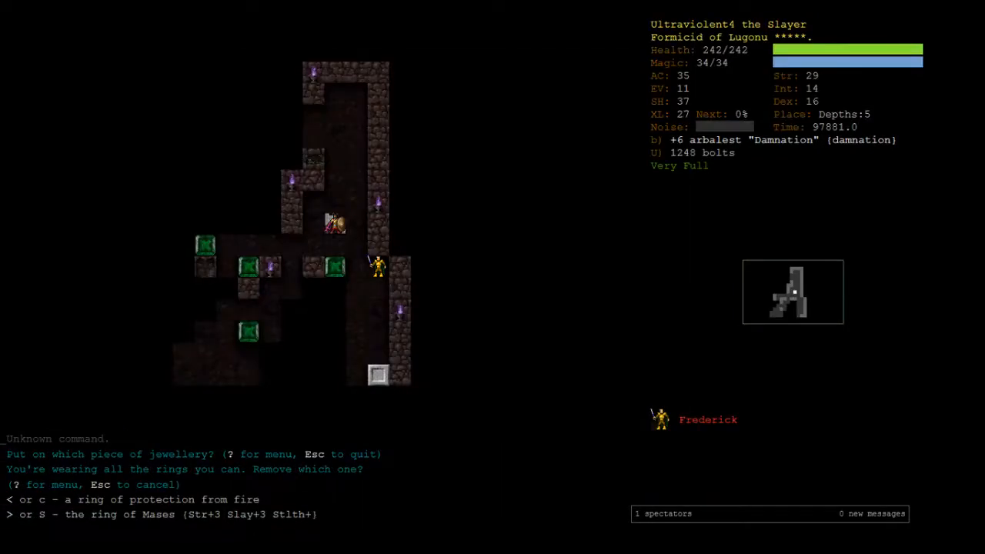
key(c)
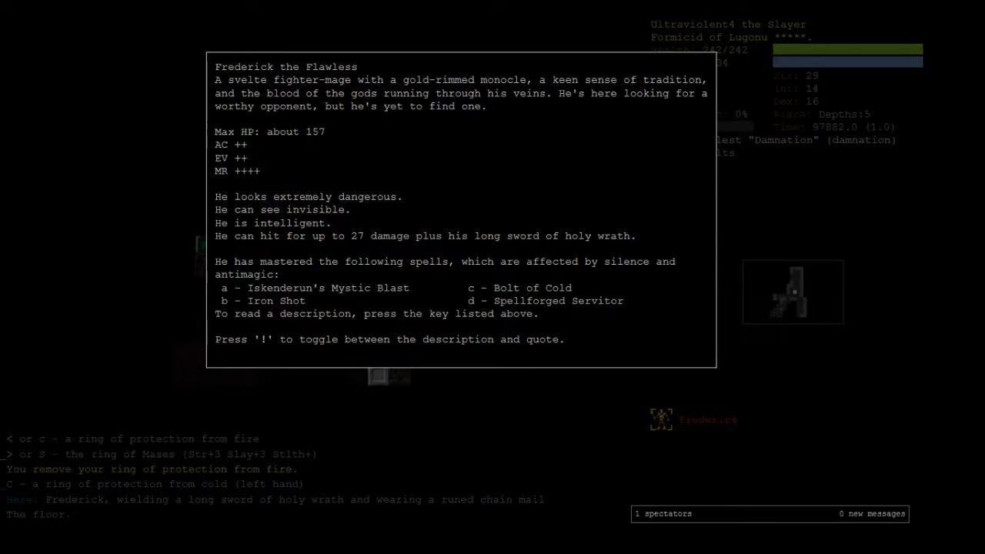
mouse_move(592, 121)
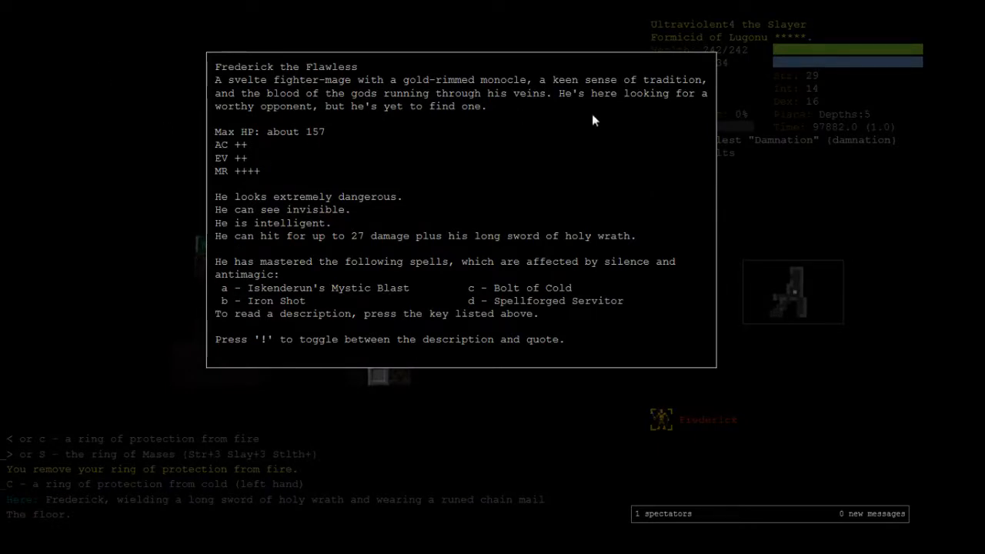
mouse_move(365, 98)
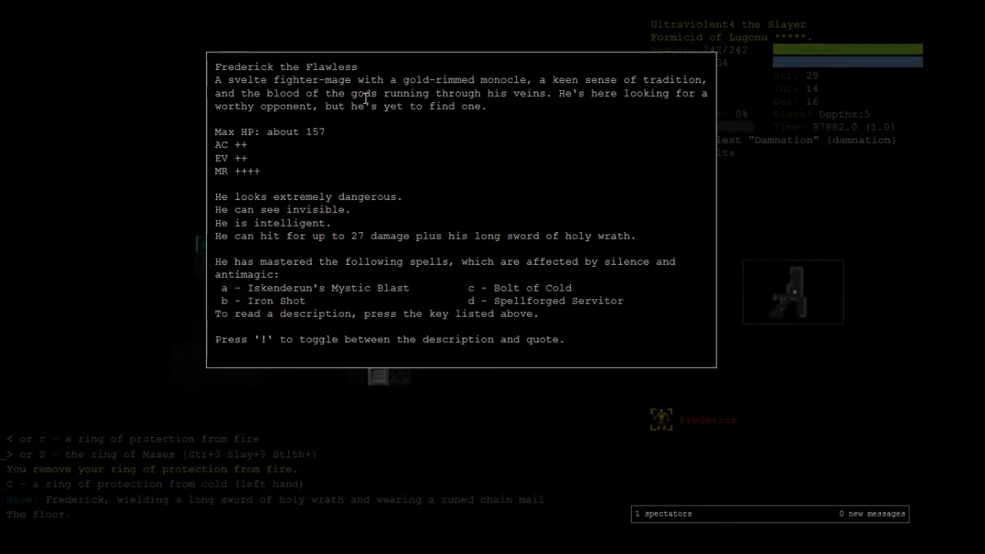
key(Escape)
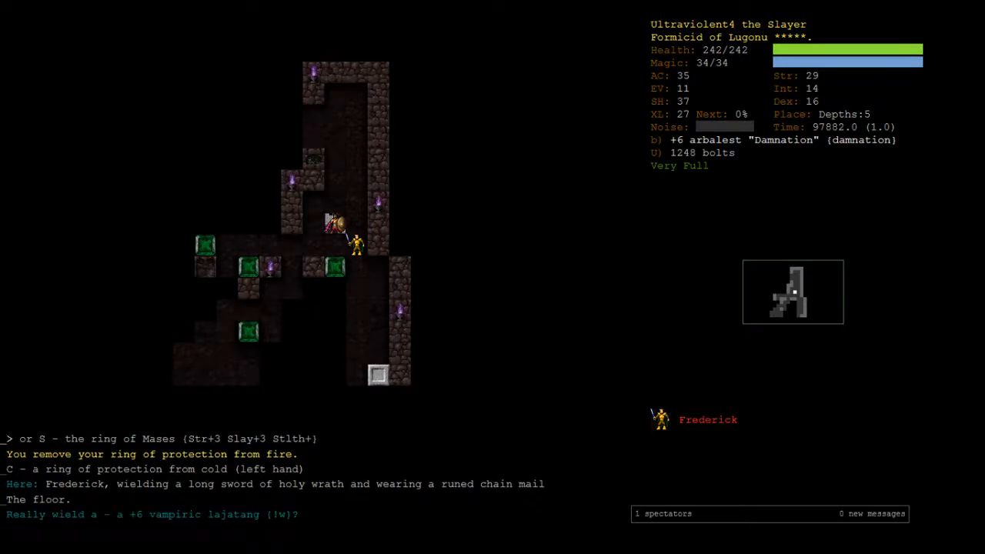
key(y)
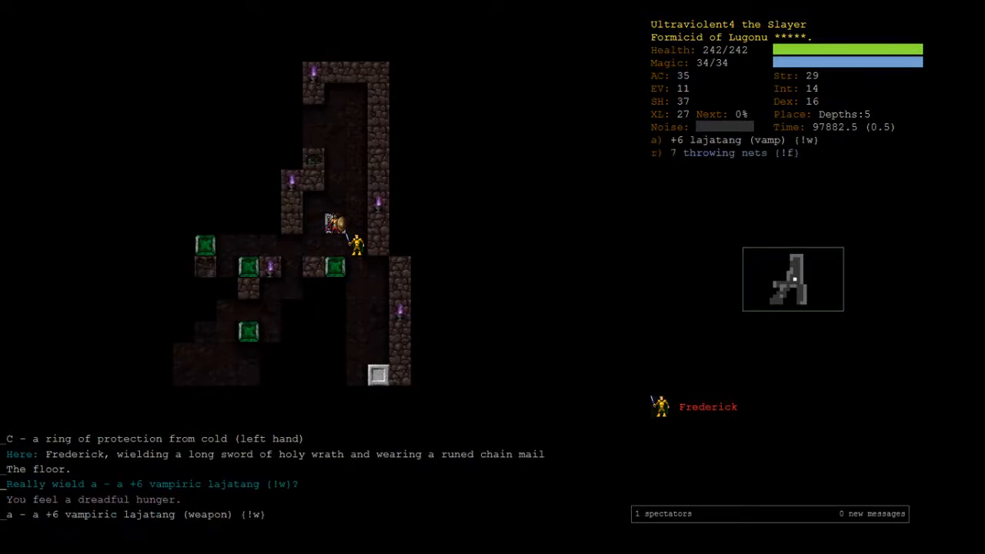
key(v)
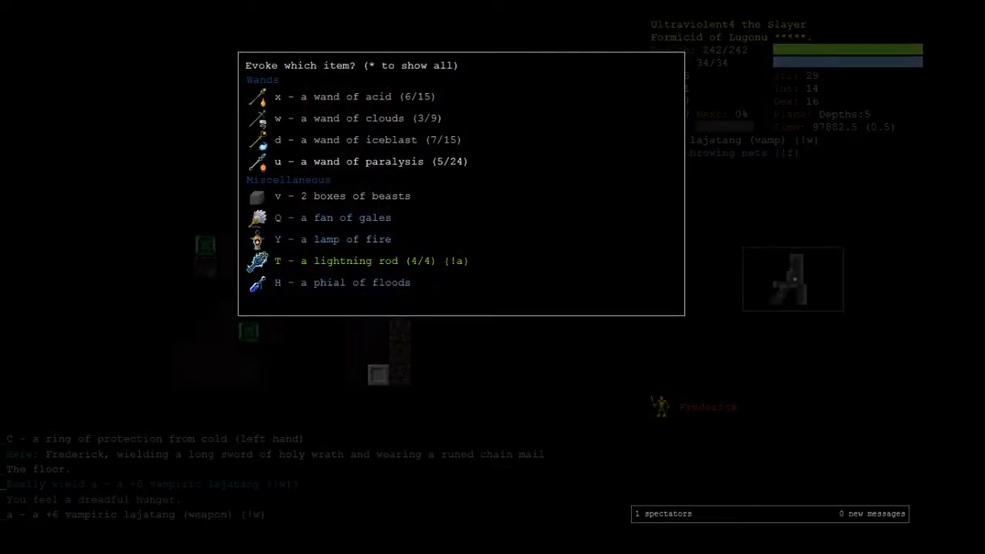
Evoke the box of beasts to release a stingshock beast against Frederick
key(Escape)
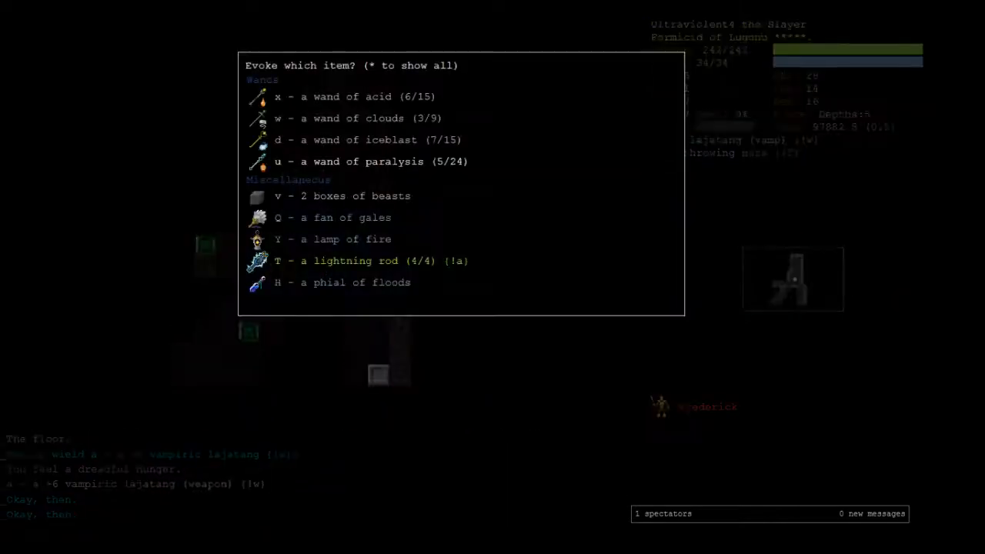
key(v)
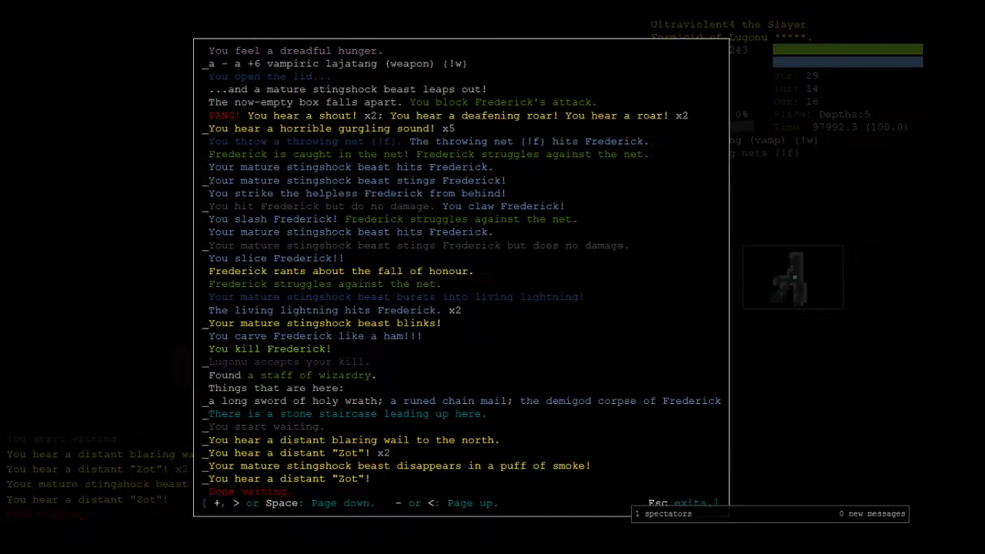
Swap the cold-protection ring for the fire-protection ring and resume exploring, killing a worm
key(Escape)
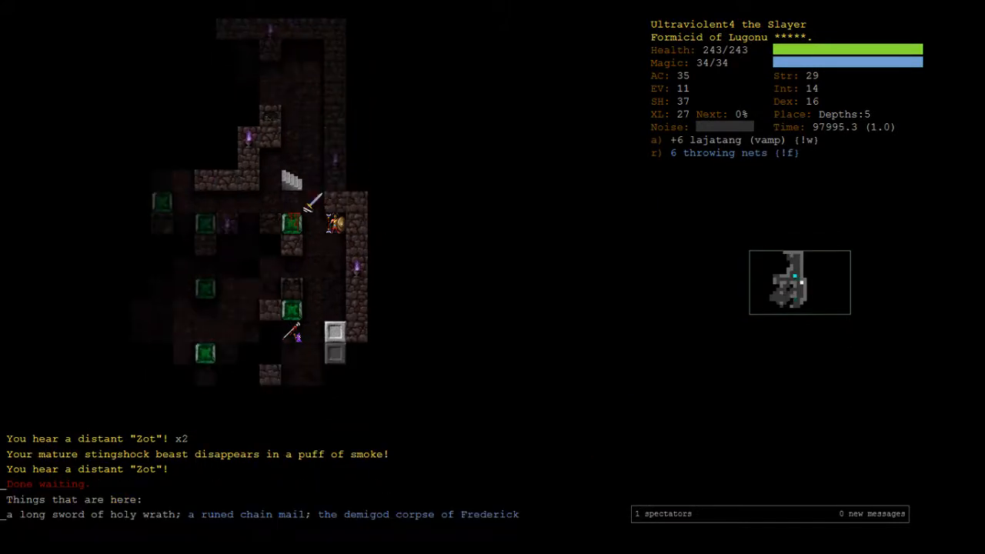
key(P)
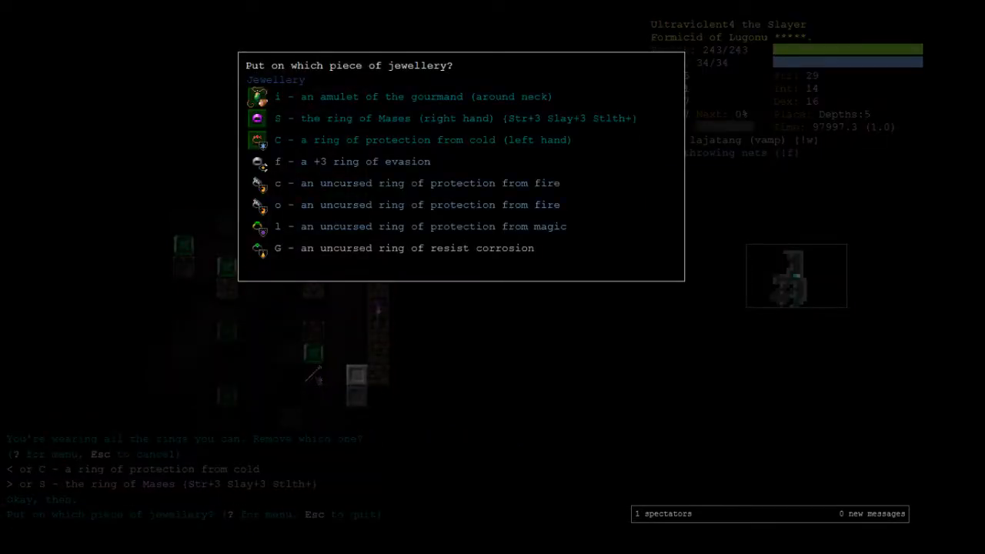
key(Escape)
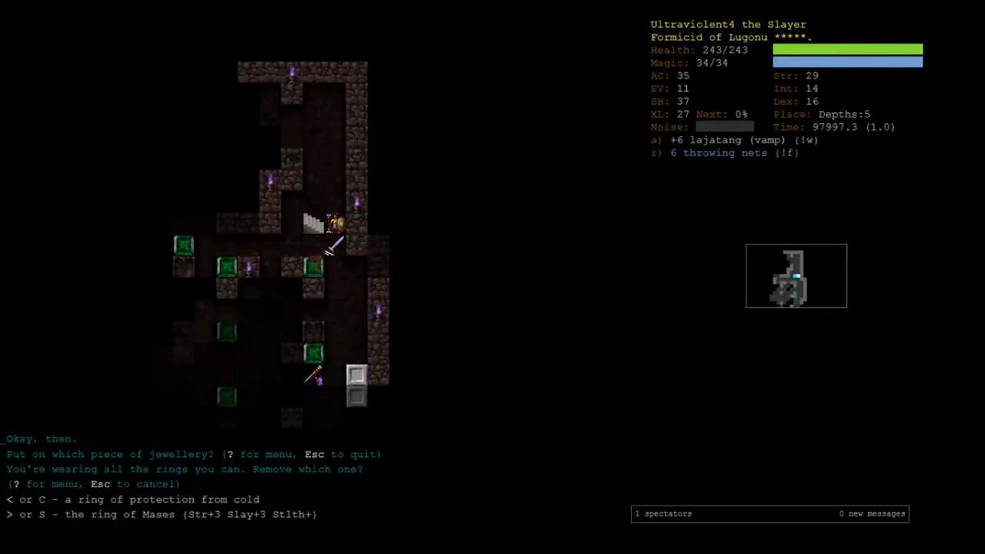
key(c)
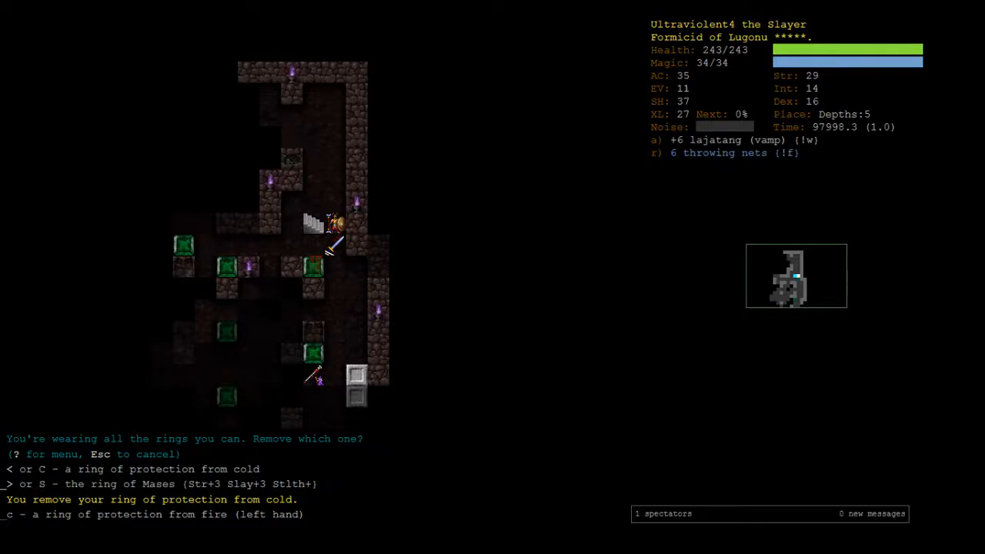
key(d)
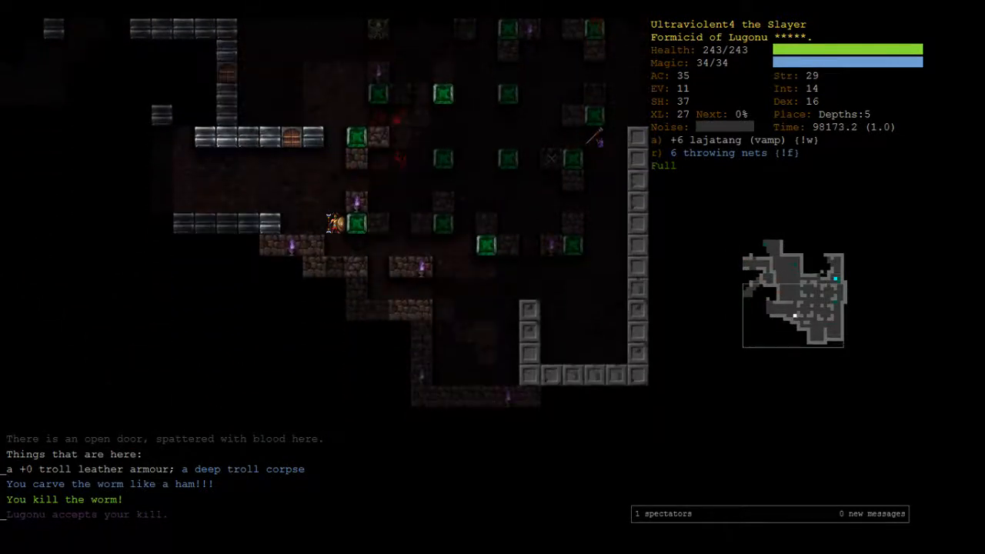
Explore Depths:5 through two doors, killing tengu conjurers and finding a Hell gateway
key(up)
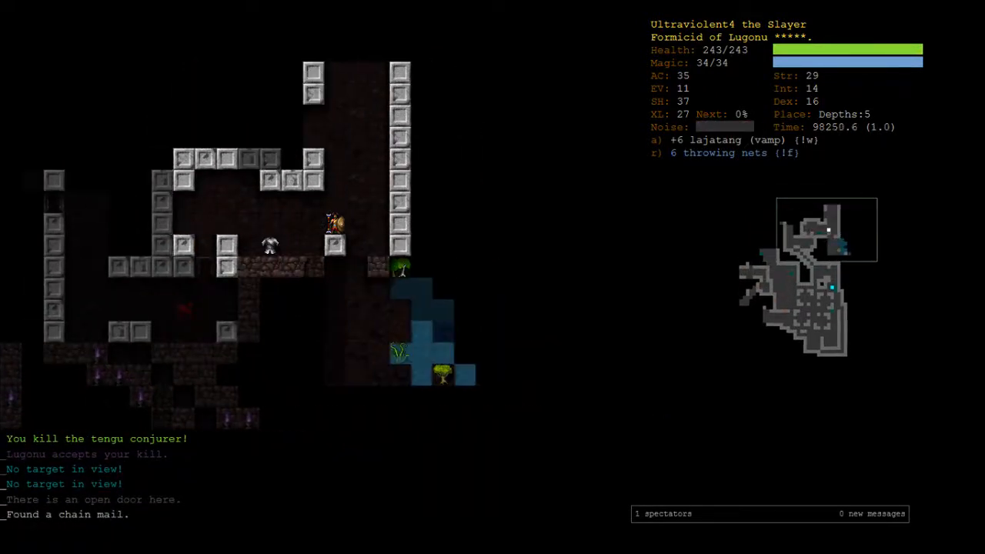
key(up)
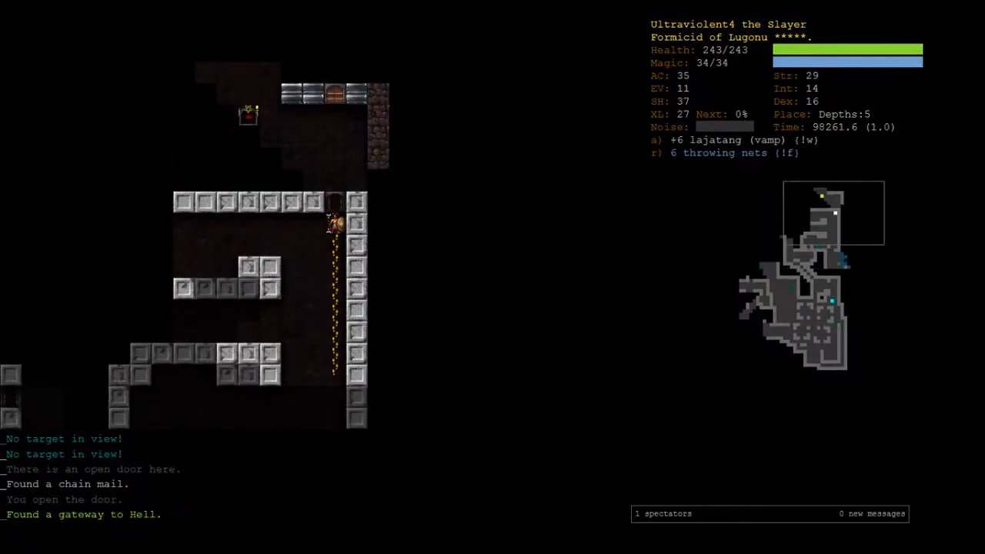
key(up)
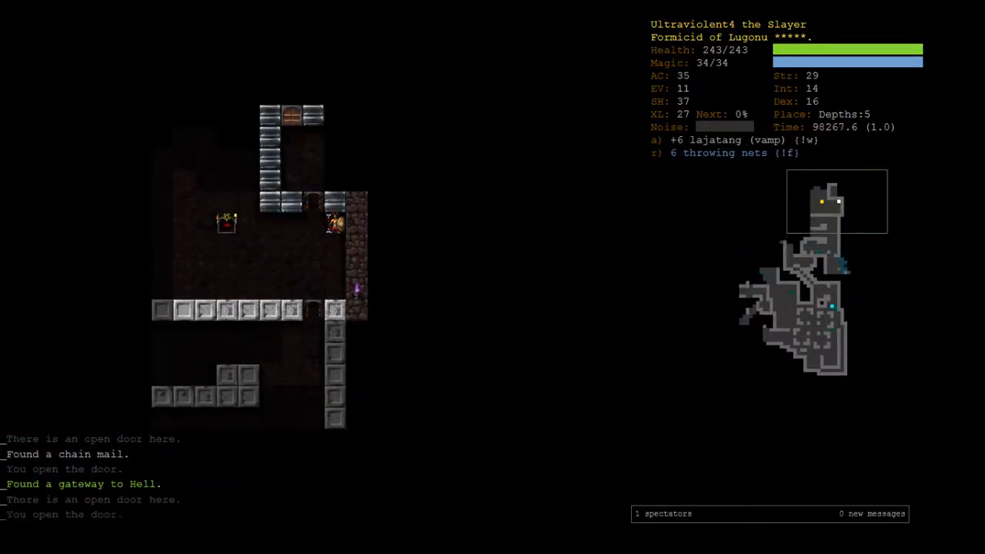
key(Up)
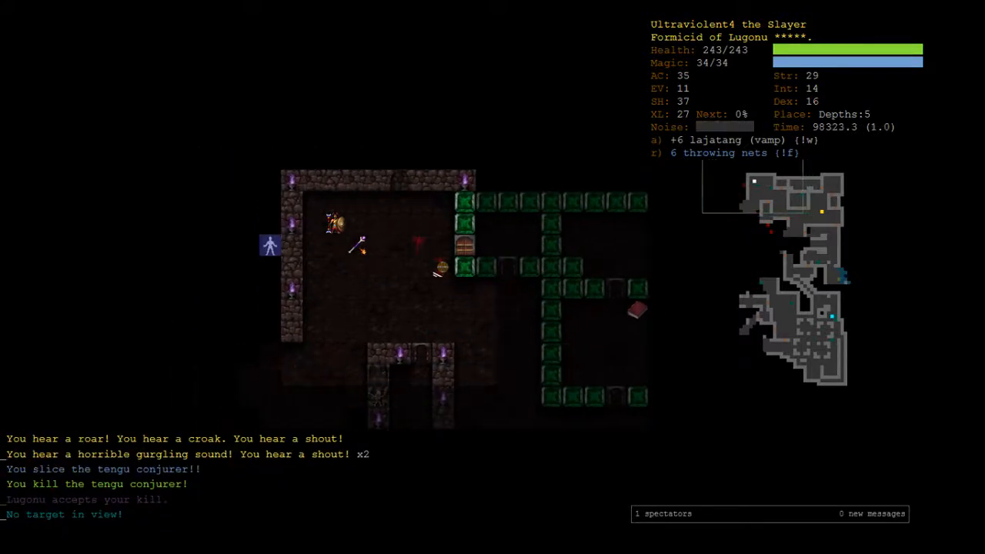
Switch from the lajatang to the arbalest and keep exploring Depths:5, gathering bolts and bread
key(a)
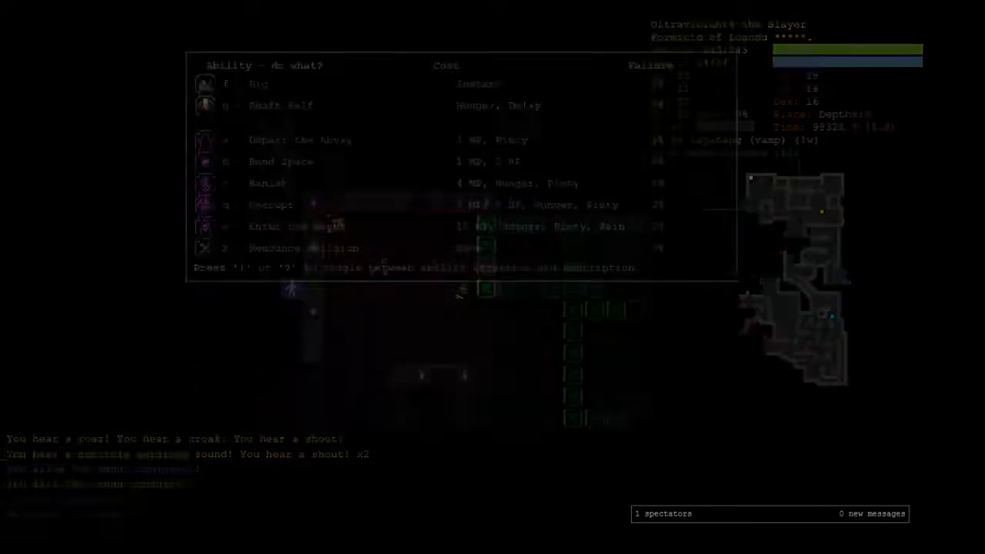
key(Escape)
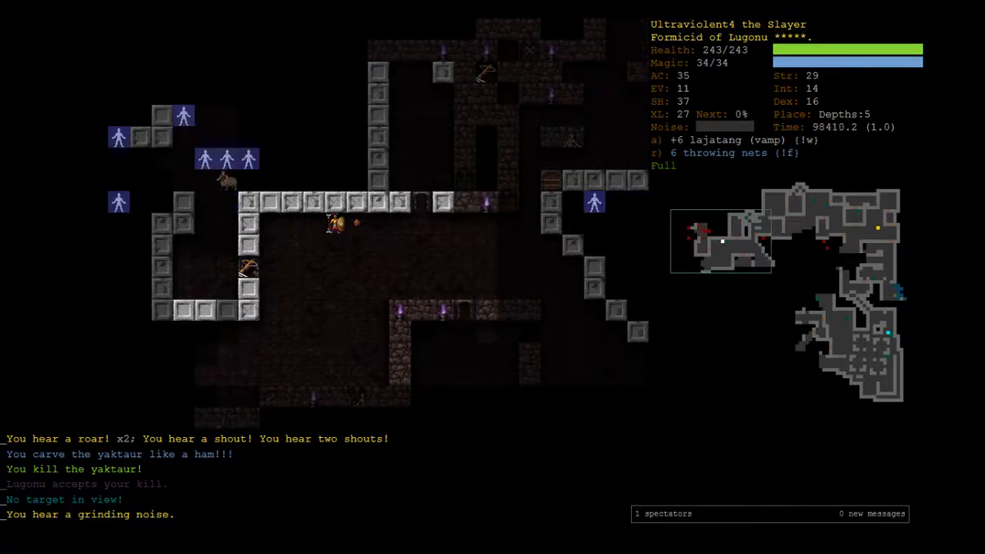
key(t)
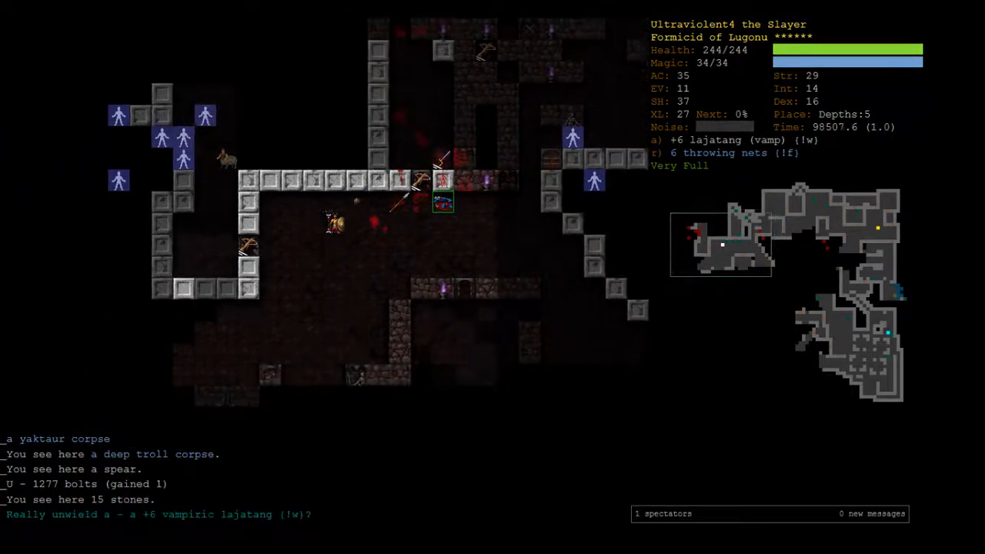
key(Y)
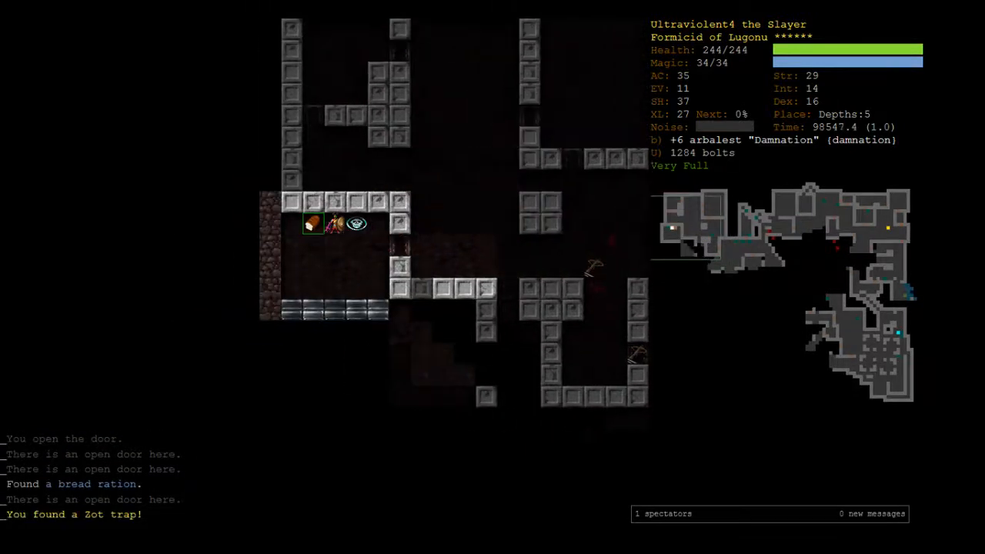
key(Up)
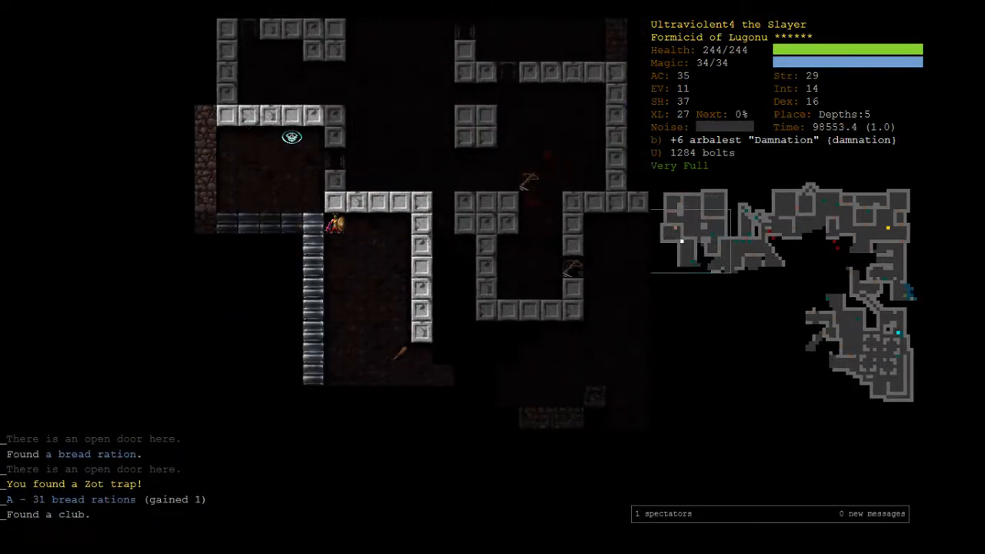
key(Up)
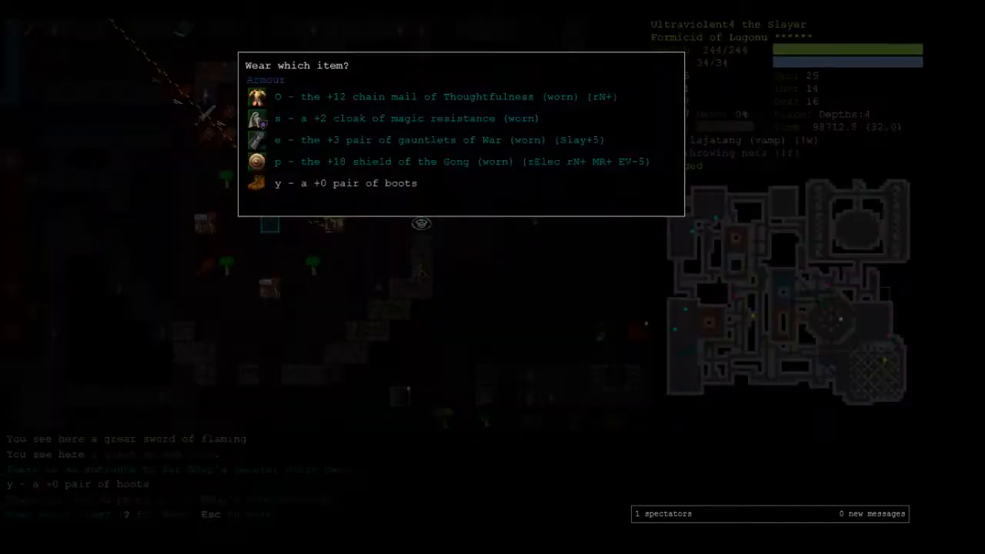
Wear the +0 boots (AC 37), then review scrolls, character overview and inventory
key(y)
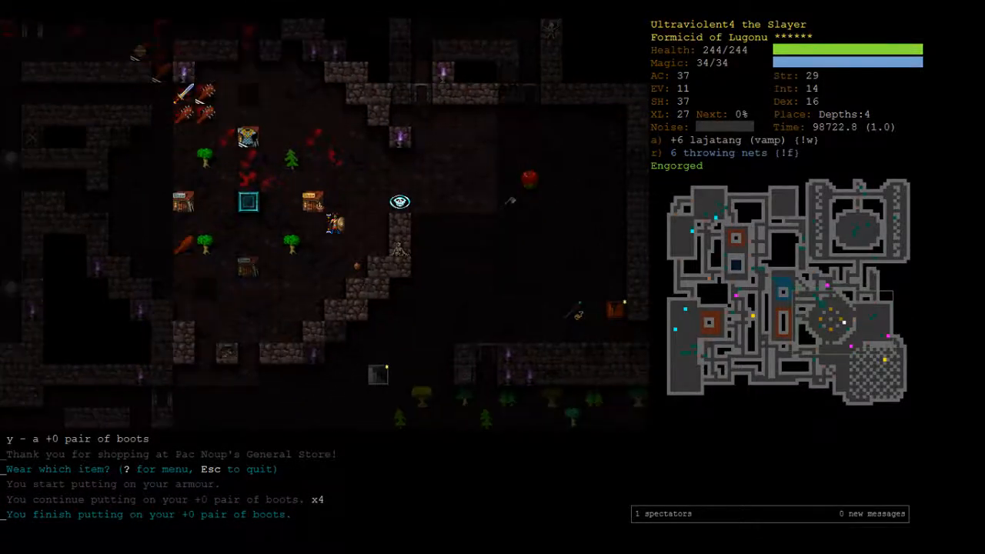
key(r)
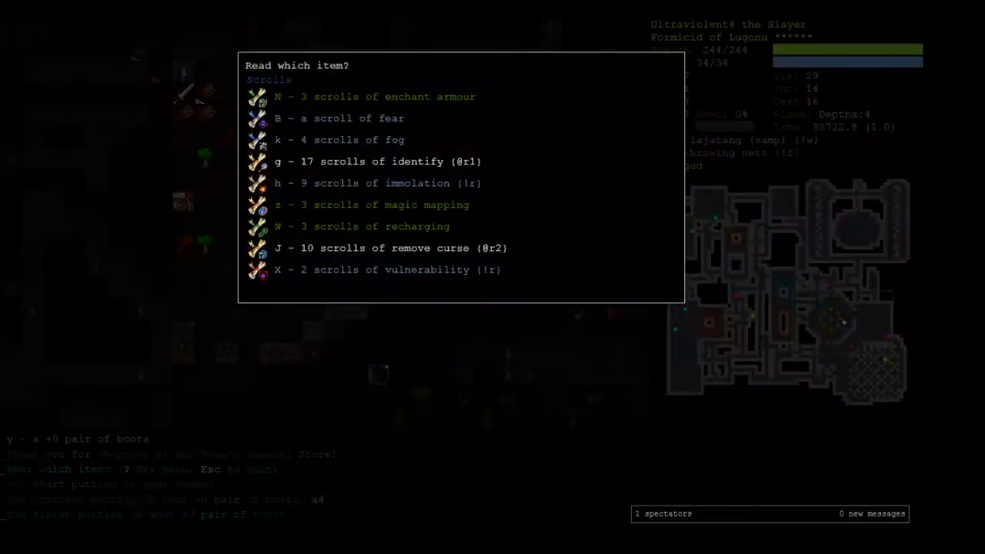
key(Escape)
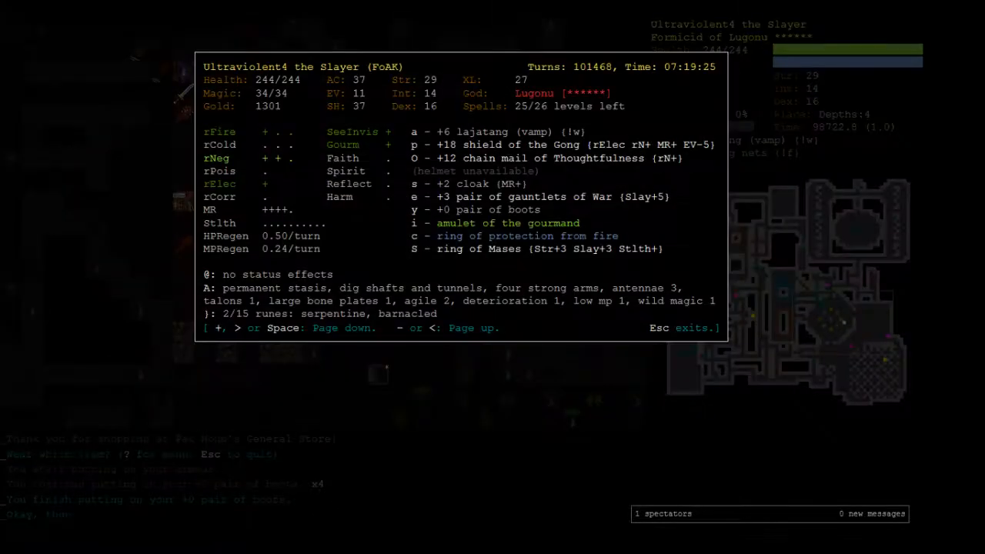
key(i)
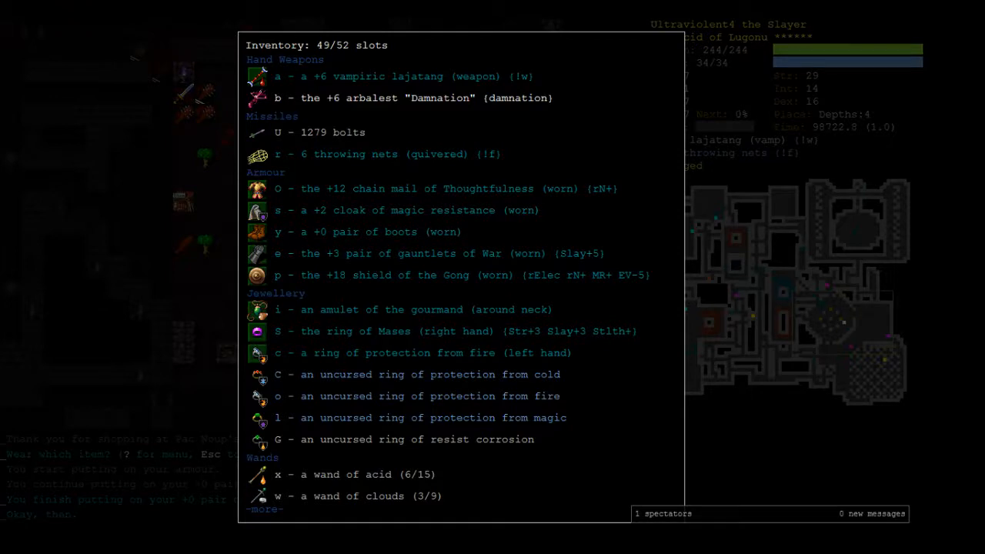
key(Escape)
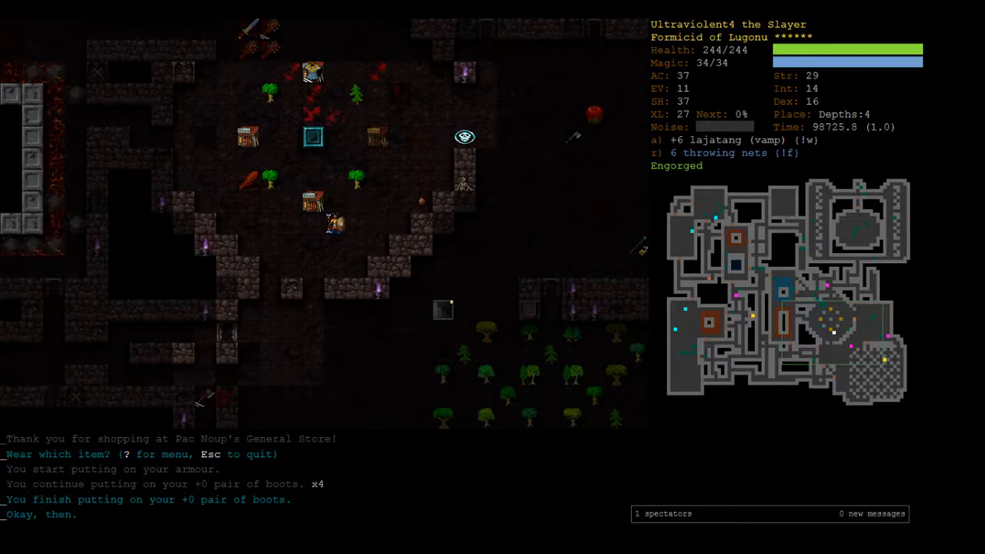
Descend to Depths:5 and melee the storm dragon and deep troll shaman to death
key(W)
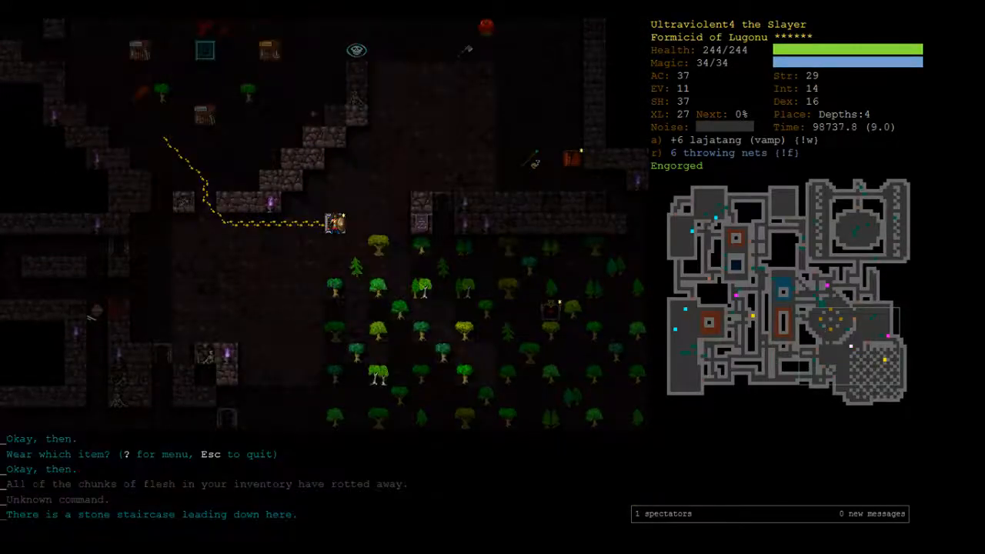
key(>)
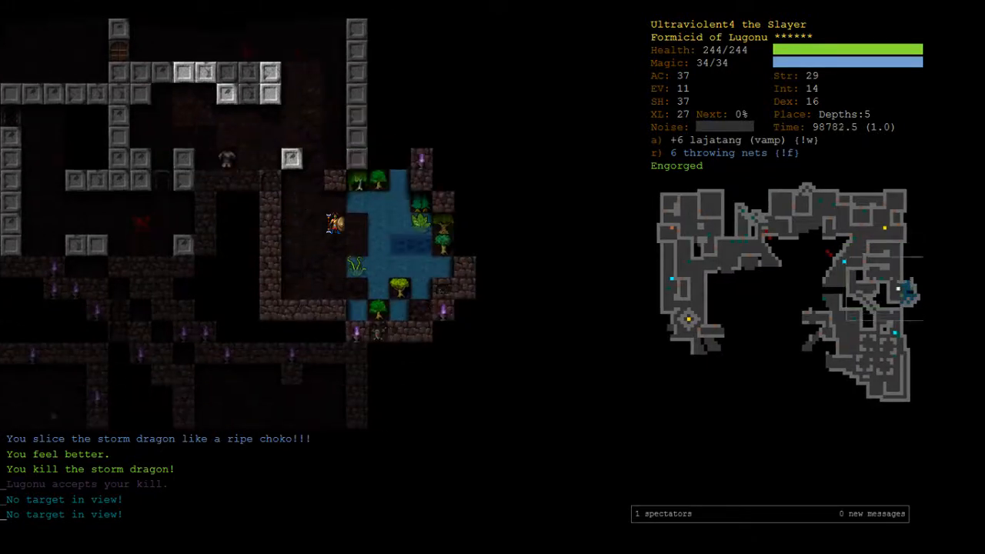
key(a)
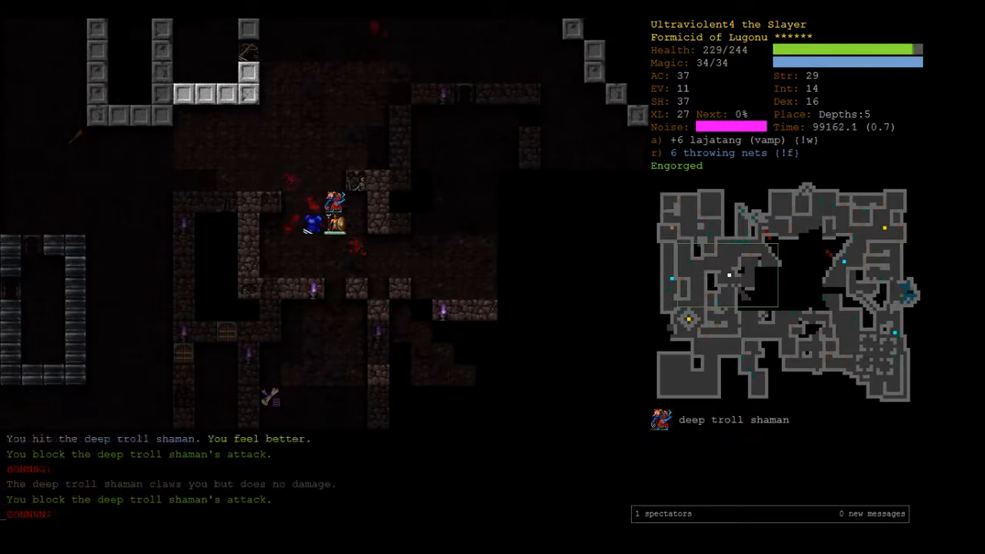
key(m)
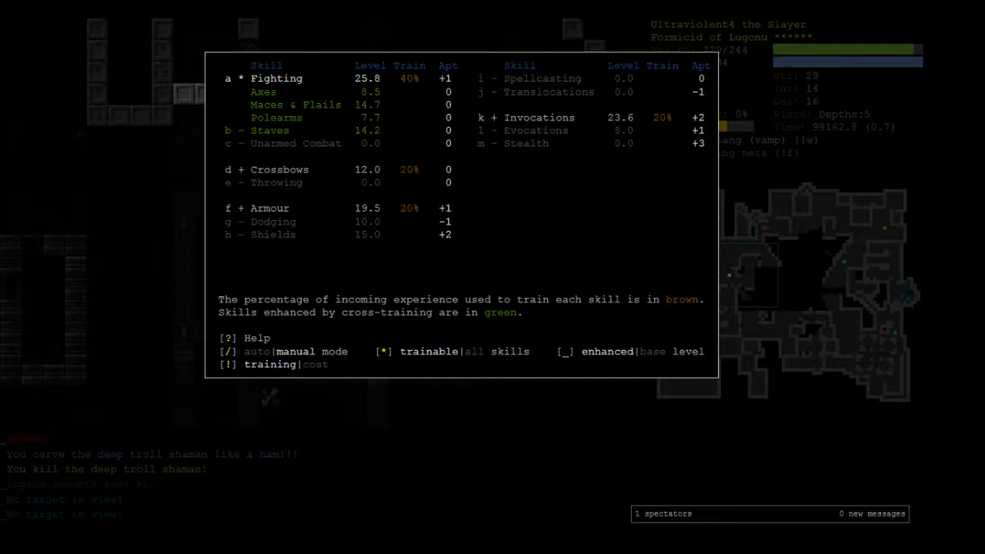
Close the skills screen after checking the training percentages
key(Escape)
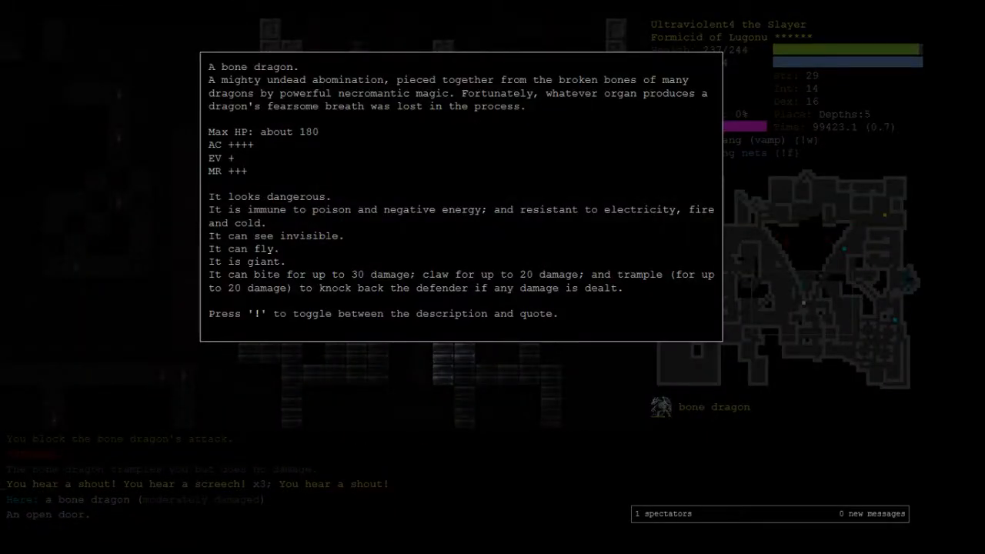
Switch back to the lajatang and fight the black draconian, bone dragon and ice dragon
key(Escape)
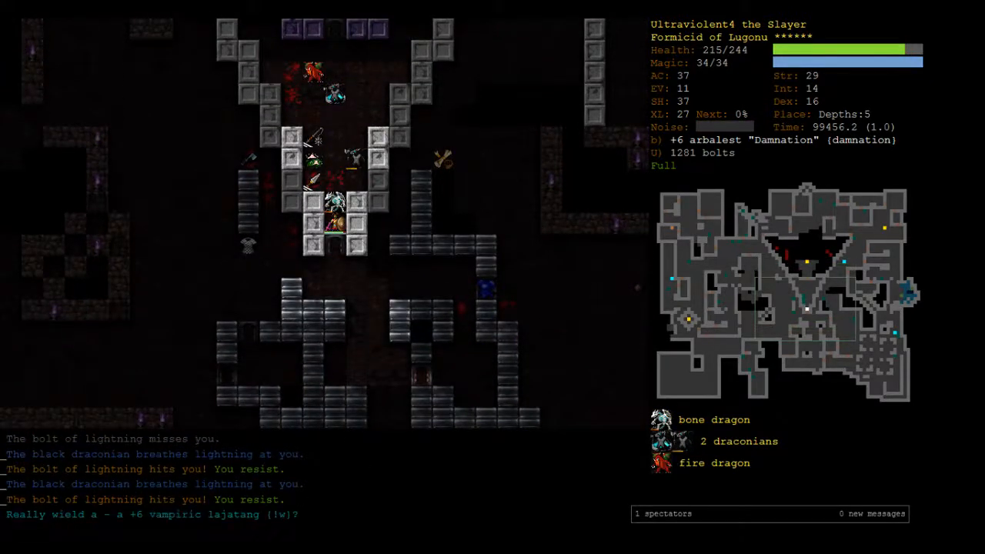
key(y)
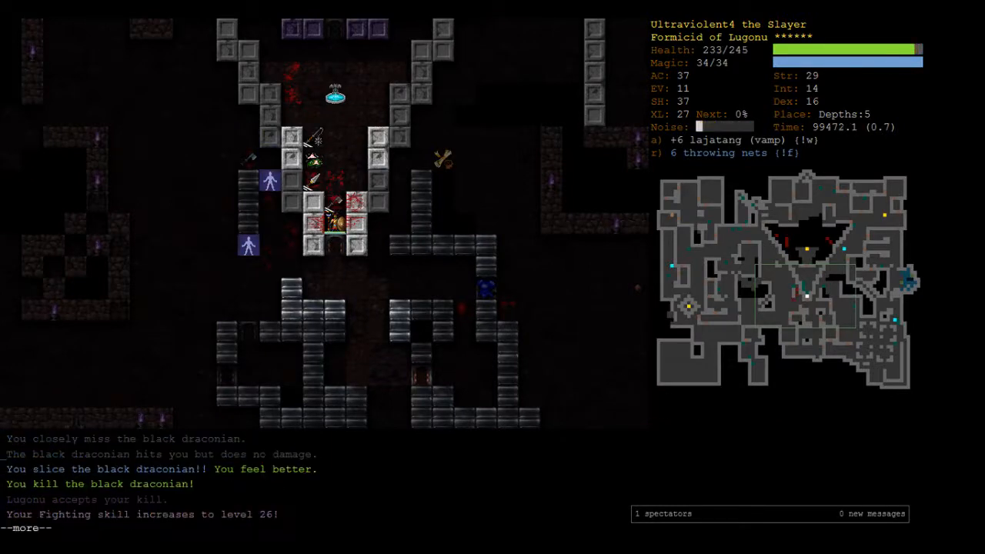
key(space)
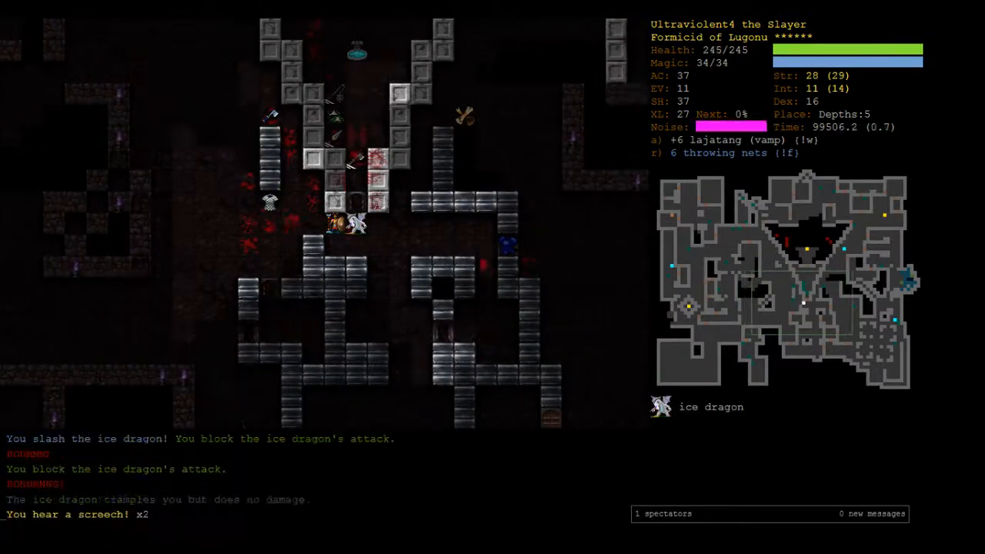
key(5)
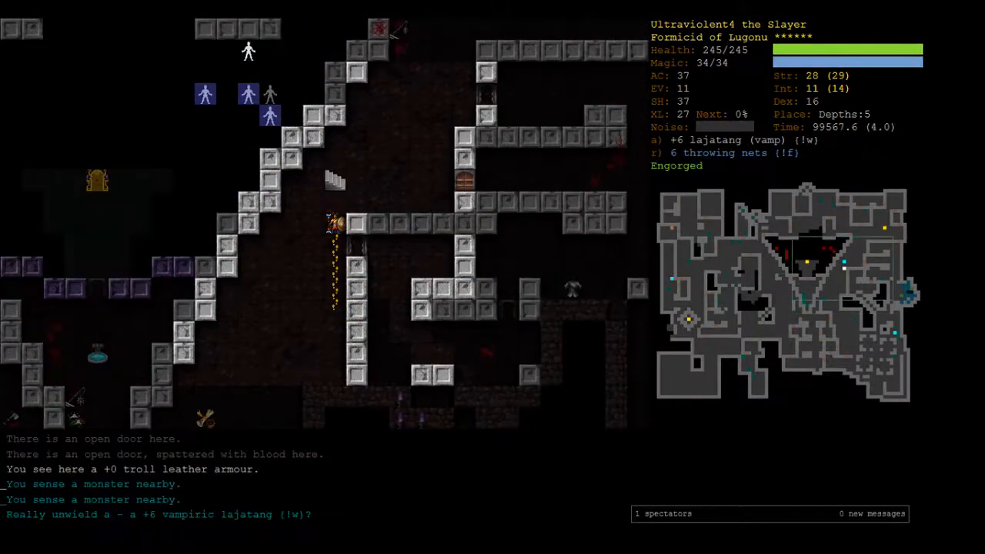
Wield the Damnation arbalest in place of the lajatang as the shrikes, stormcaller and drake appear
key(y)
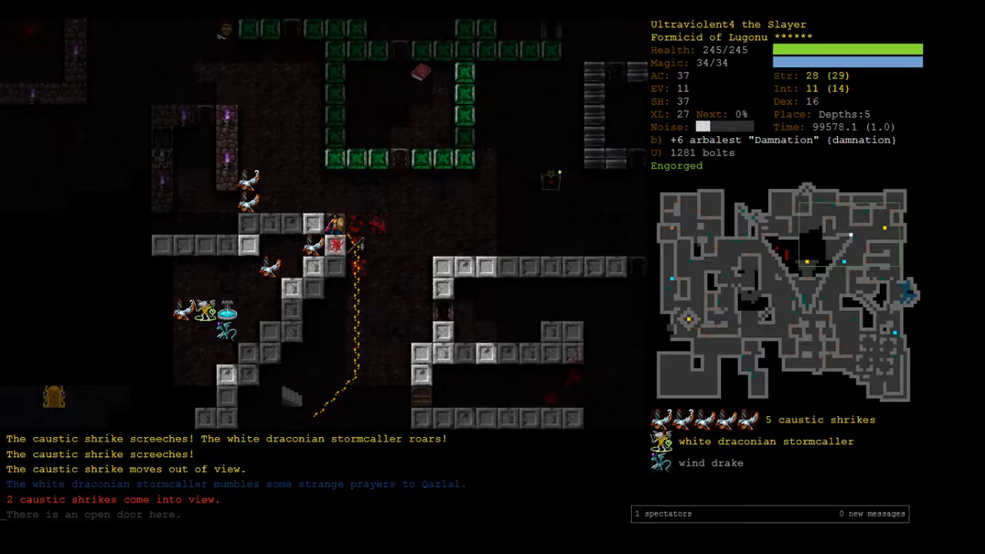
Invoke Lugonu's Corrupt ability on the surroundings
key(a)
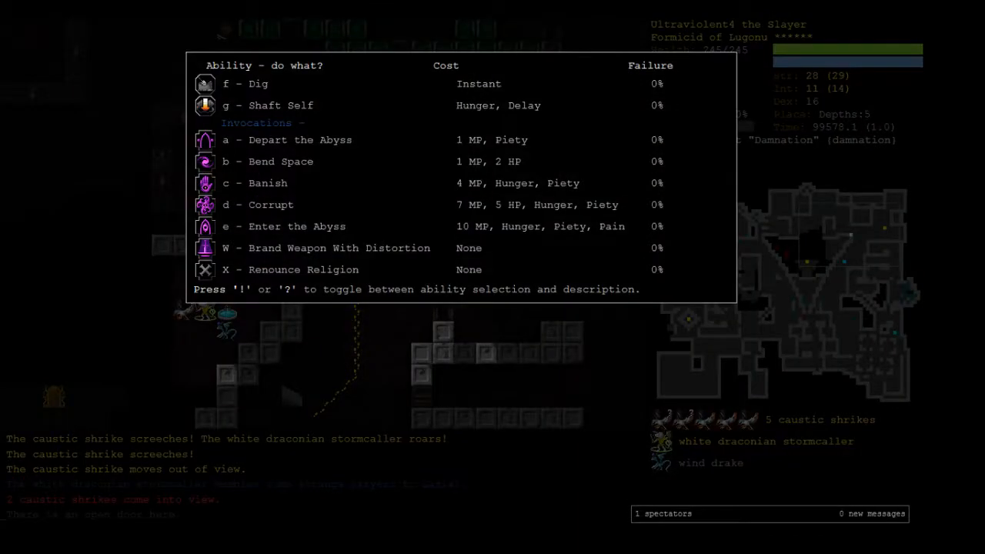
key(Escape)
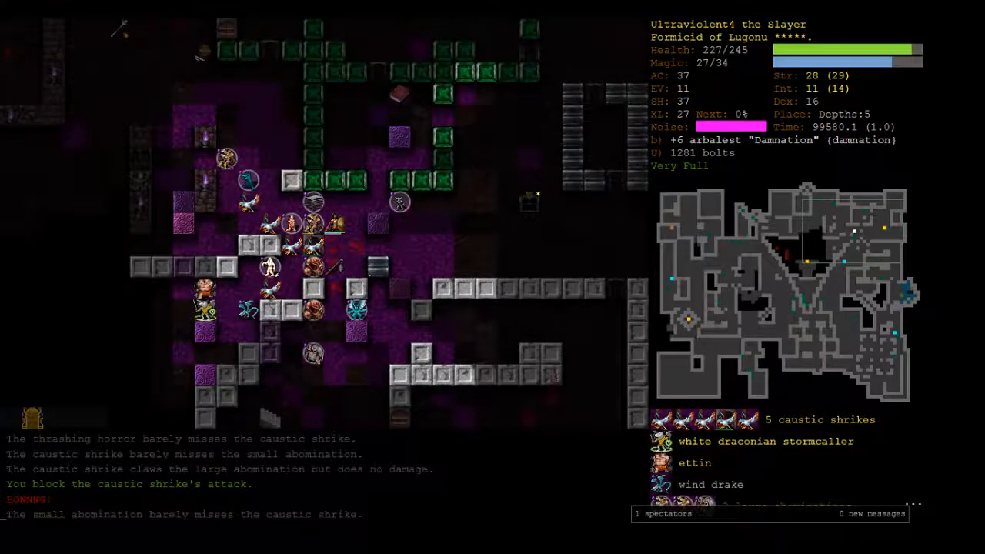
key(P)
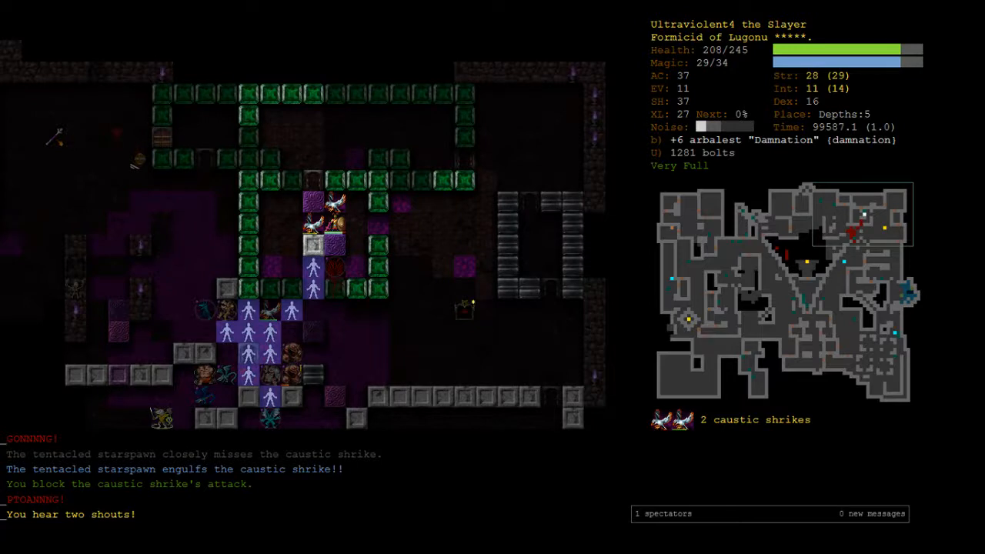
Rewield the lajatang and chop down a caustic shrike
key(w)
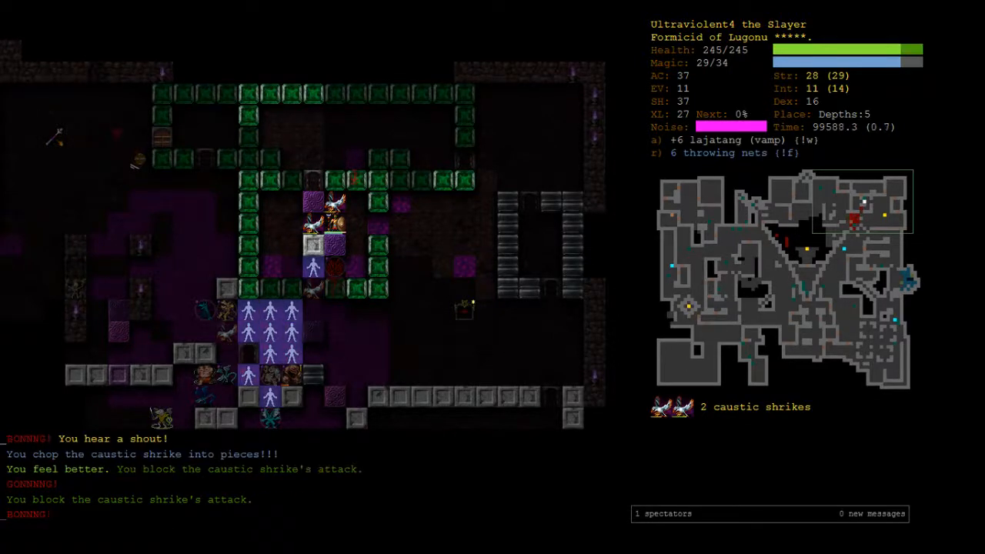
key(V)
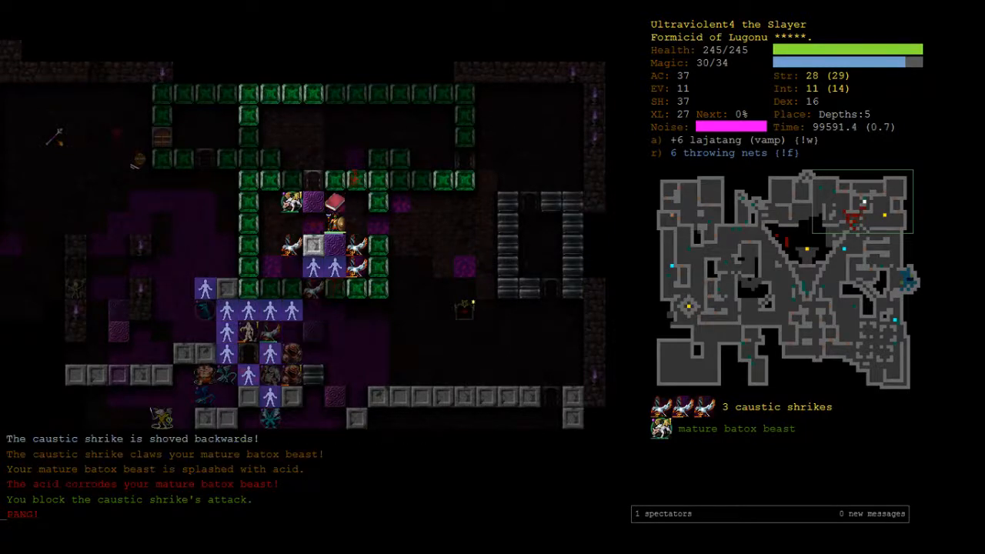
key(v)
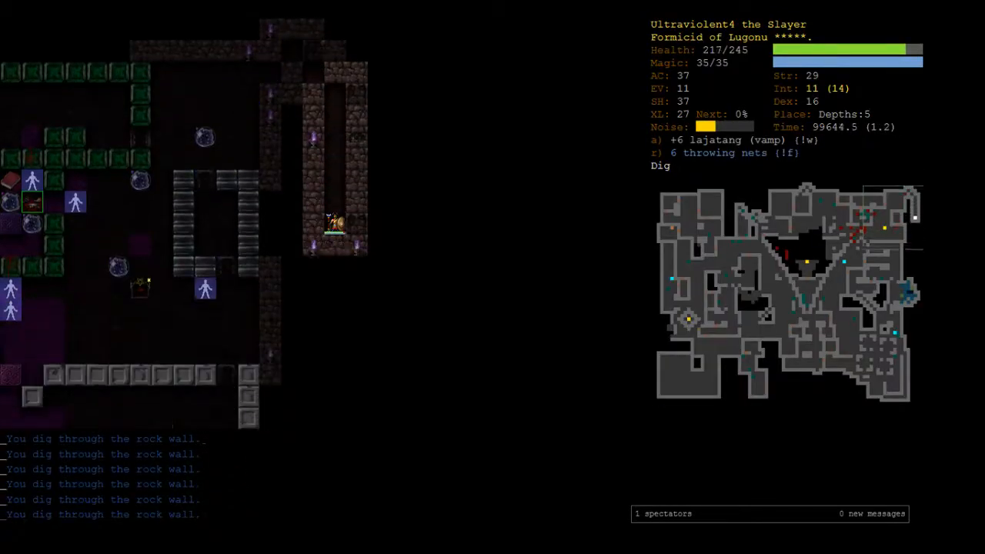
Melee the four deep trolls and the deep troll earth mage, blocking with the shield
key(5)
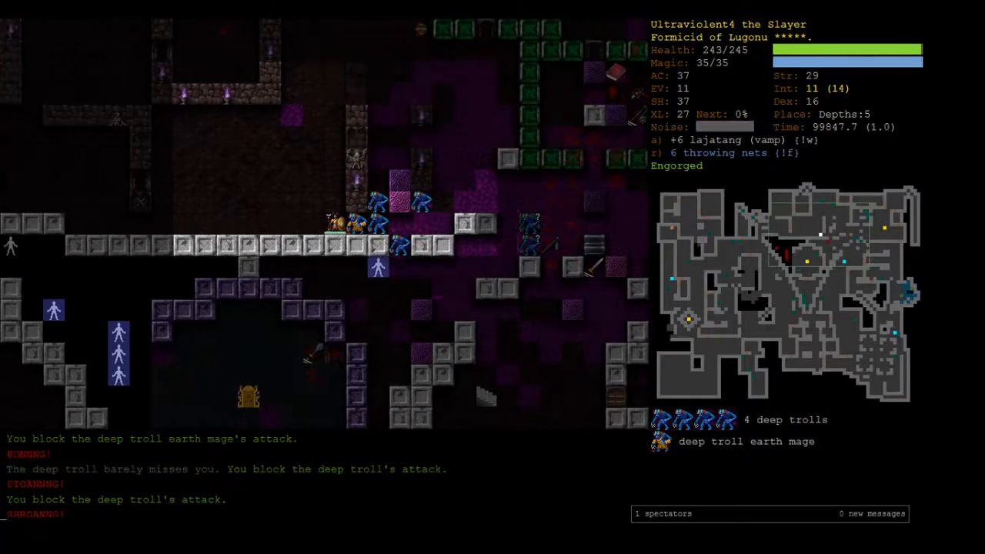
Kill the remaining deep trolls and auto-explore Depths 5 until done
key(P)
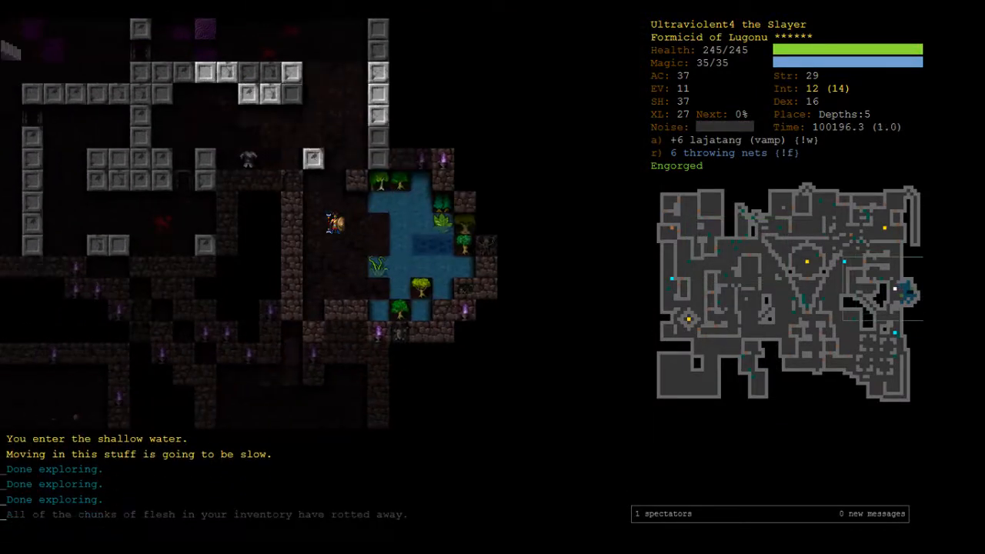
key(A)
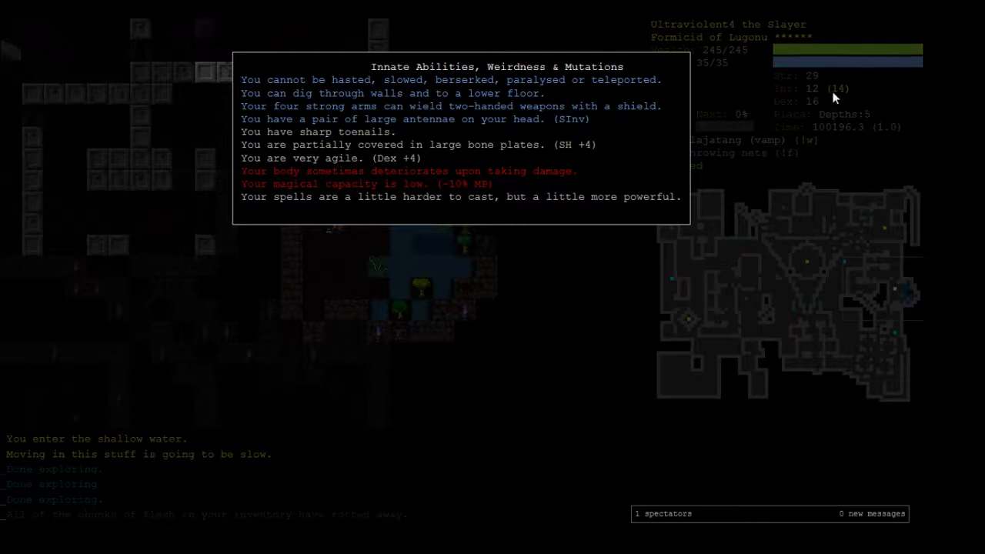
mouse_move(399, 183)
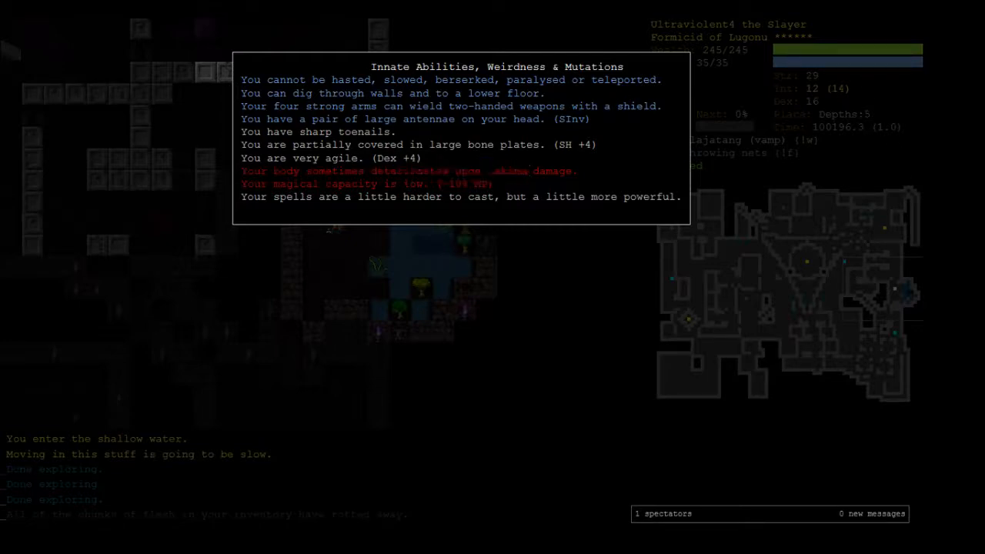
key(Escape)
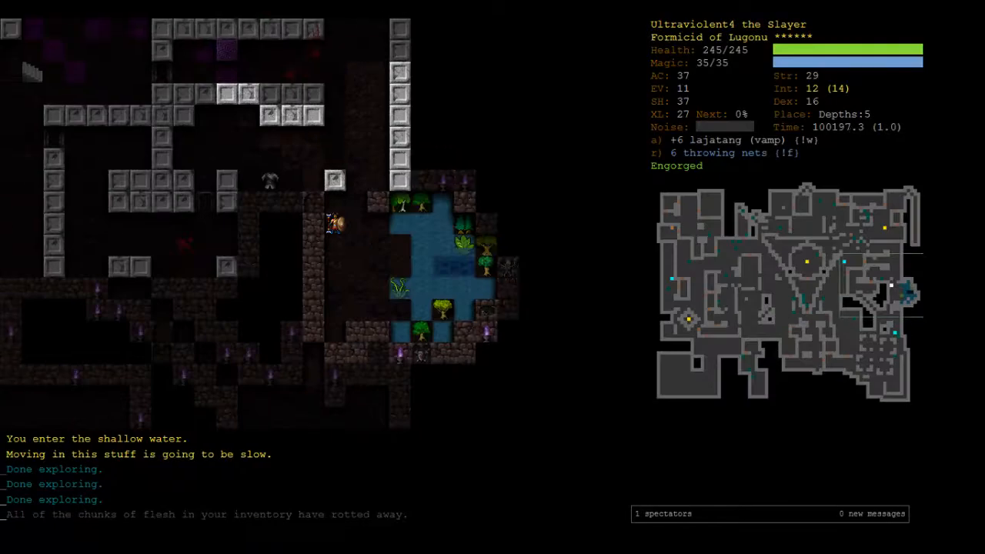
key(A)
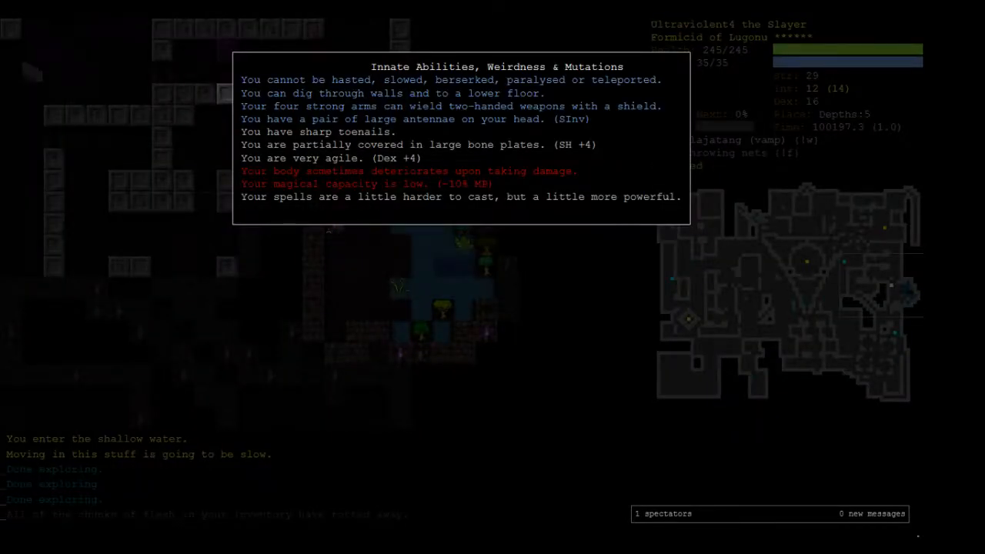
drag(338, 170, 462, 171)
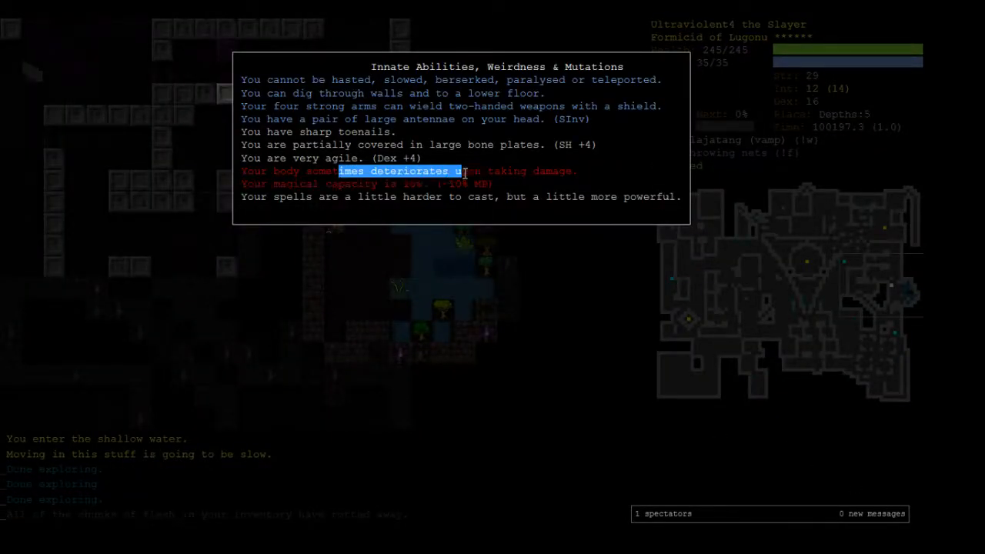
key(Escape)
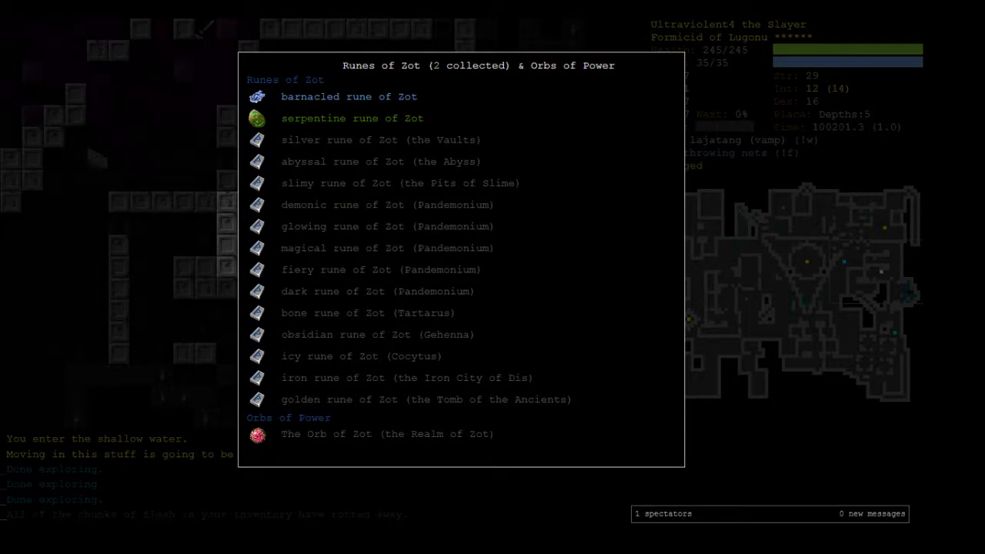
Close the runes overview, then identify and drop the scroll of holy word
key(escape)
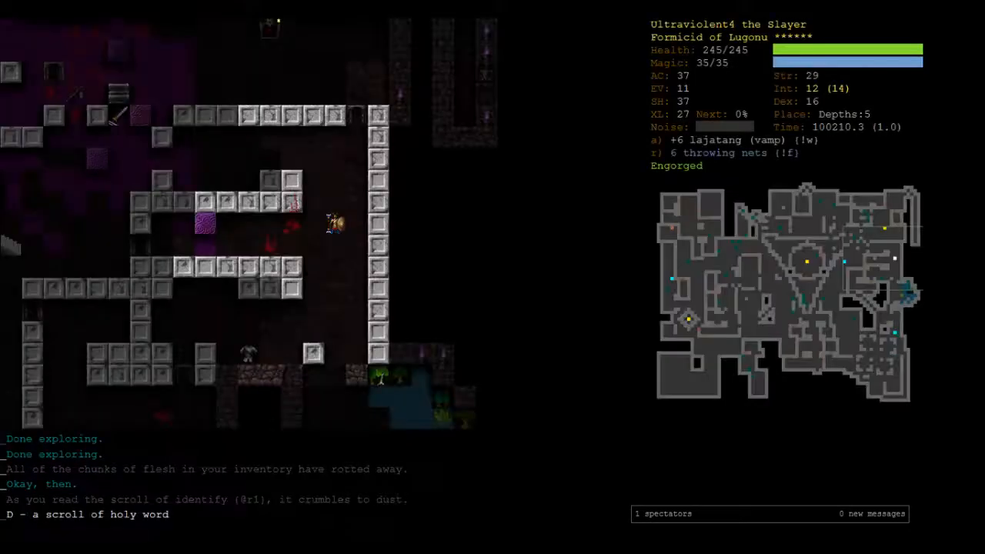
key(D)
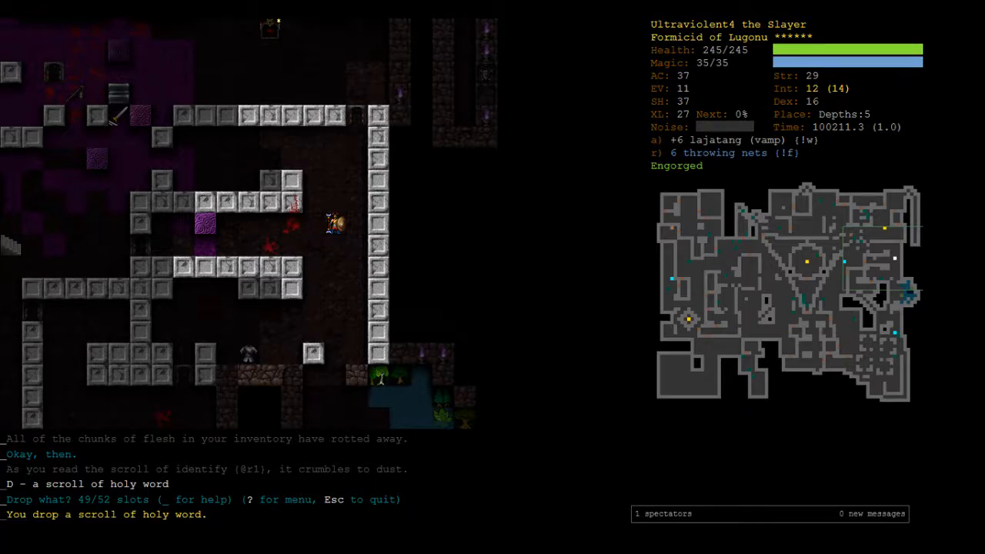
key(r)
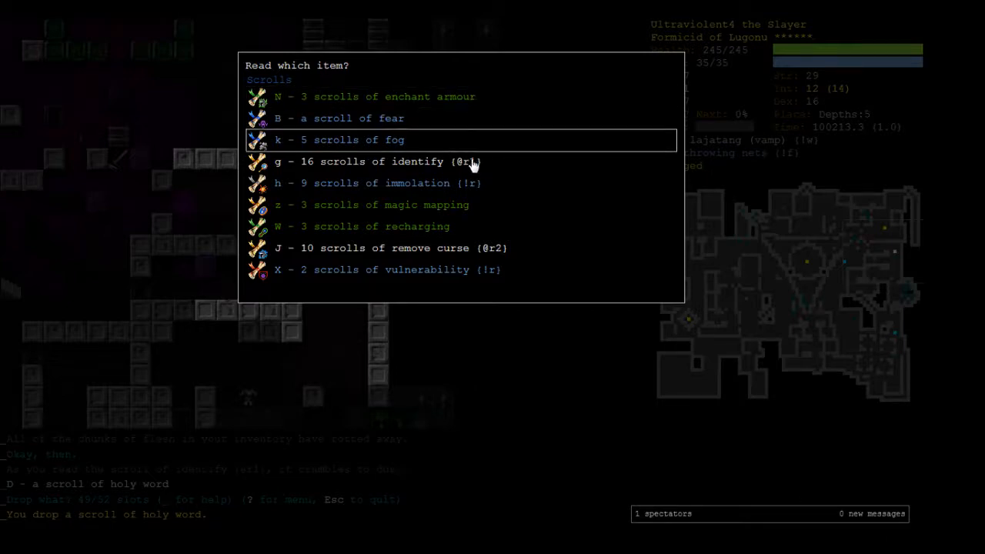
key(g)
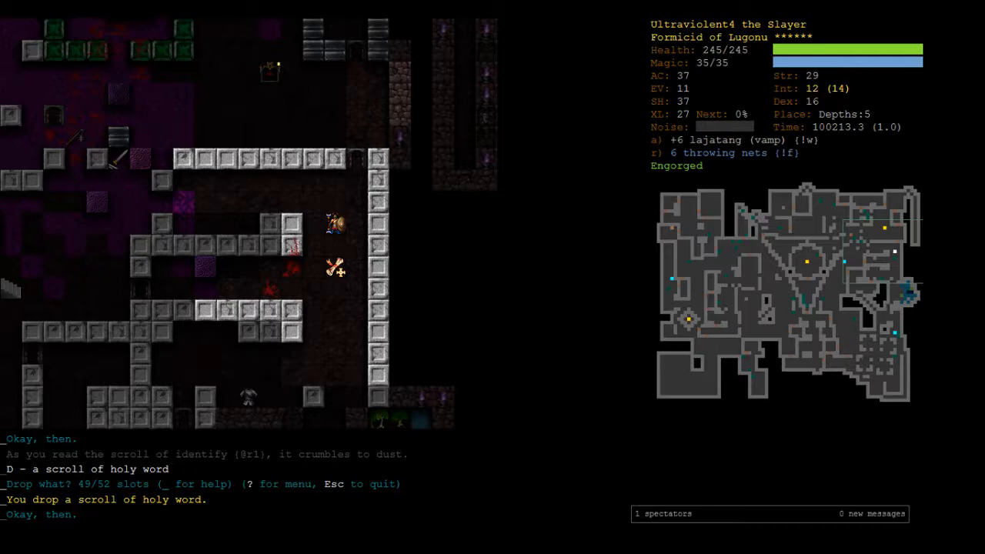
key(a)
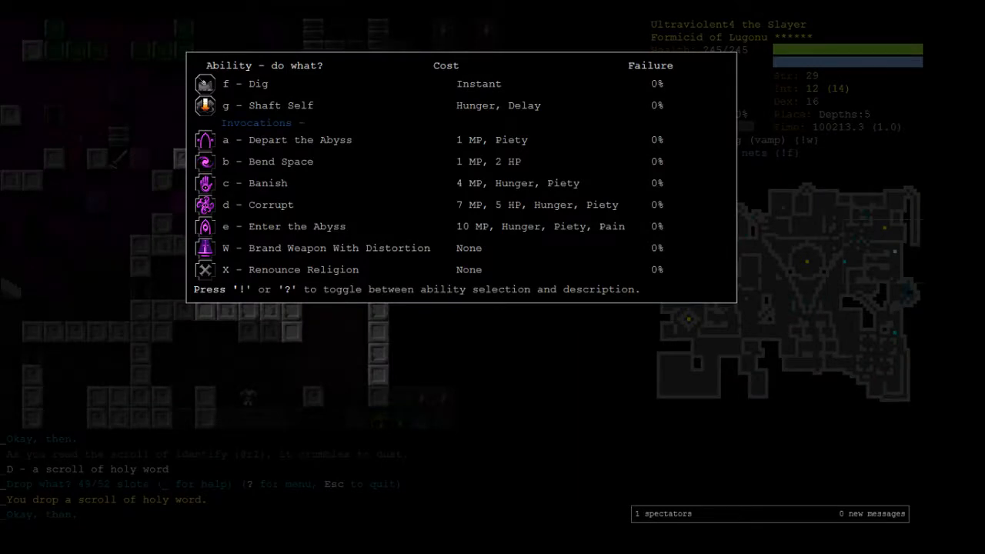
mouse_move(538, 161)
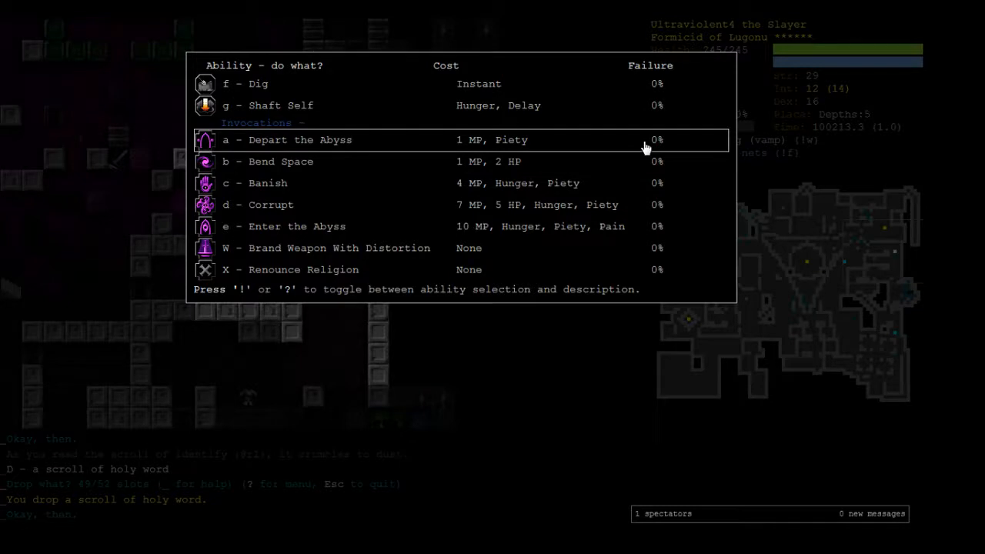
mouse_move(704, 141)
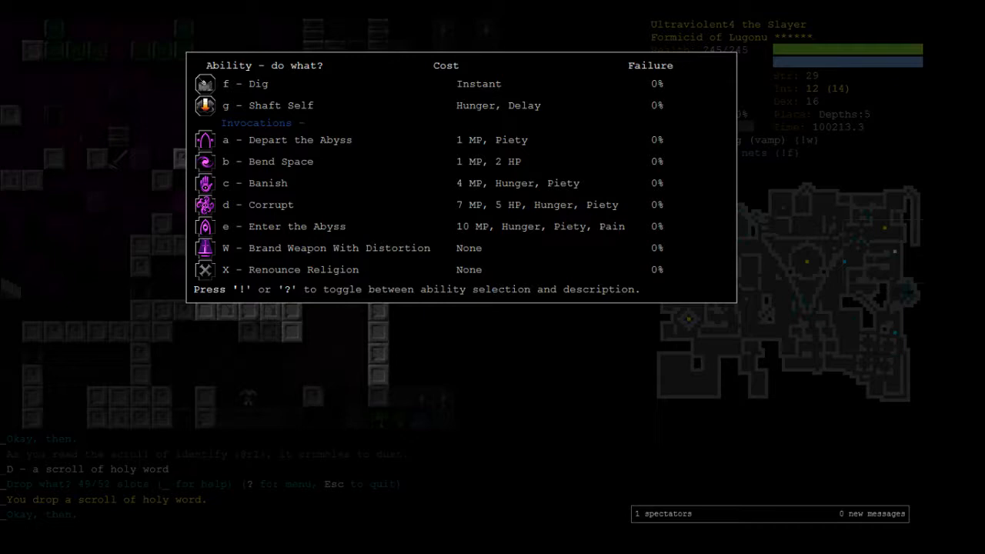
key(Escape)
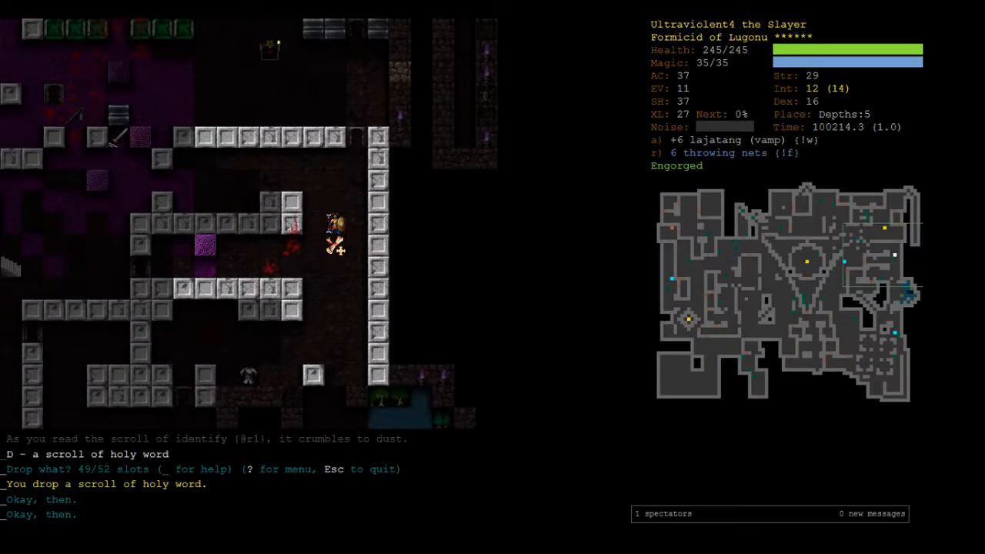
key(W)
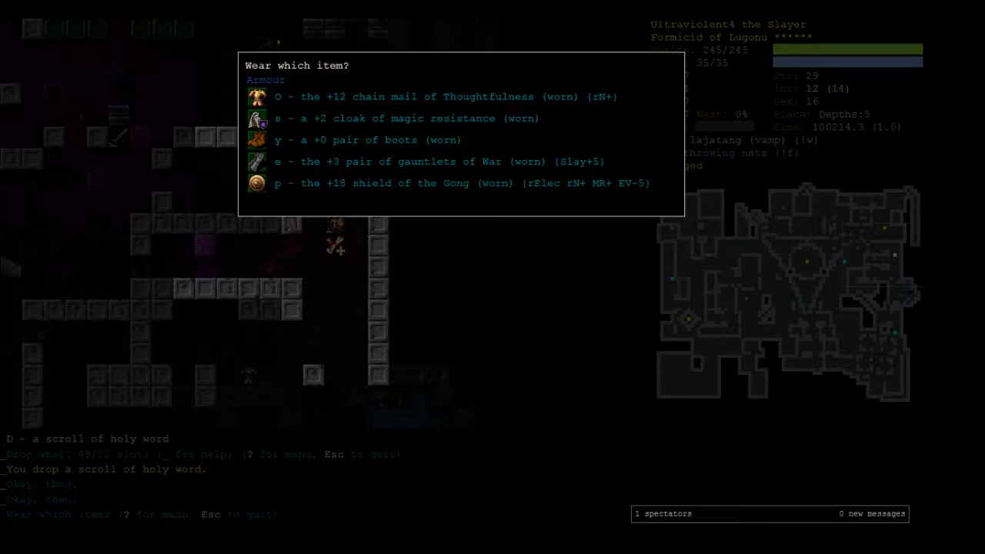
key(Escape)
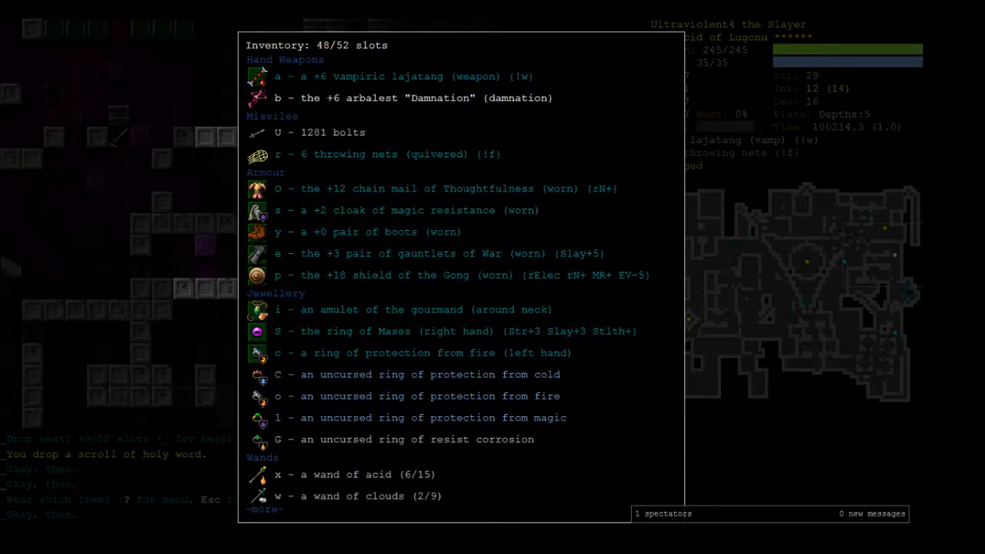
key(Escape)
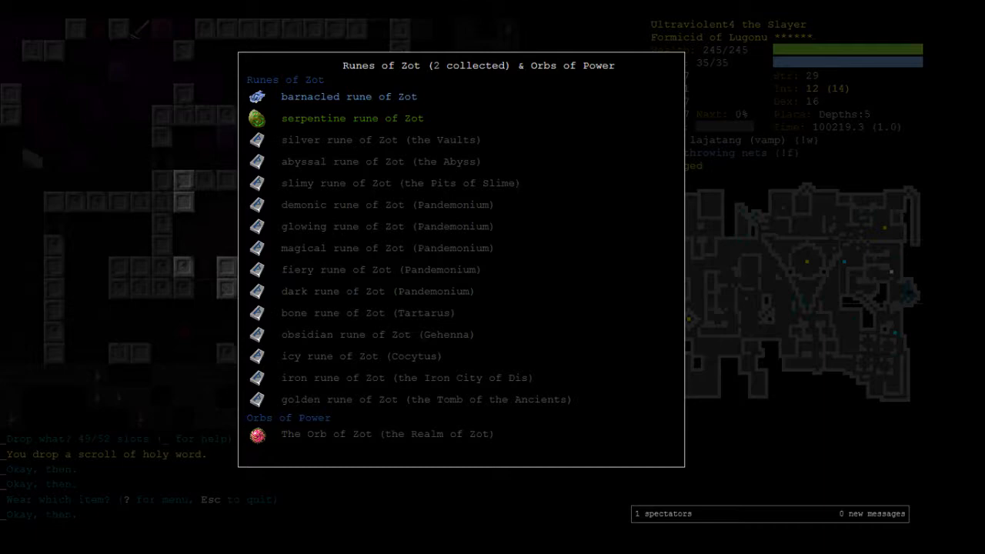
key(Escape)
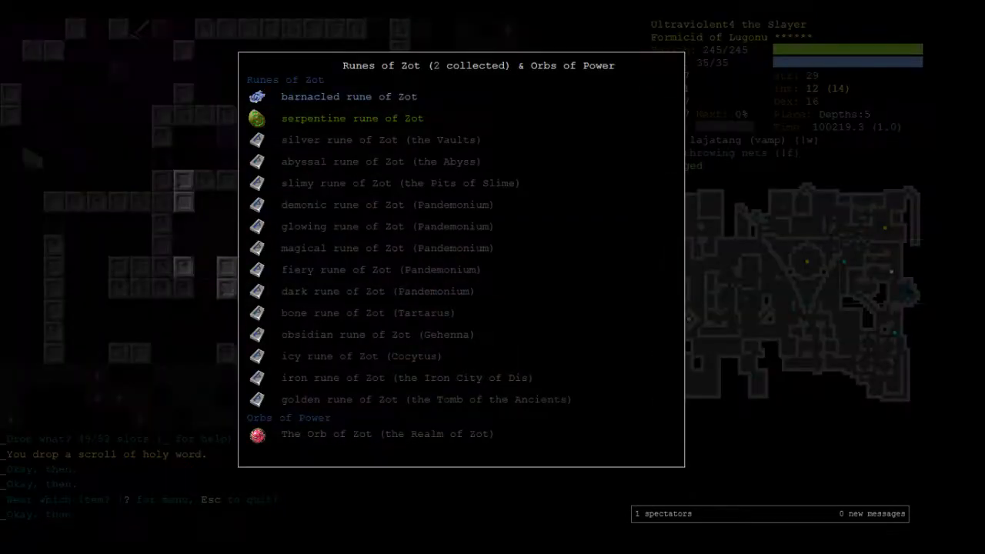
key(Escape)
text(rcorr)
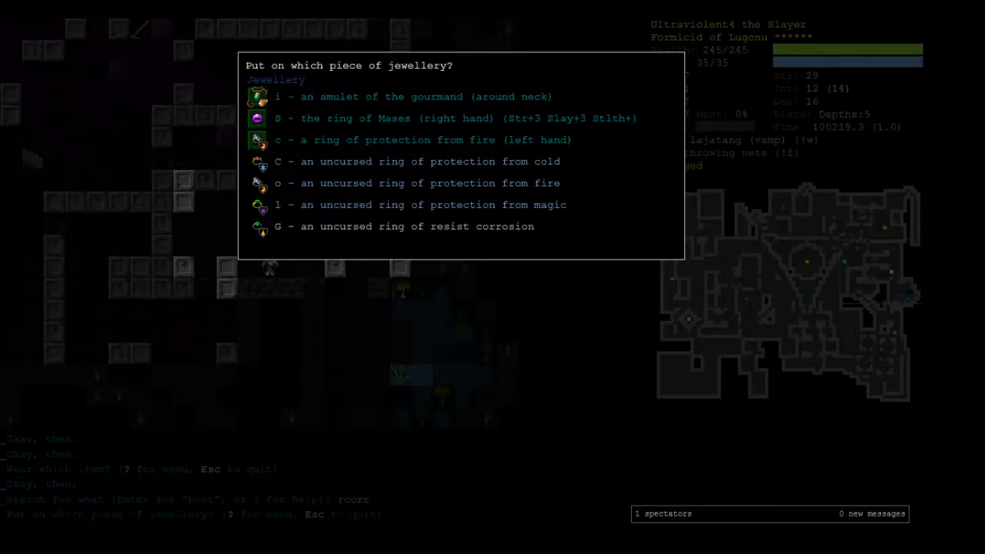
Put on the resist corrosion and protection from cold rings, removing the ring of Mases
key(Escape)
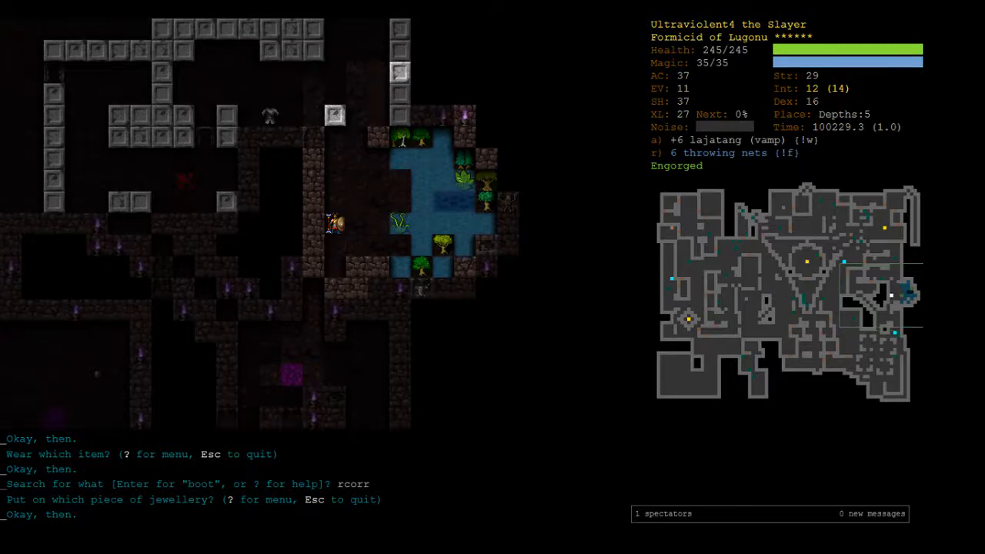
key(Up)
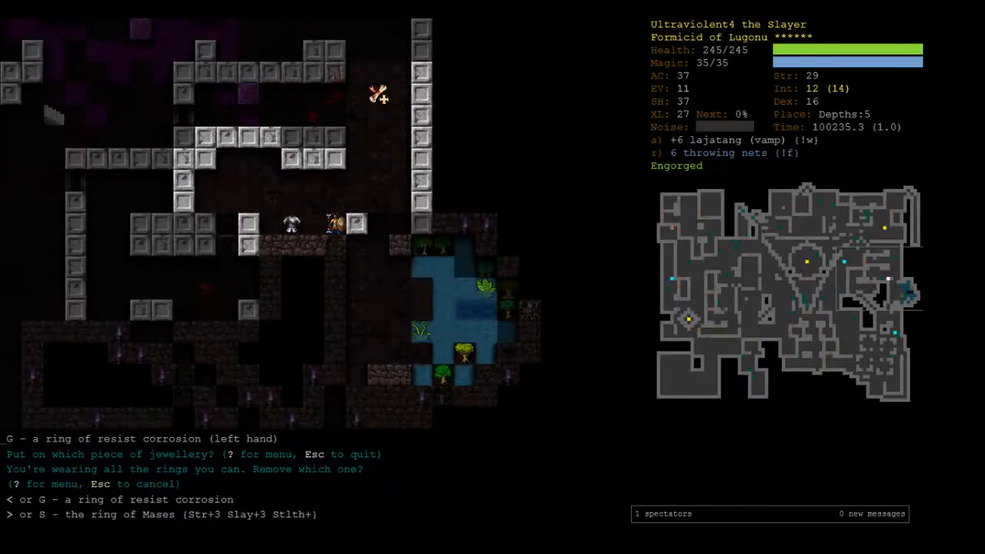
key(S)
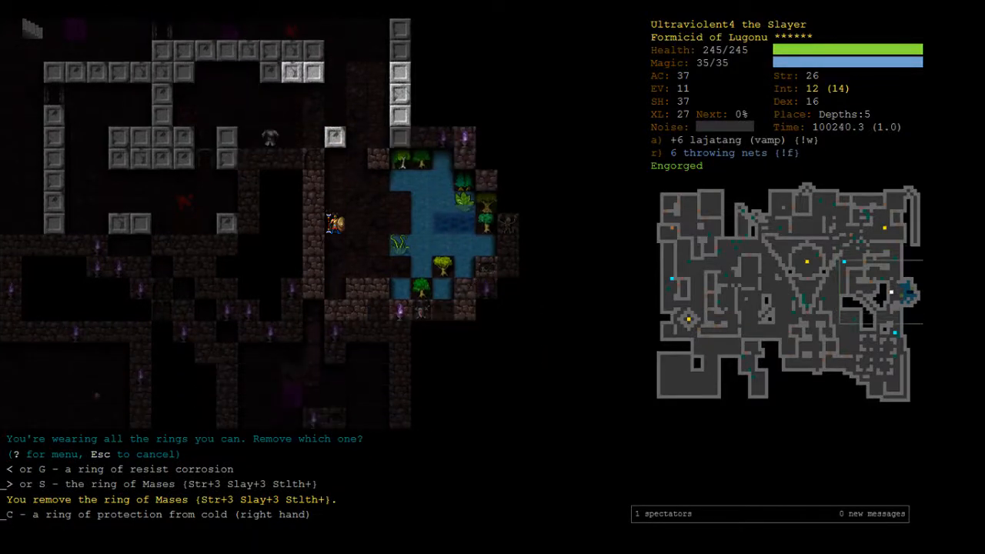
key(G)
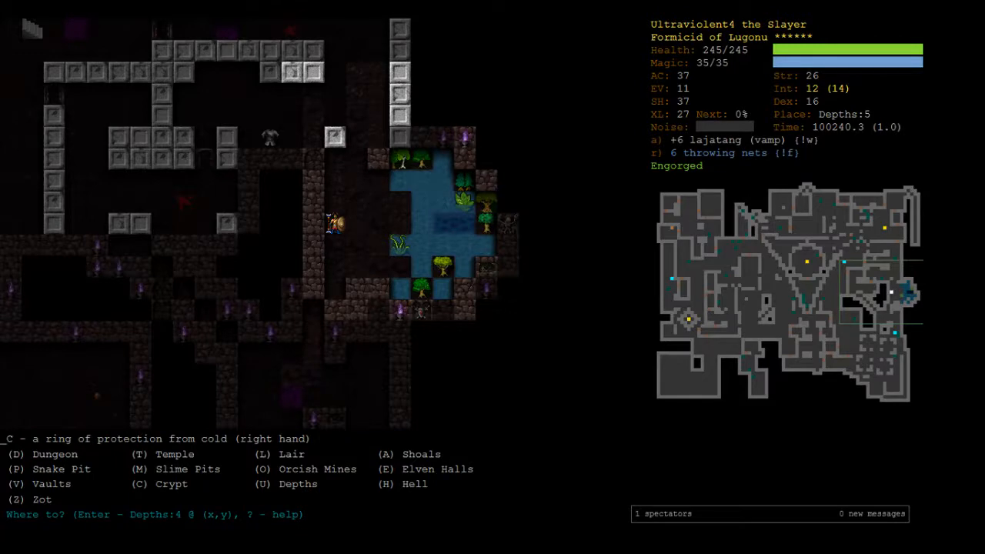
Travel to the Slime Pits, kill a slime creature and find the Slime Pits:1 downstairs
key(M)
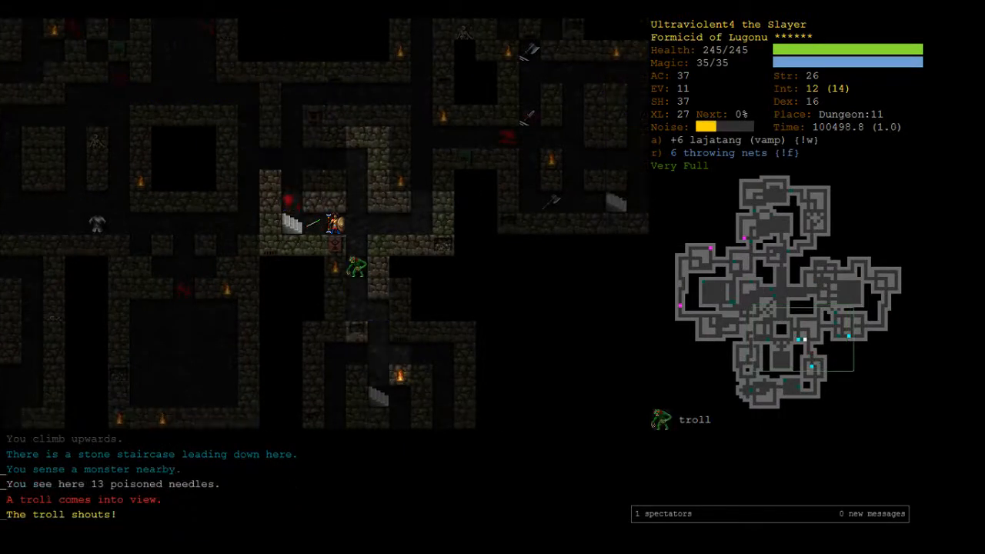
key(G)
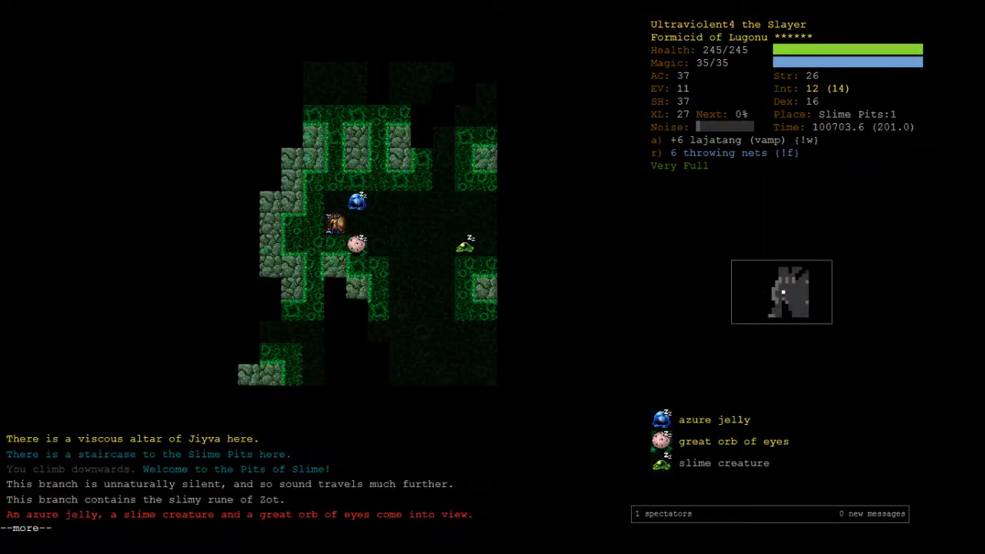
key(space)
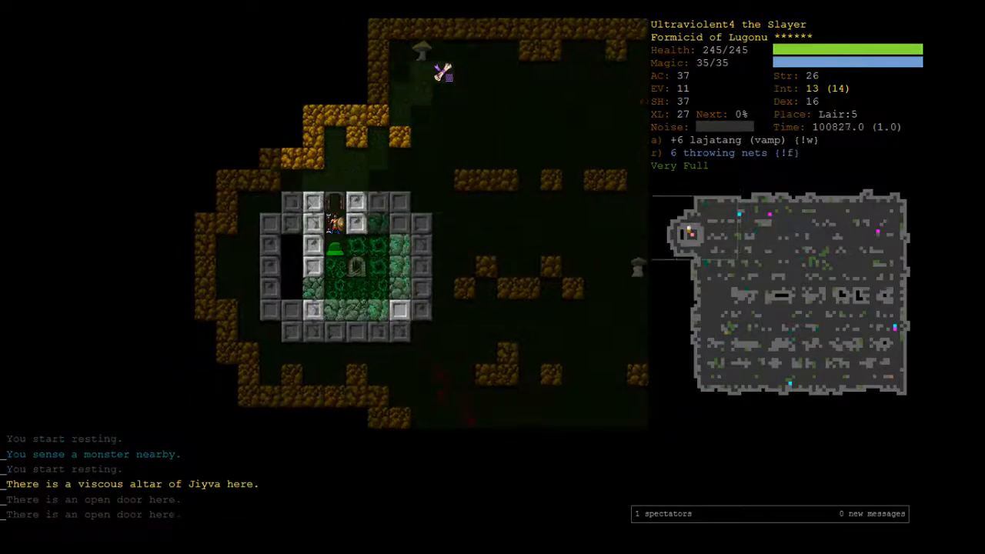
key(>)
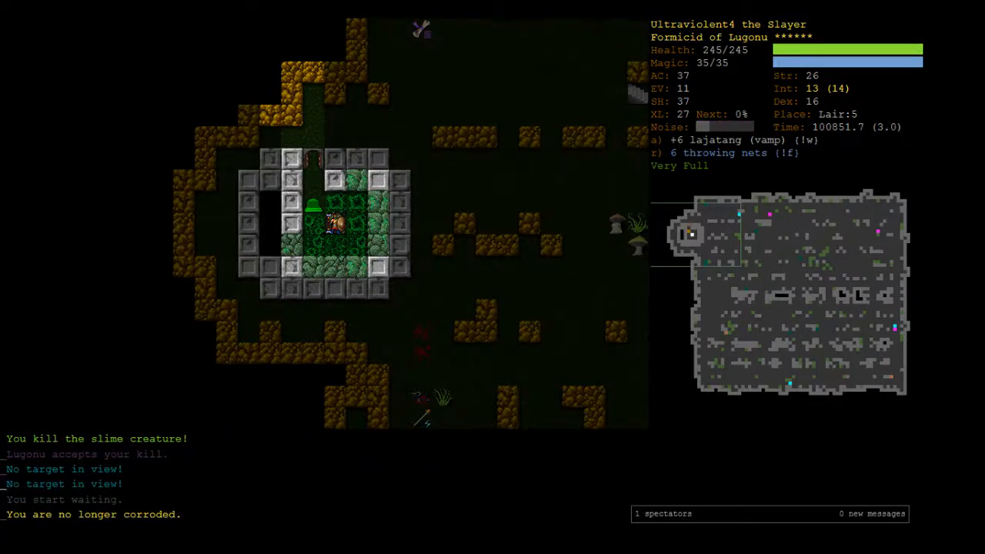
key(>)
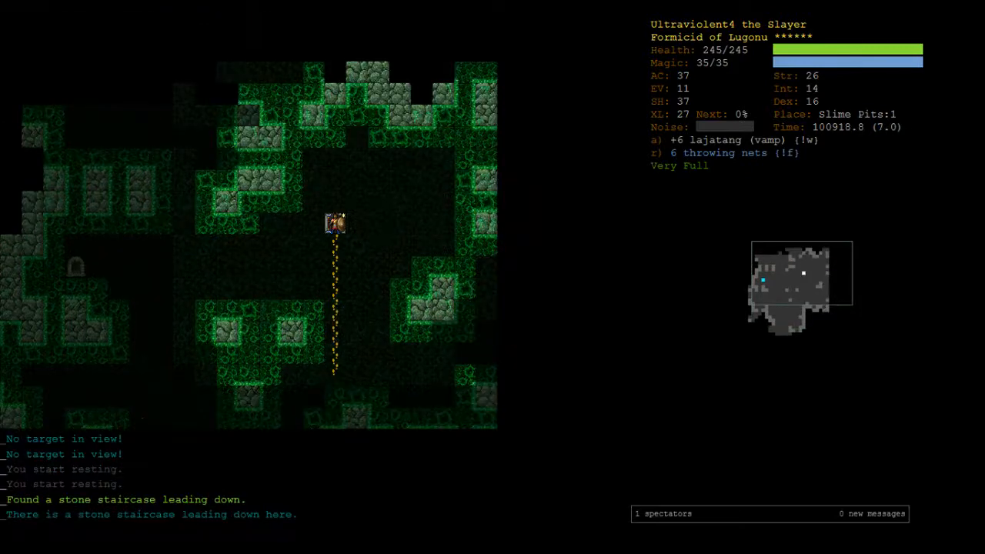
Descend to Slime Pits:2 and read the description of Dissolution, High Priest of Jiyva
key(>)
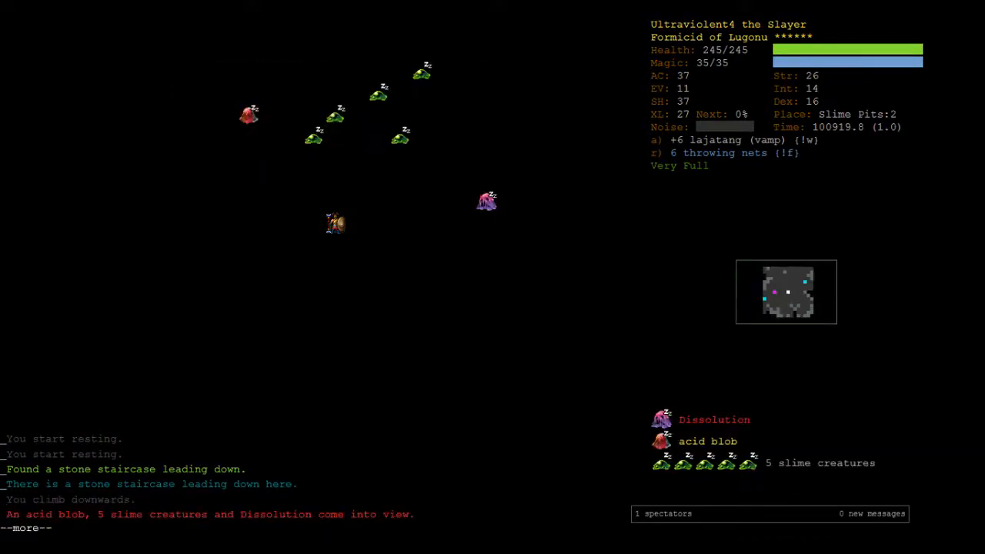
key(space)
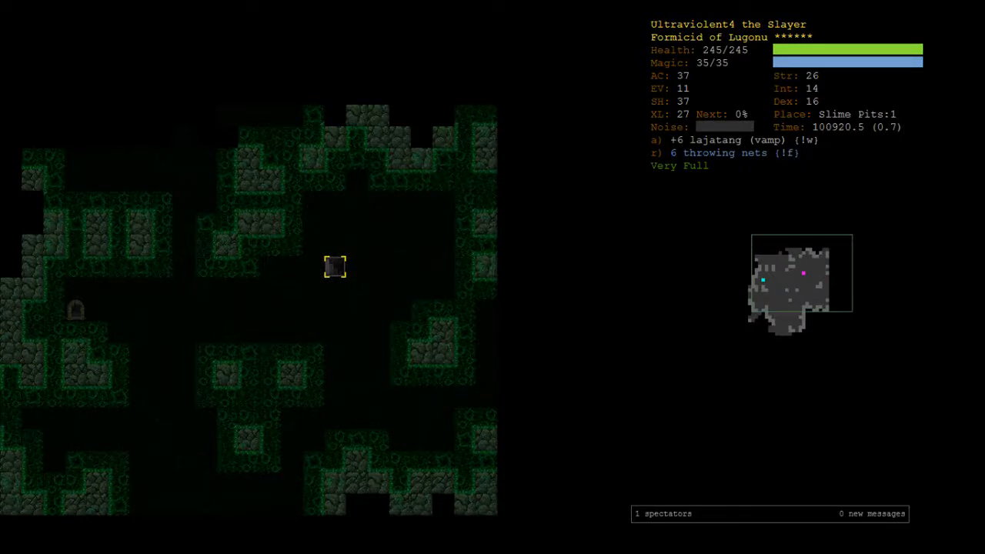
key(>)
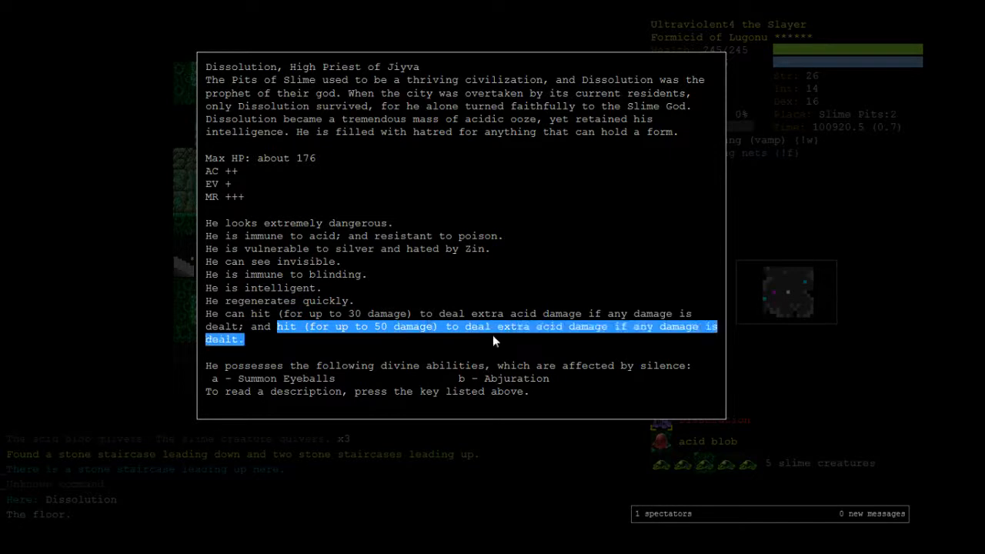
key(Escape)
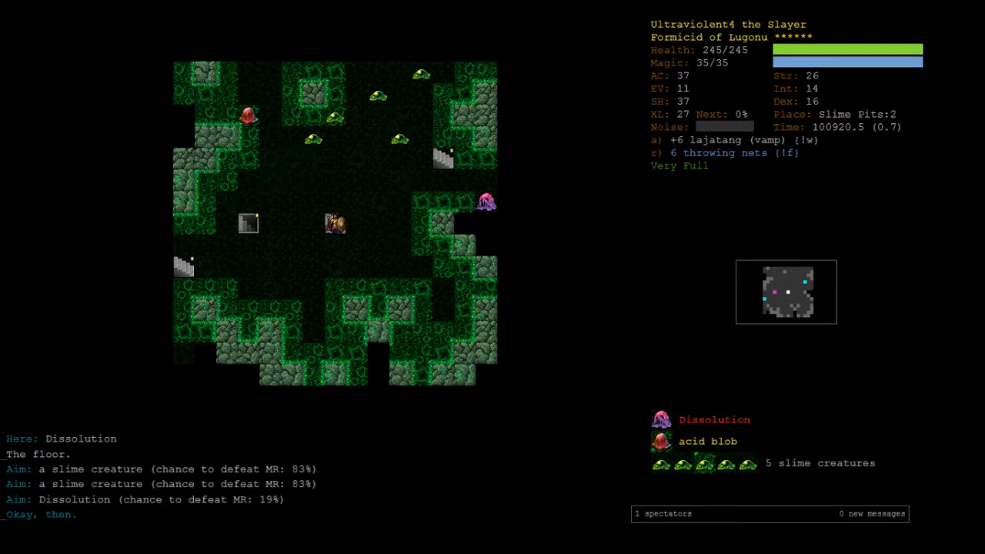
Read scroll X, the scroll of vulnerability, and close Lugonu's abilities list unused
key(r)
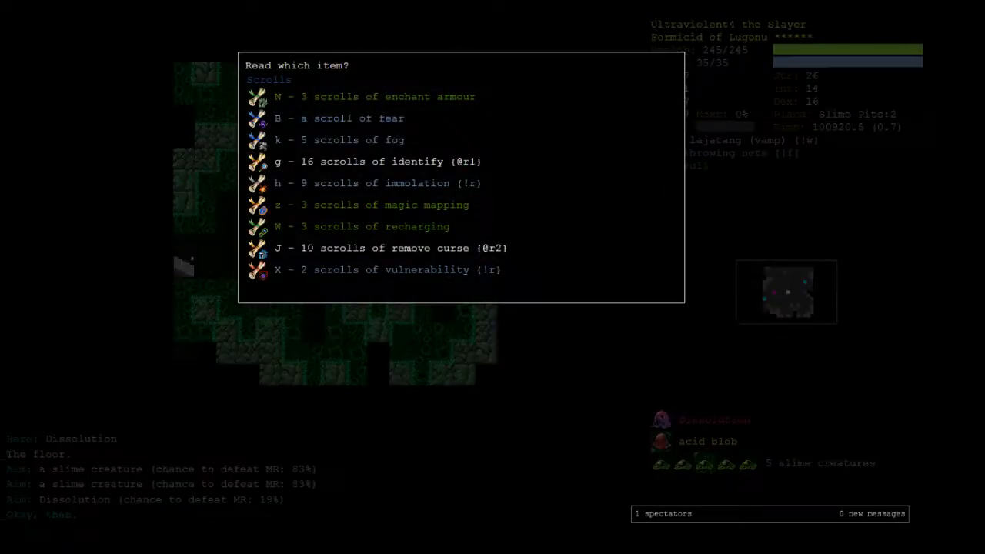
key(Escape)
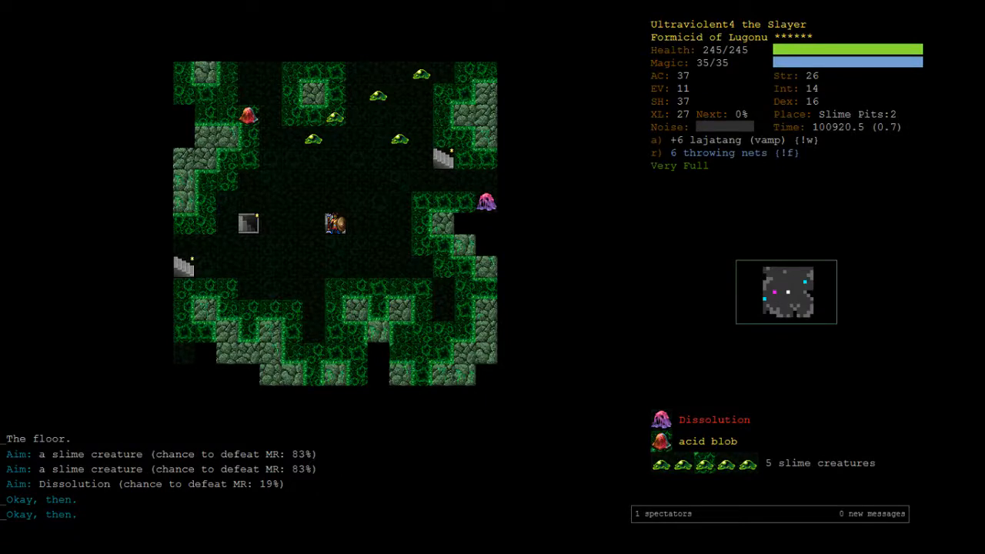
key(r)
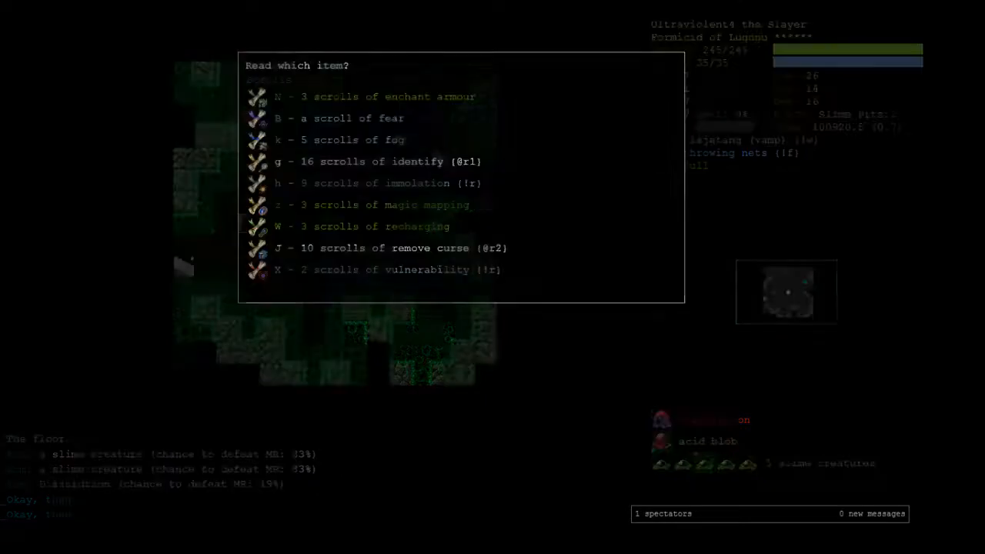
key(X)
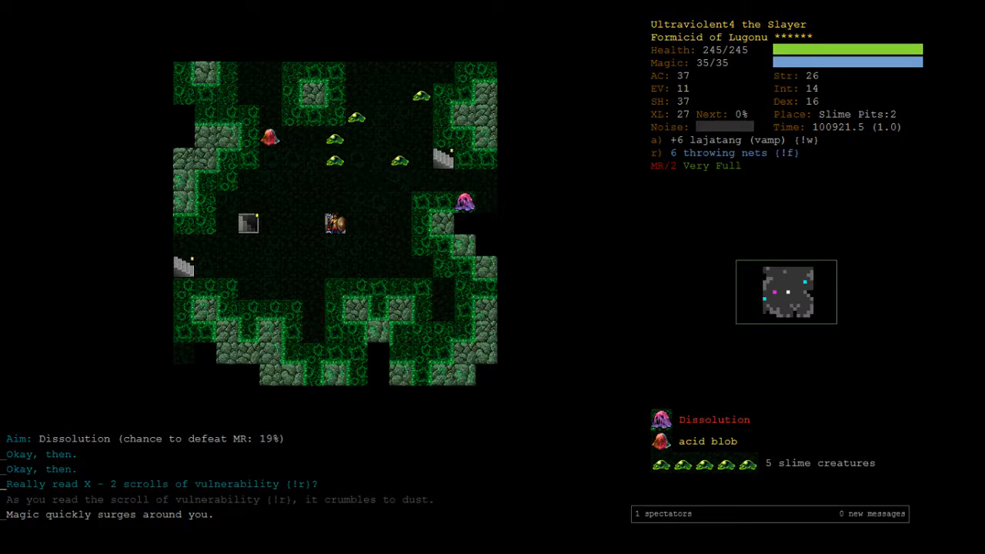
key(a)
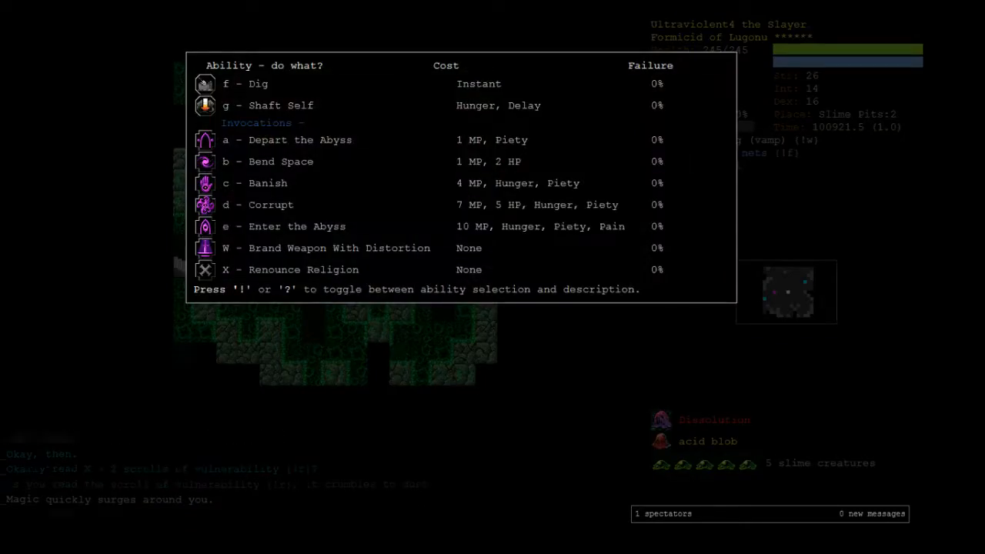
key(Escape)
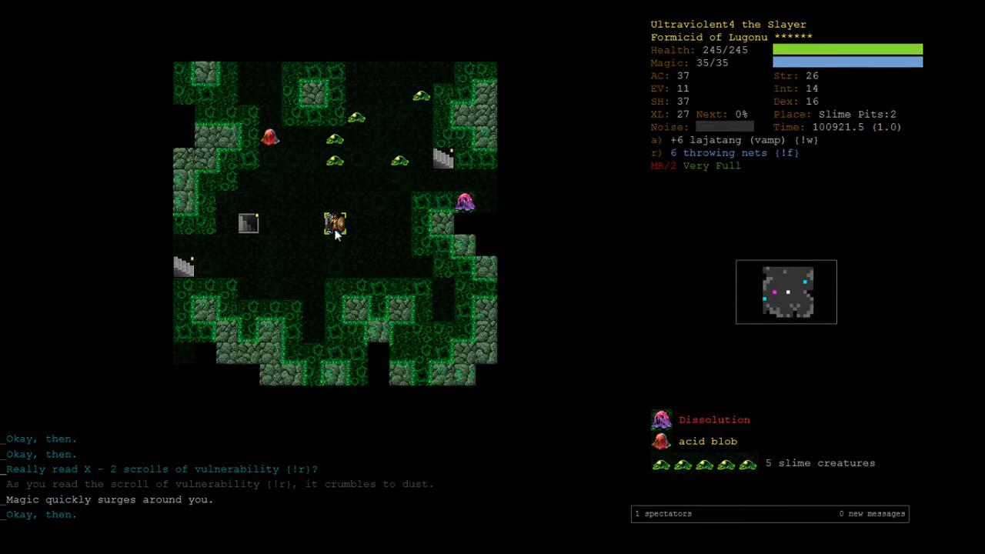
mouse_move(879, 313)
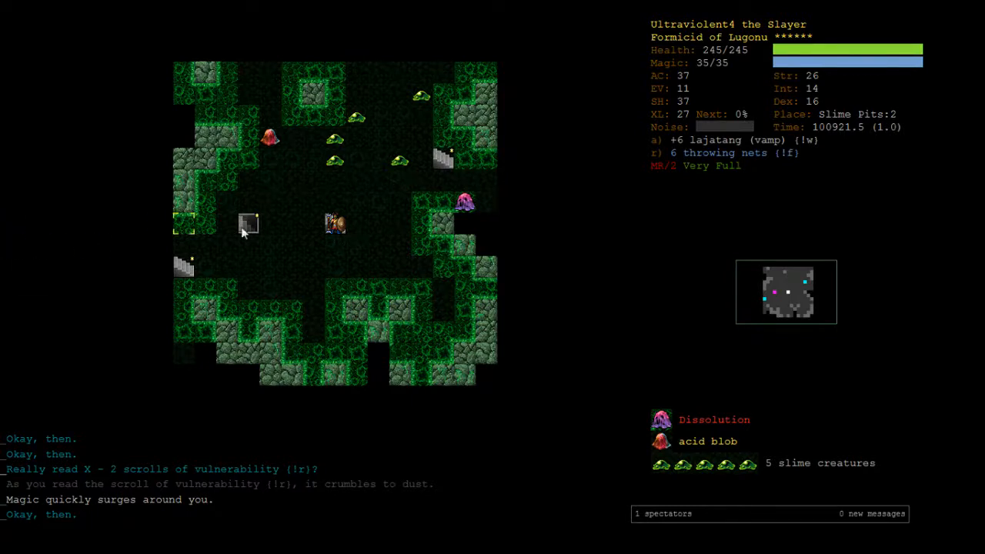
mouse_move(338, 320)
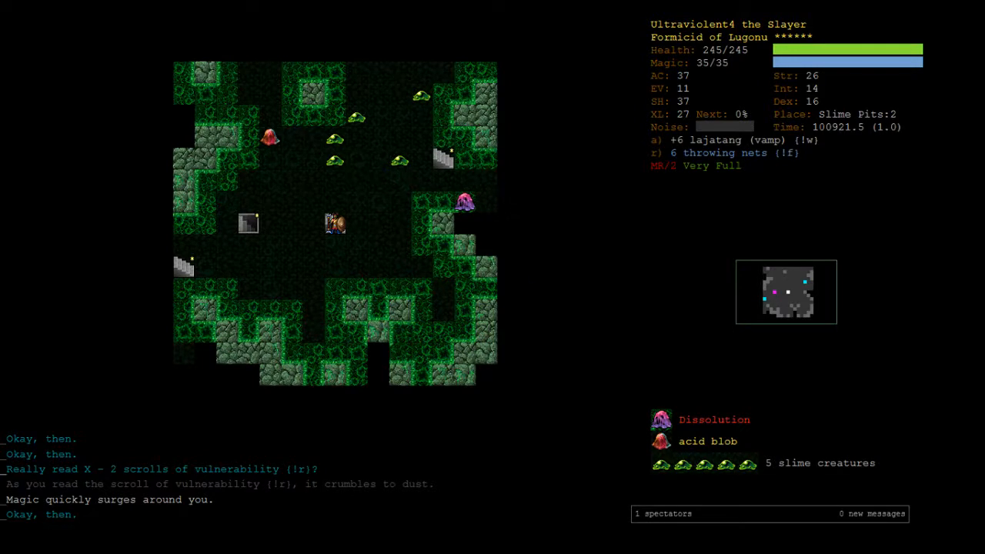
Open the message log to review recent game messages on Slime Pits:2
key(a)
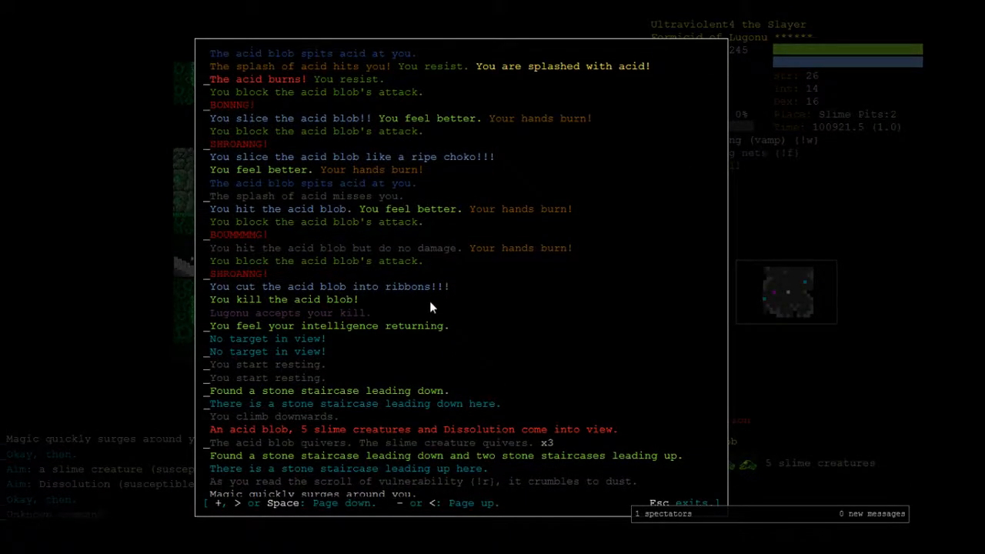
Close the message log, fight slimes on Slime Pits 1, and return to Slime Pits 2
key(Escape)
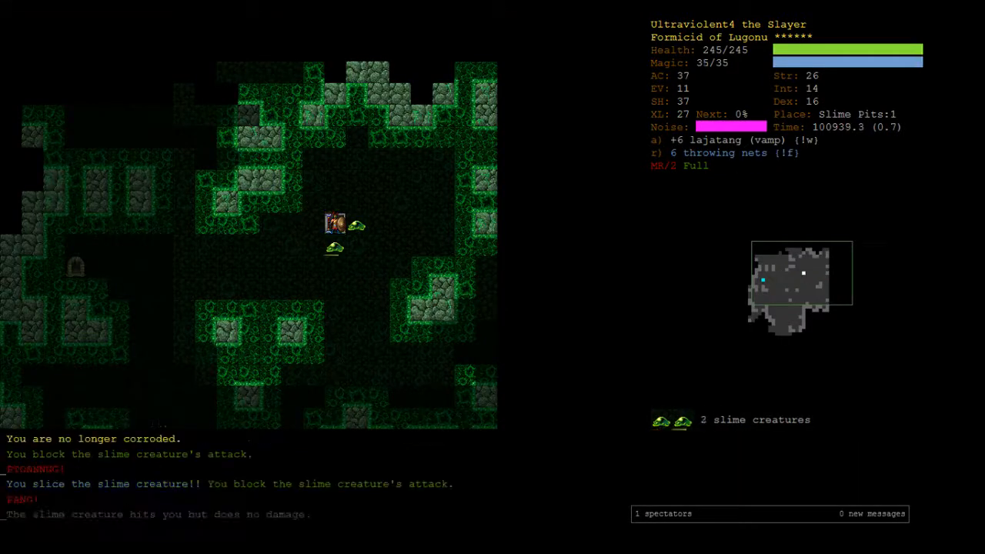
key(5)
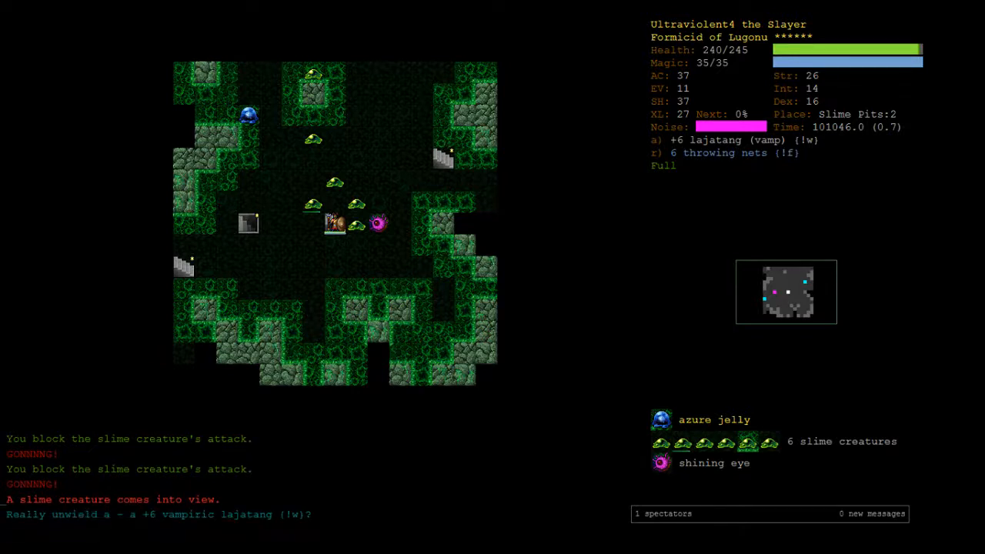
Swap to the Damnation arbalest, then back to the lajatang, reviewing mutations mid-fight
key(y)
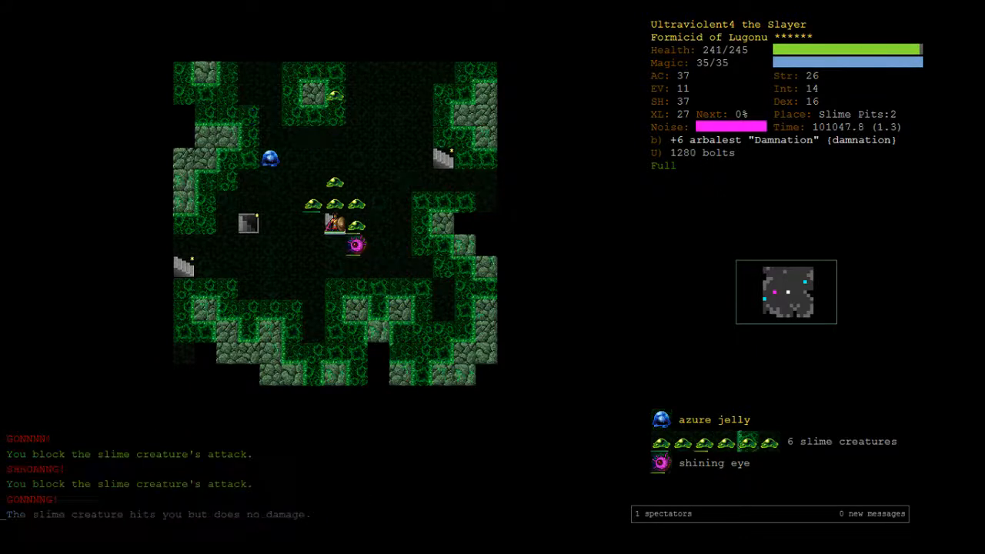
key(a)
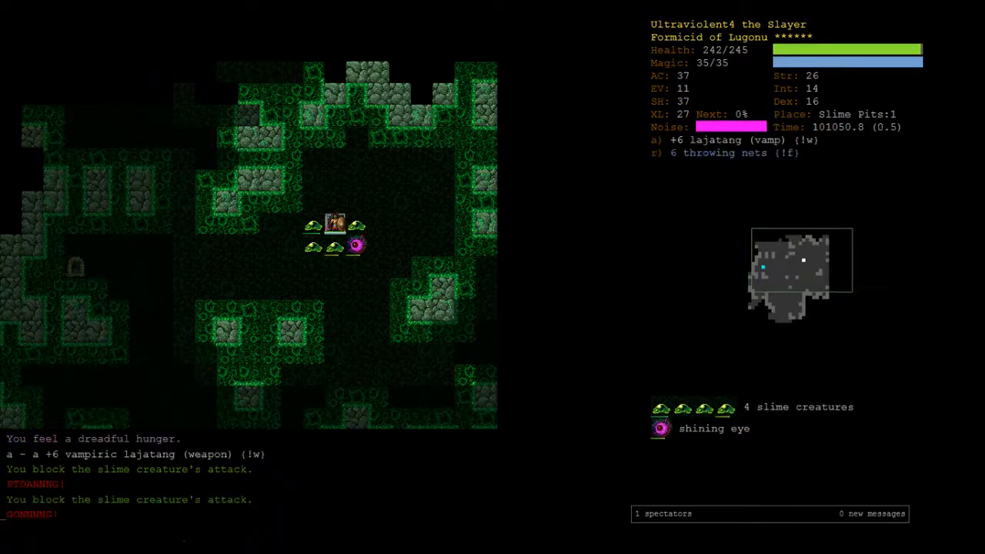
key(A)
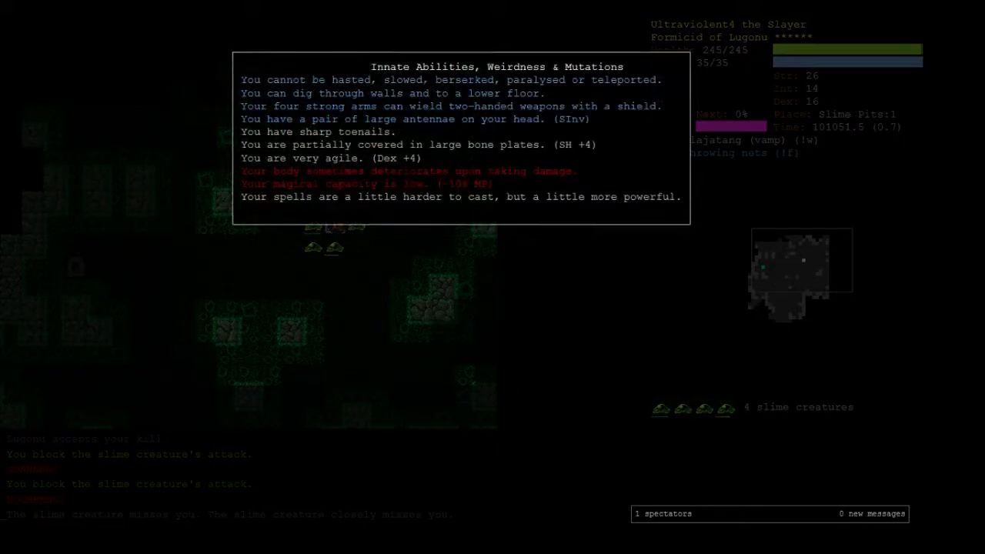
key(Escape)
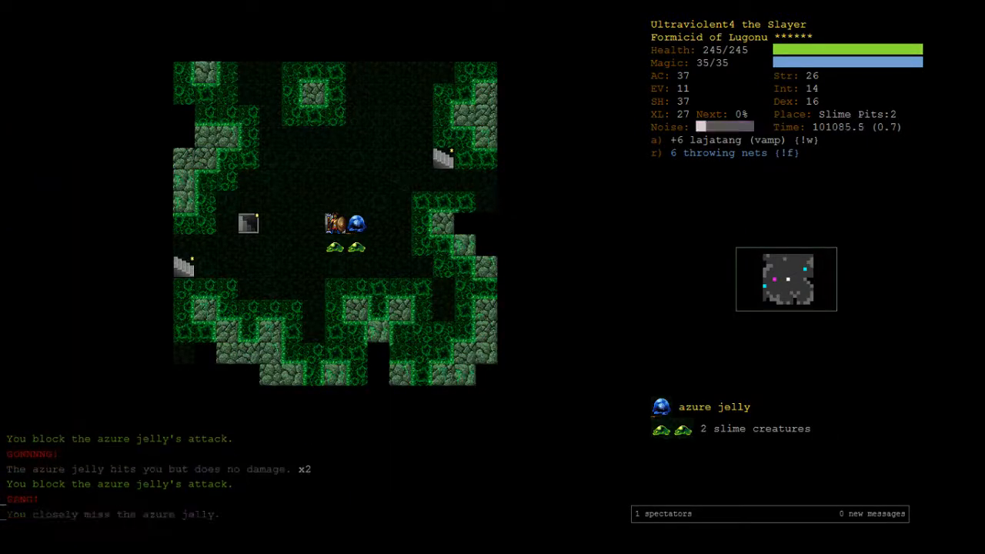
Search items for 'immol', then shoot damnation bolts at slimes and an acid blob on Slime Pits 3
key(r)
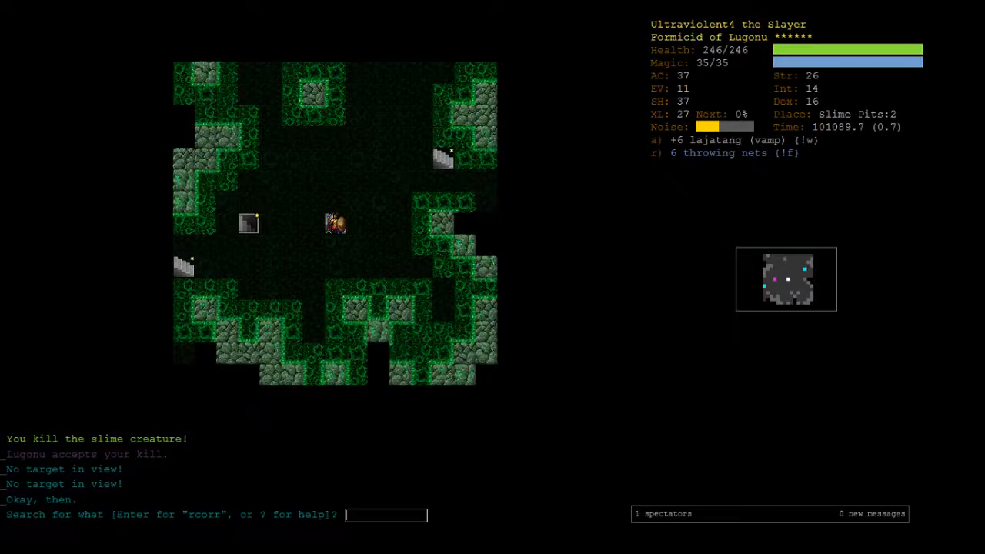
text(immol)
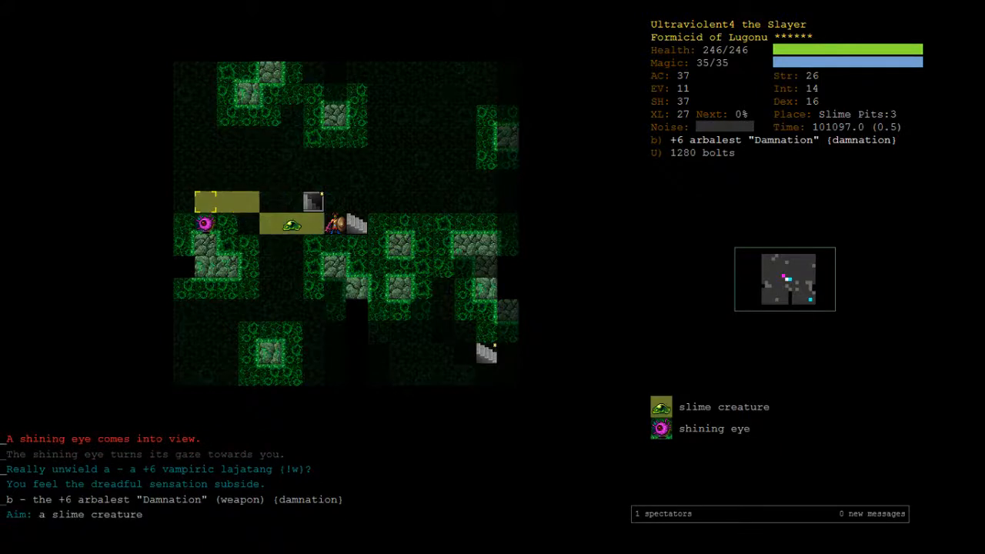
key(Tab)
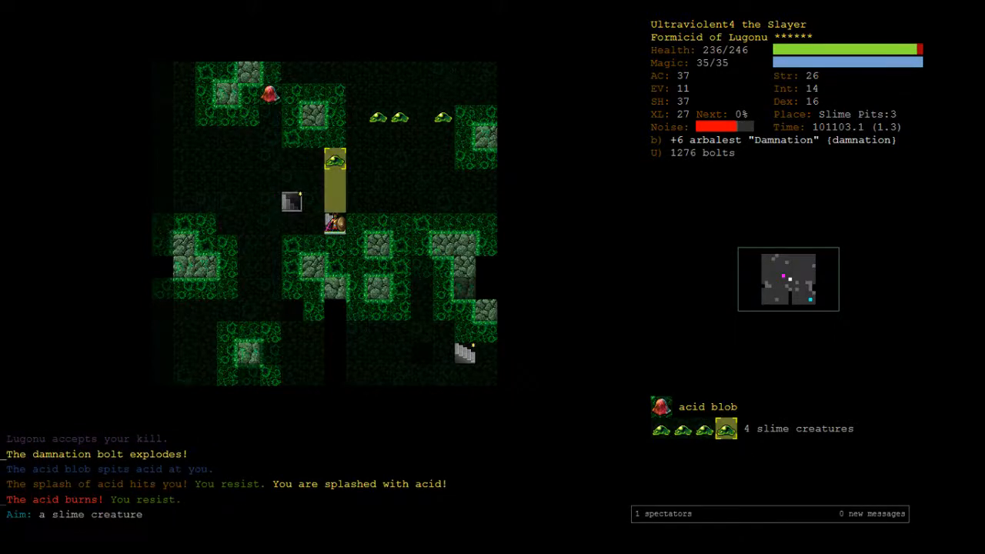
key(Tab)
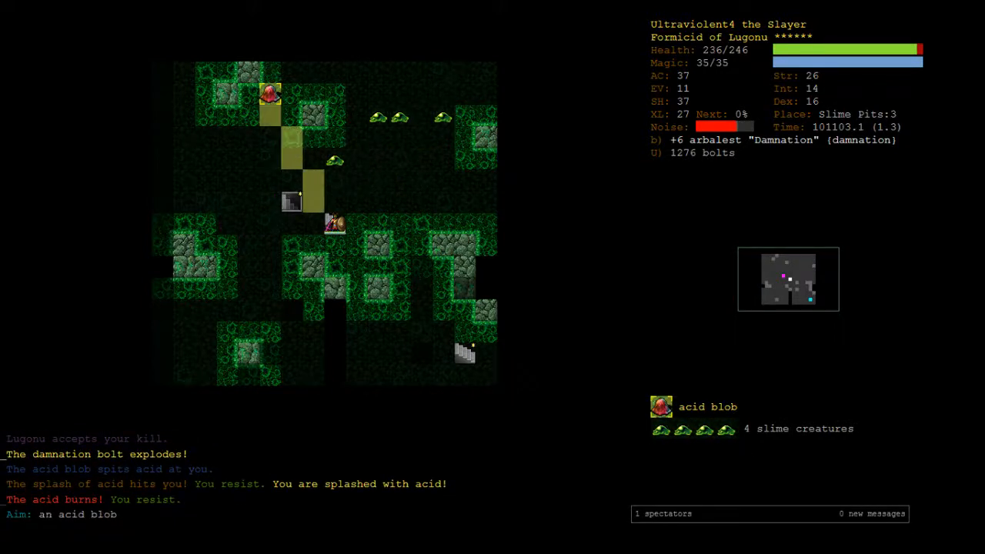
key(f)
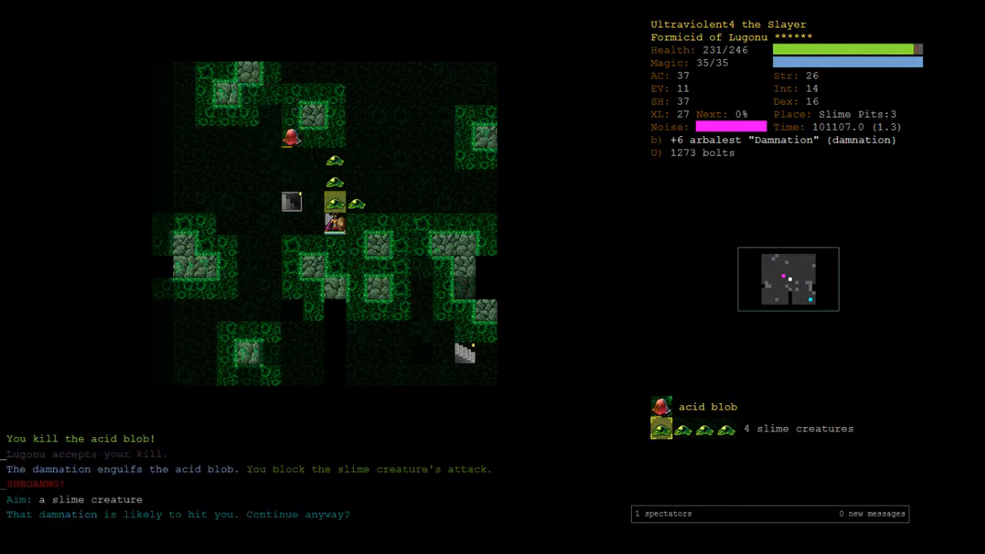
key(y)
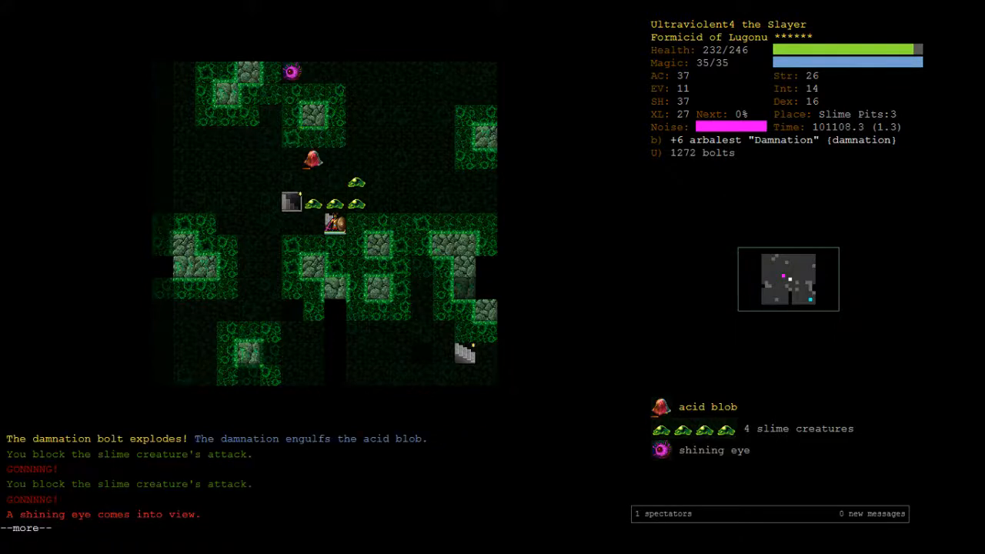
key(space)
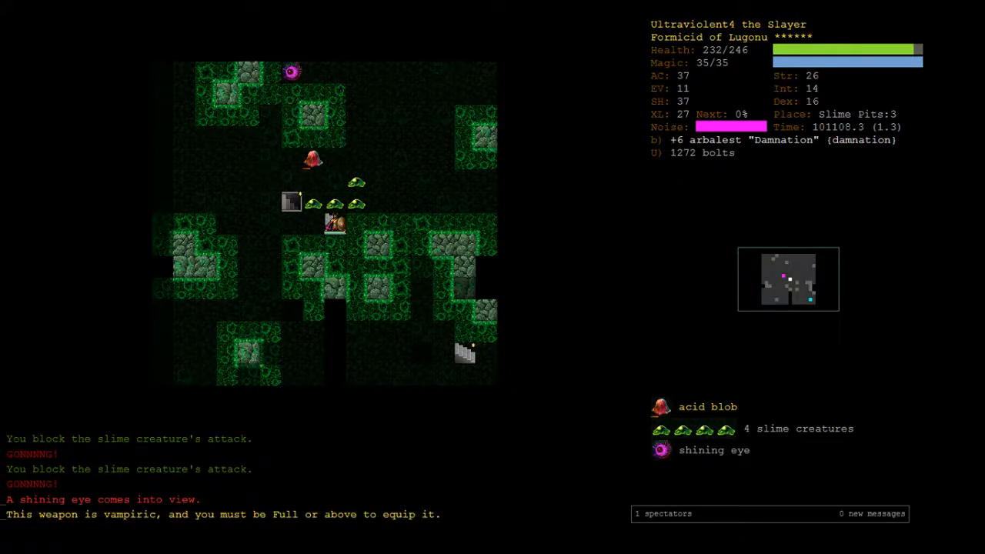
Eat a meat ration to become Full and review skill training percentages
key(e)
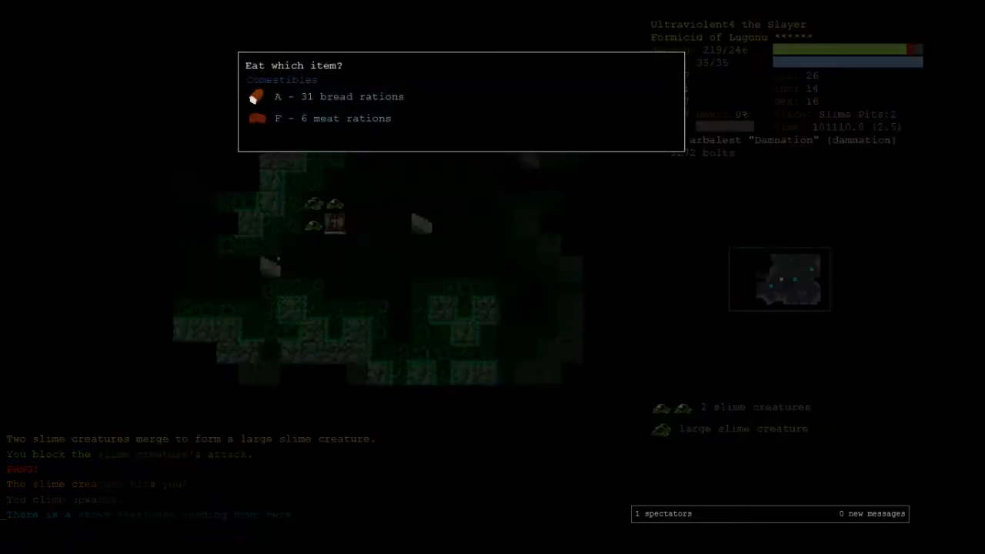
key(F)
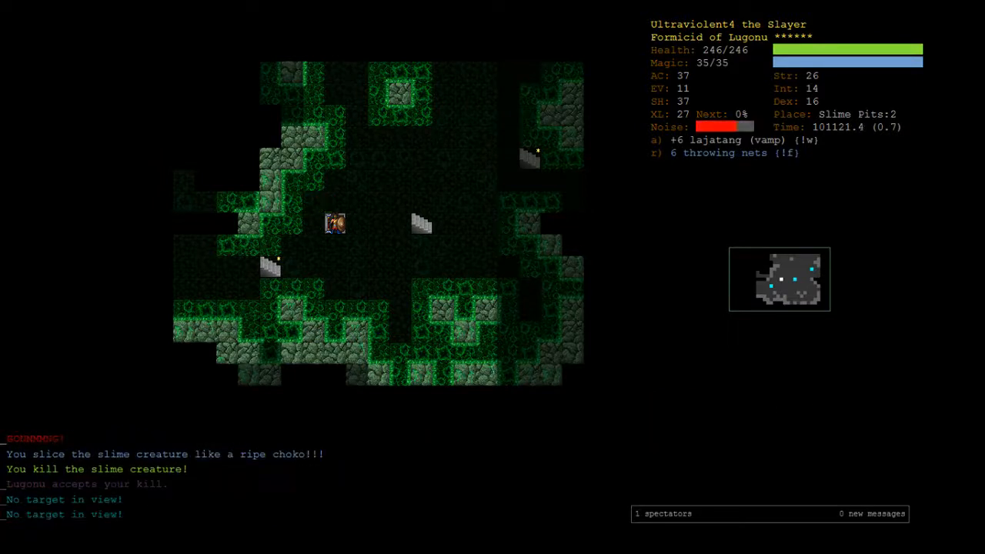
key(m)
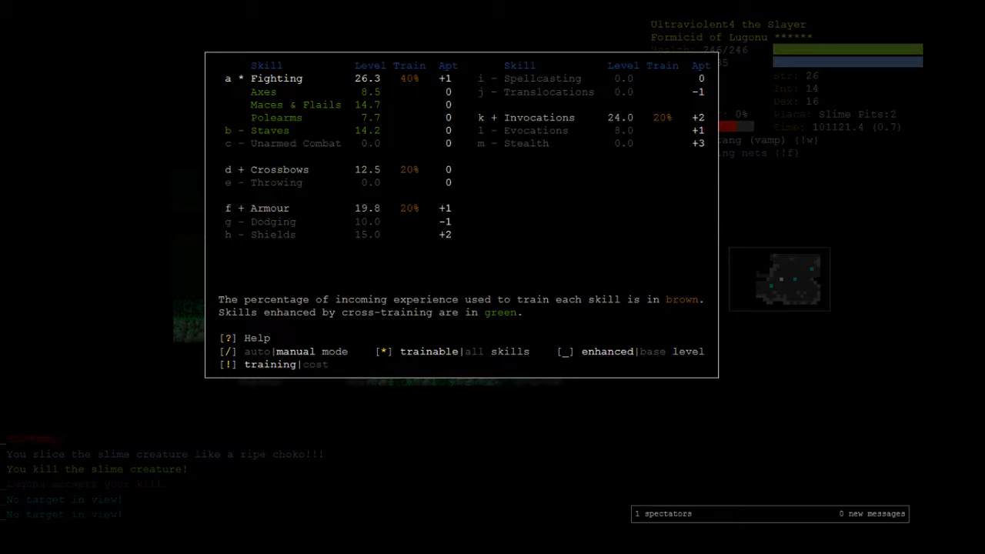
key(Escape)
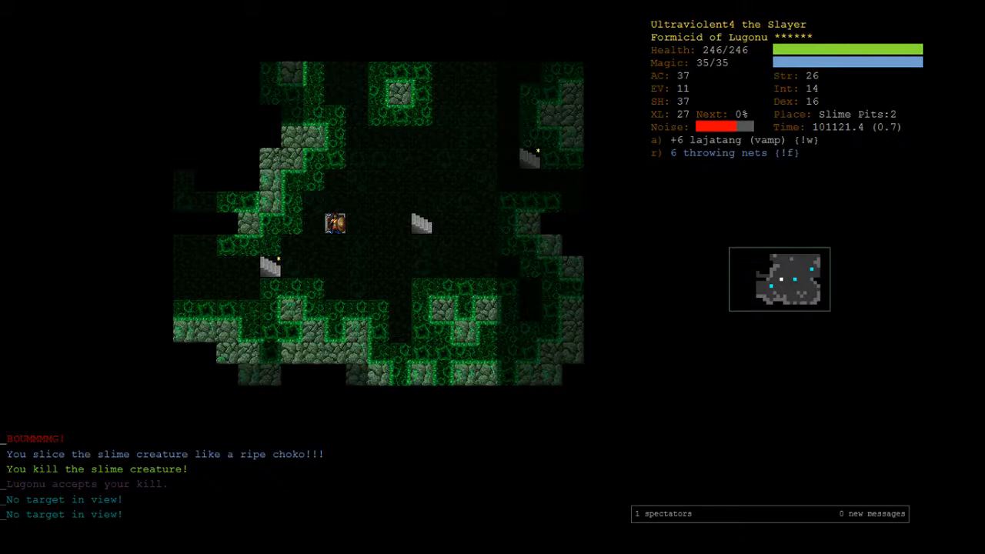
Step onto the down staircase on Slime Pits 3, rechecking skill levels twice
key(>)
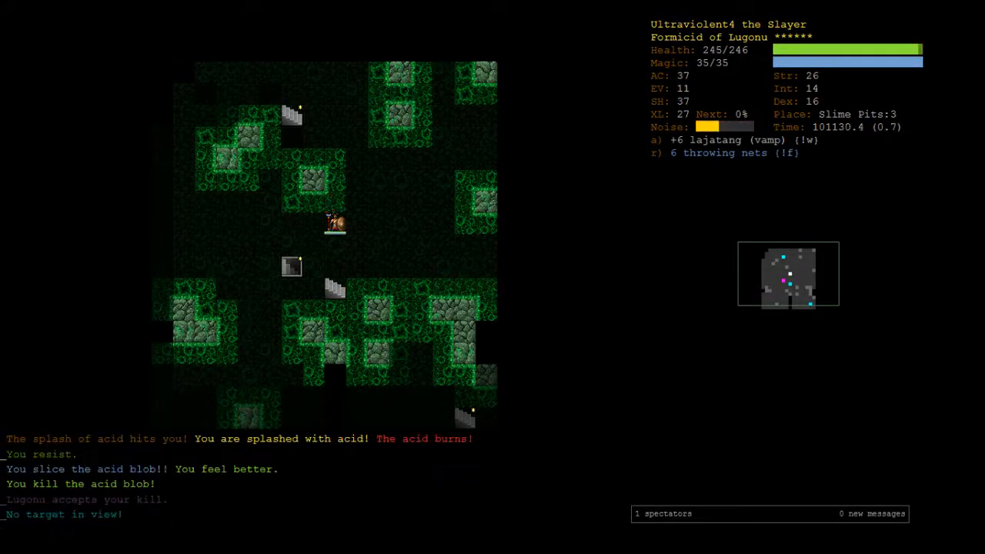
key(m)
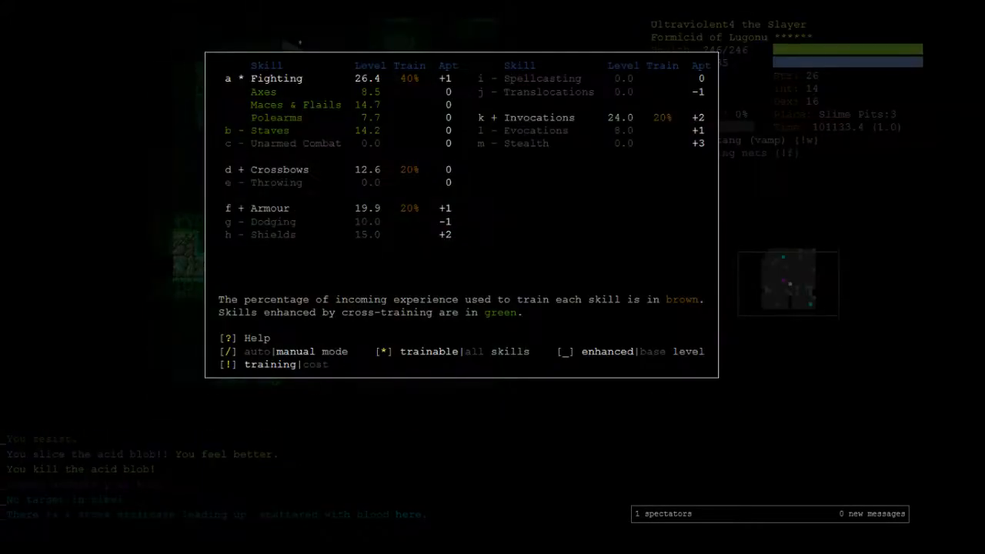
key(Escape)
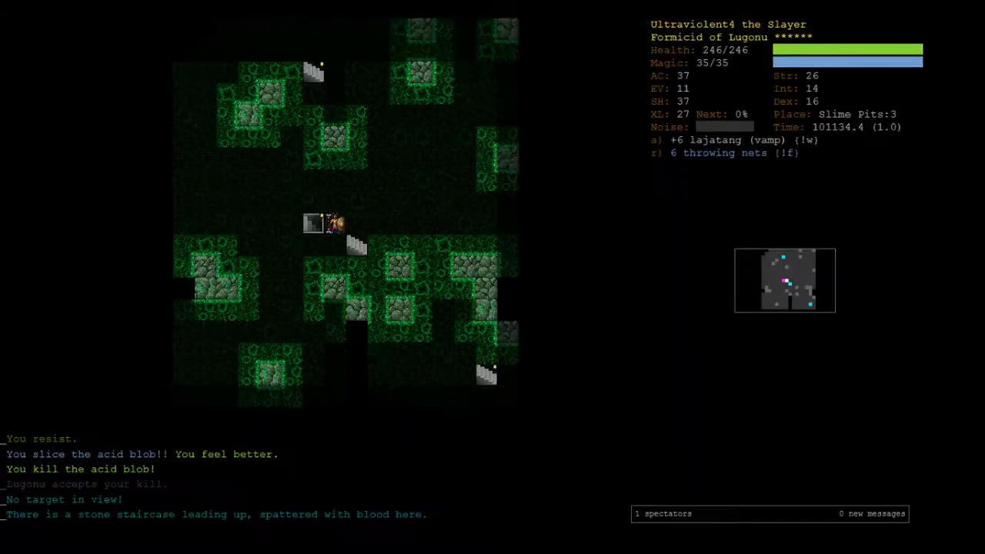
key(m)
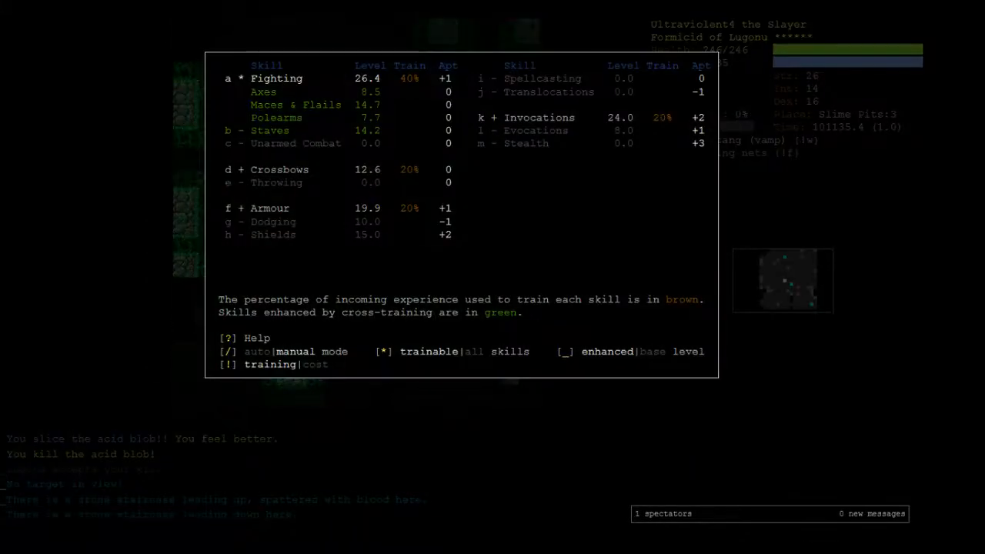
key(Escape)
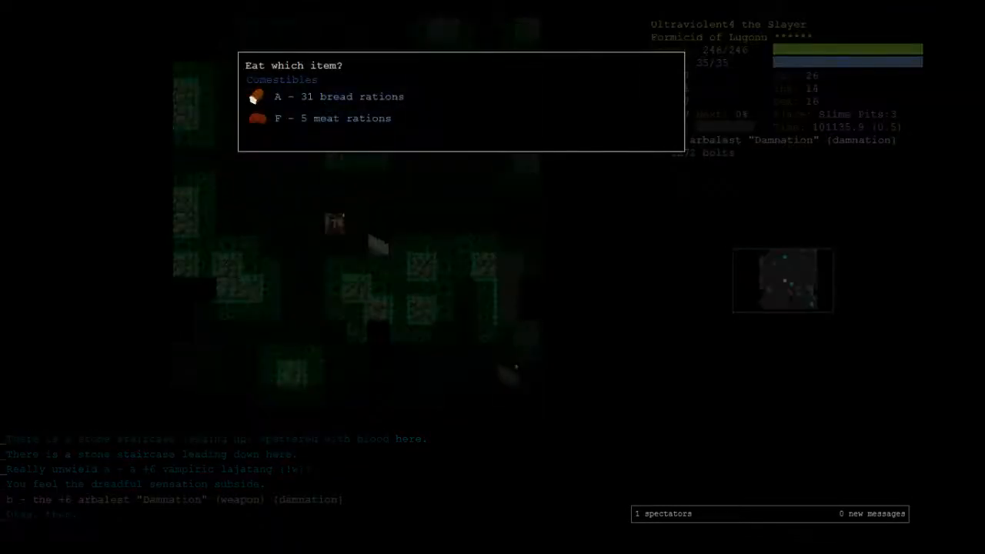
Eat a meat ration and descend the stairs to Slime Pits 4
key(F)
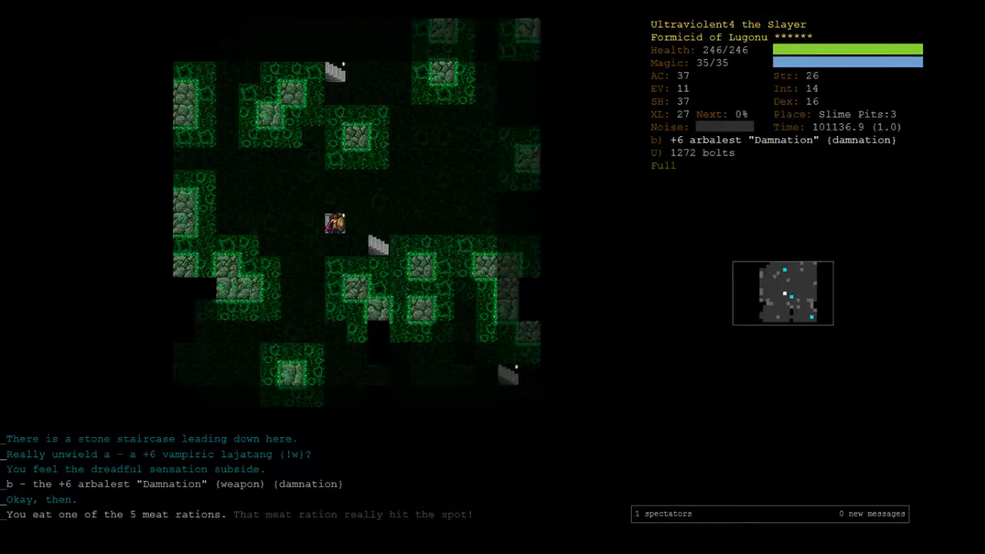
key(>)
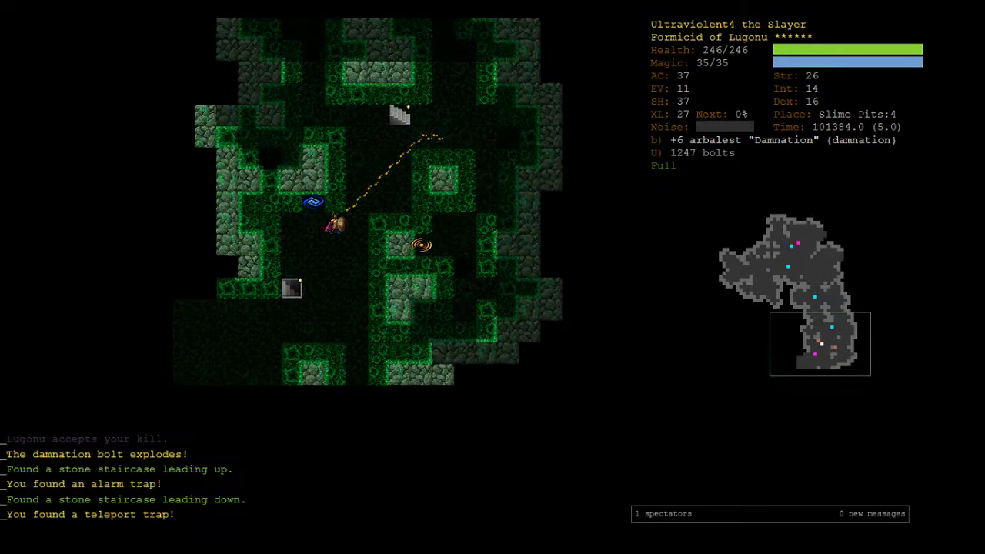
Go down the stairs and re-wield the vampiric lajatang
key(>)
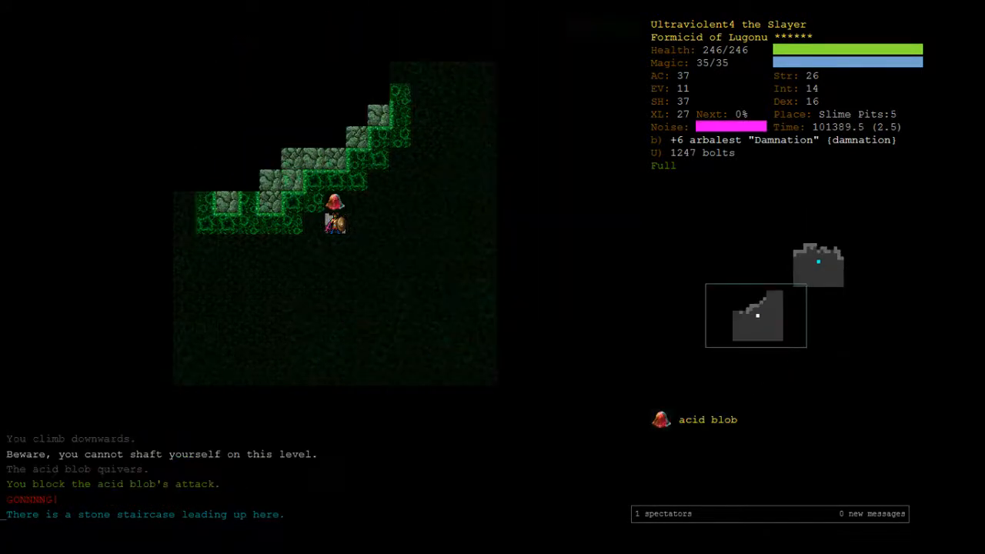
key(w)
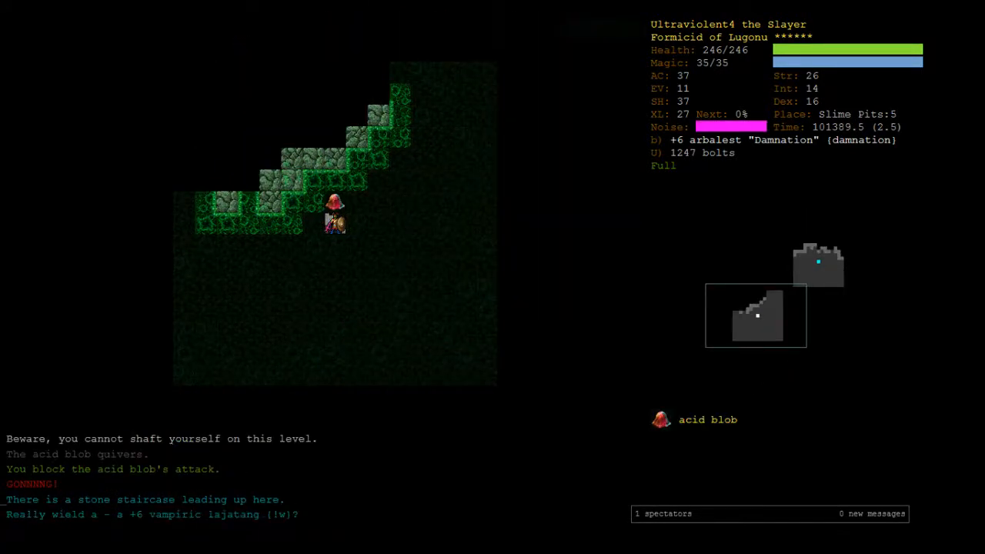
key(y)
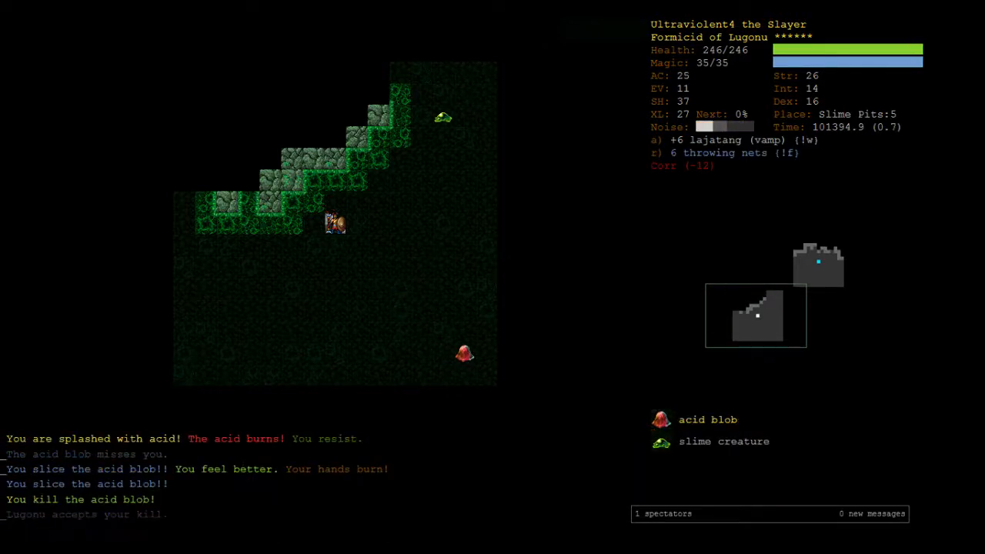
Melee the slimes, eat a meat ration, and review past combat messages
key(P)
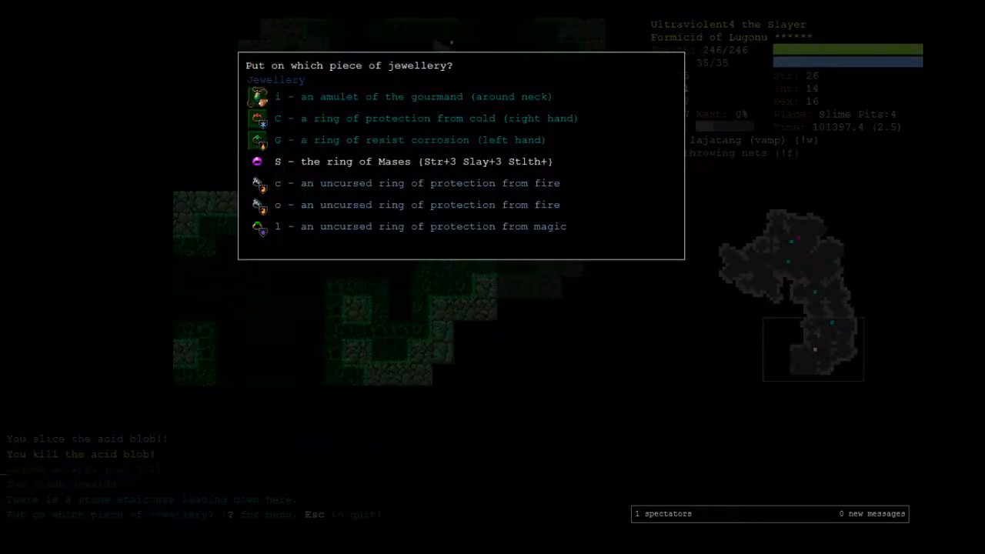
key(Escape)
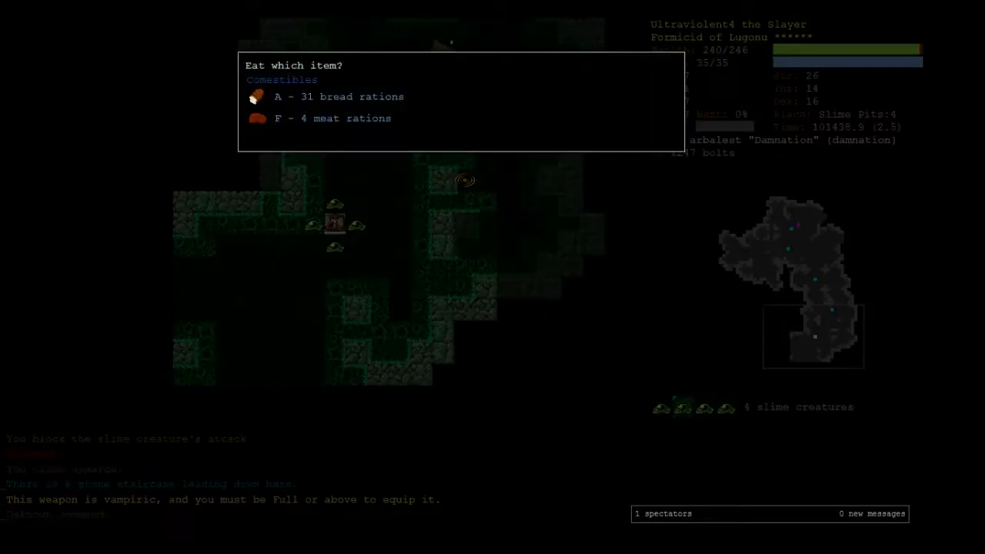
key(a)
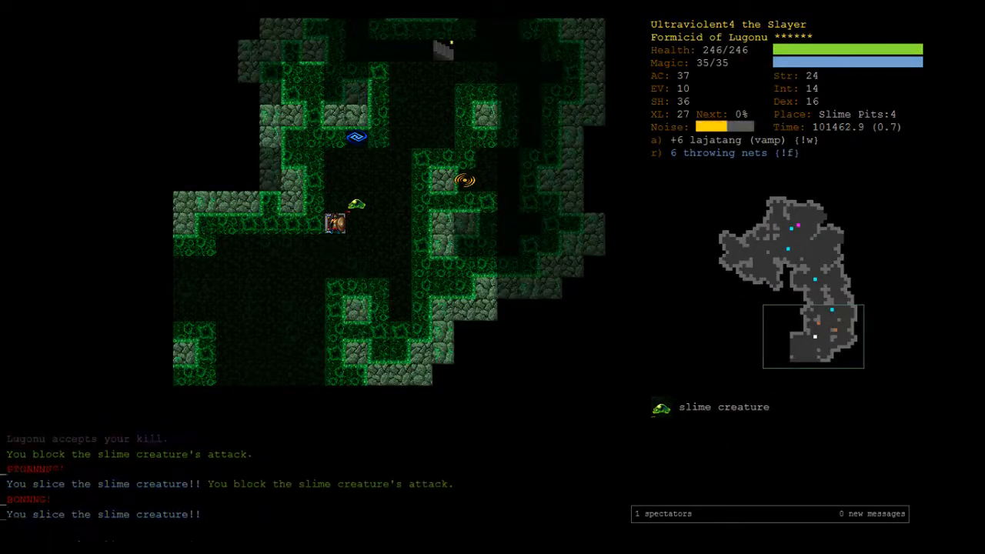
key(A)
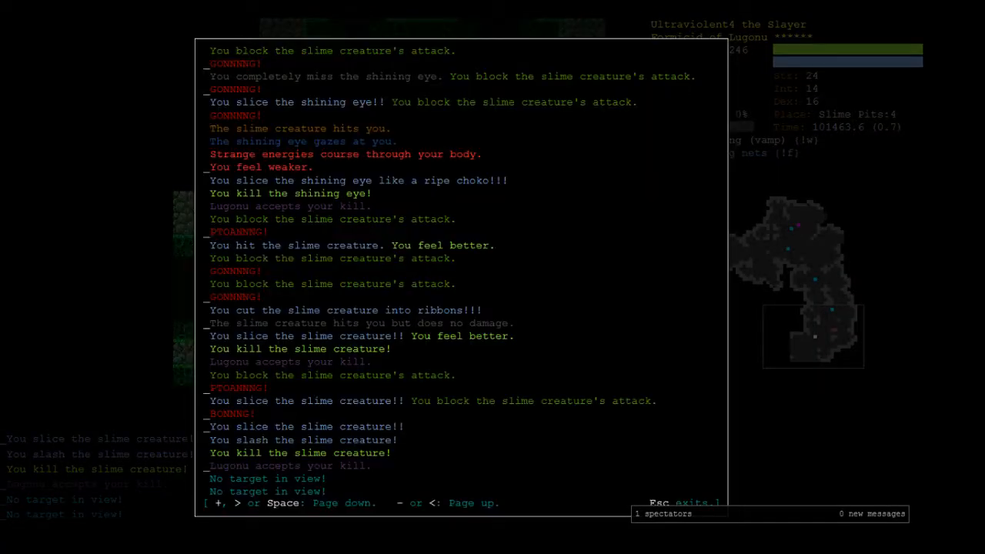
key(Escape)
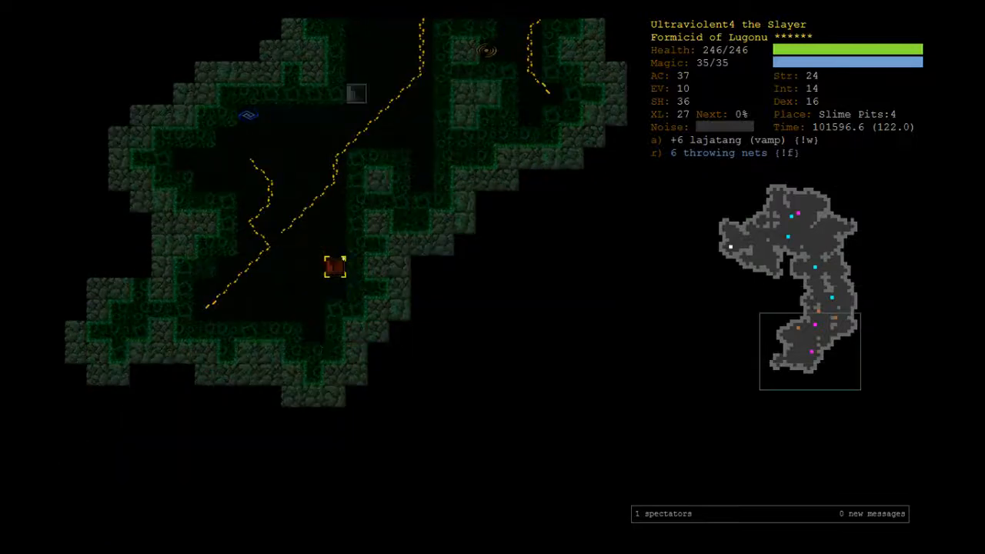
Head down to Slime Pits 5 and bombard the monster crowd, skipping past messages
key(A)
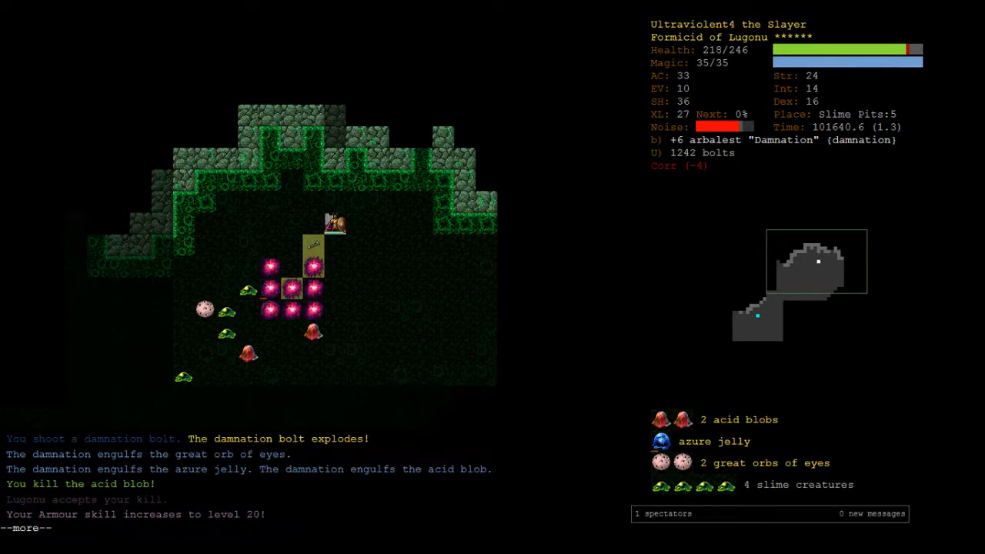
key(space)
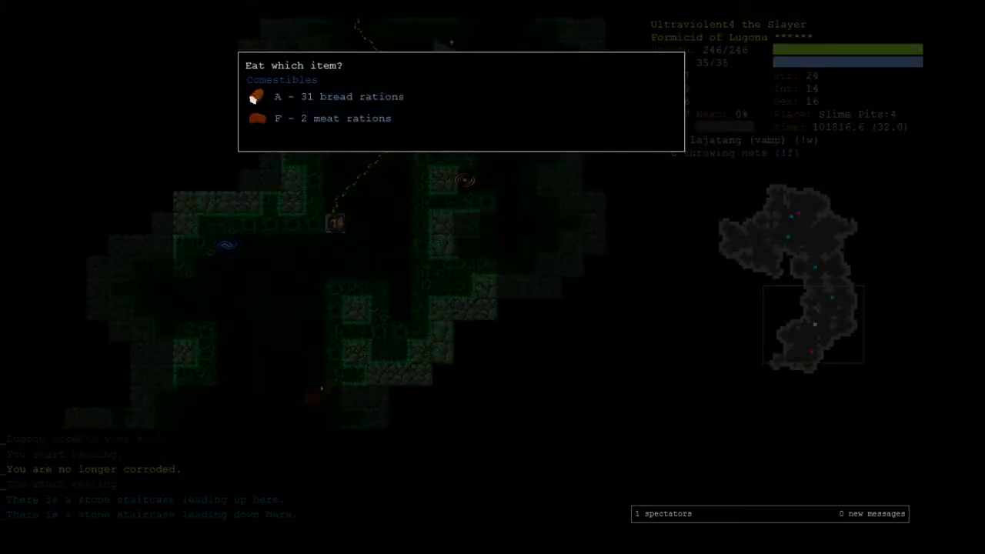
Eat, wield the arbalest, shoot acid blobs on Slime Pits 5, then retreat upstairs
key(F)
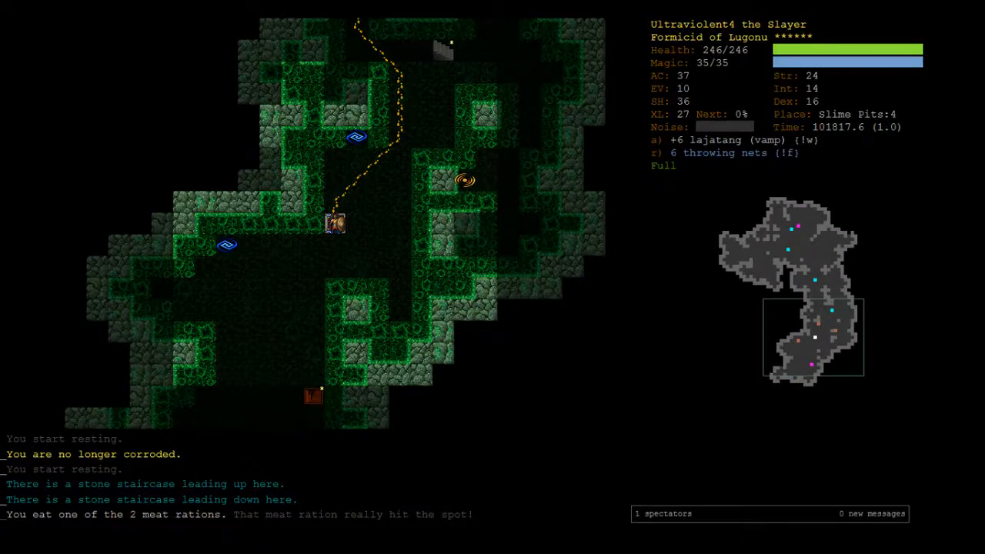
key(w)
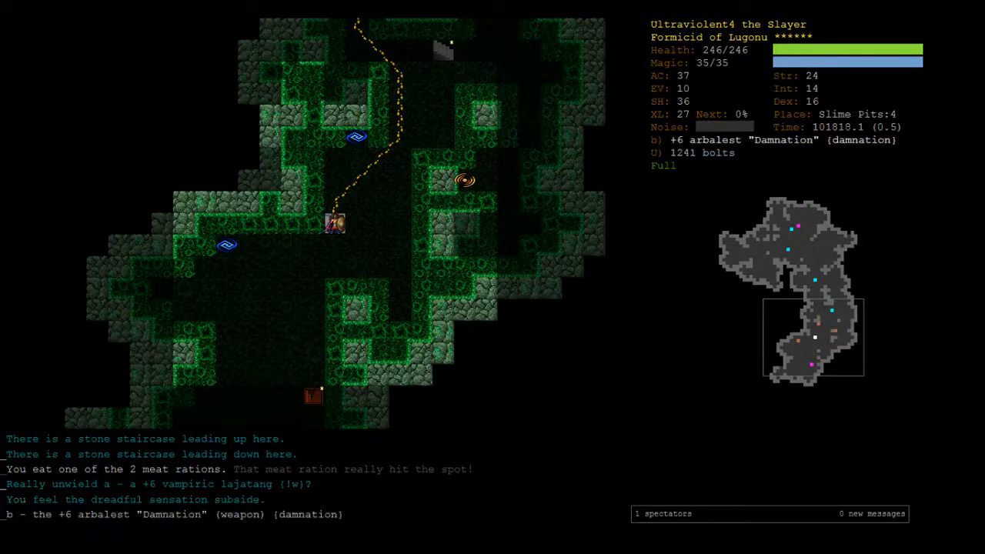
key(>)
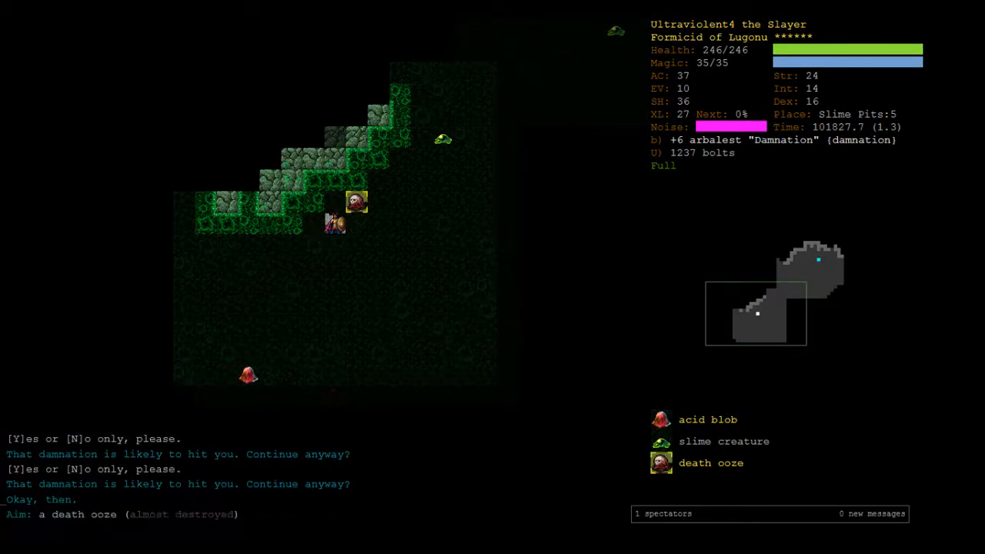
key(y)
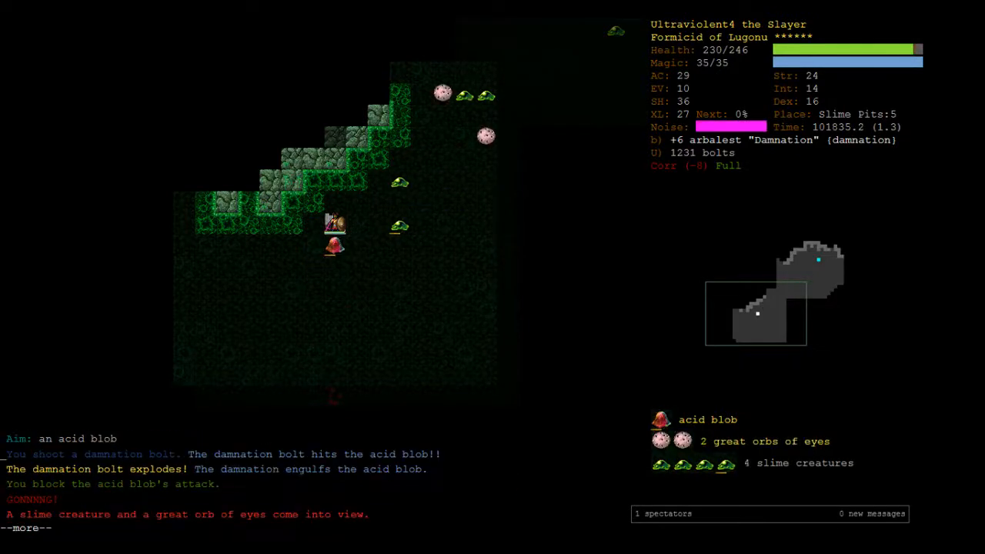
key(space)
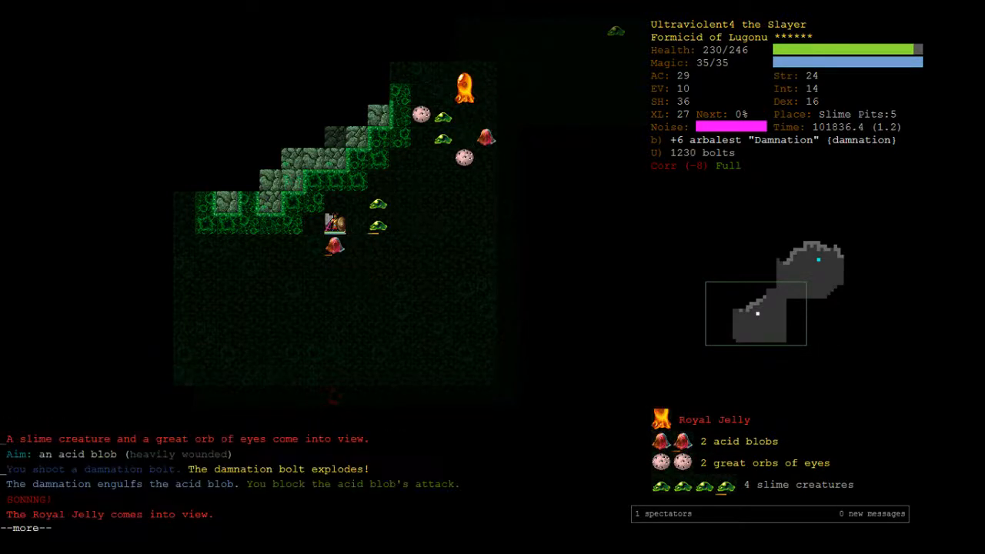
key(space)
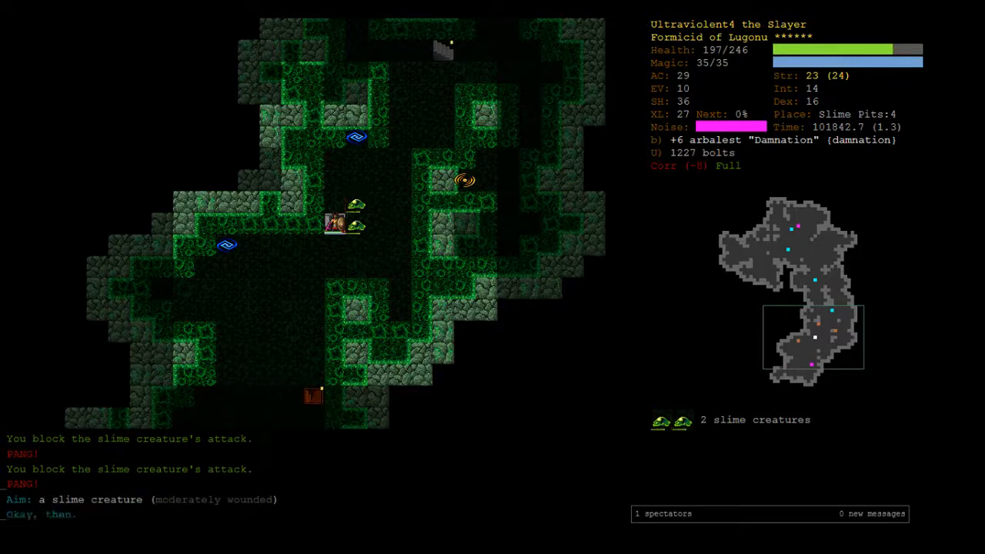
Shoot the pursuing slime creatures, rest, and travel to the > stairs to kill an acid blob
key(f)
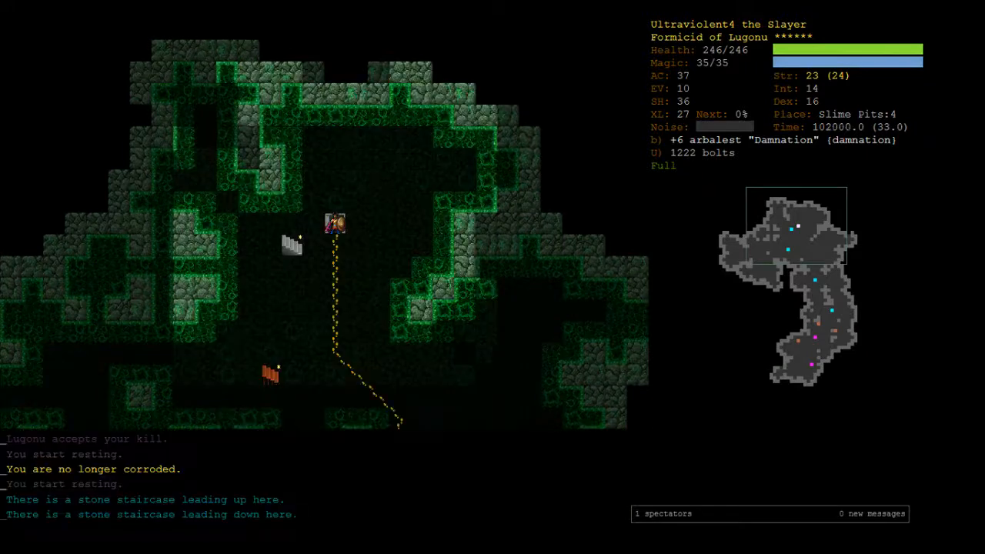
key(>)
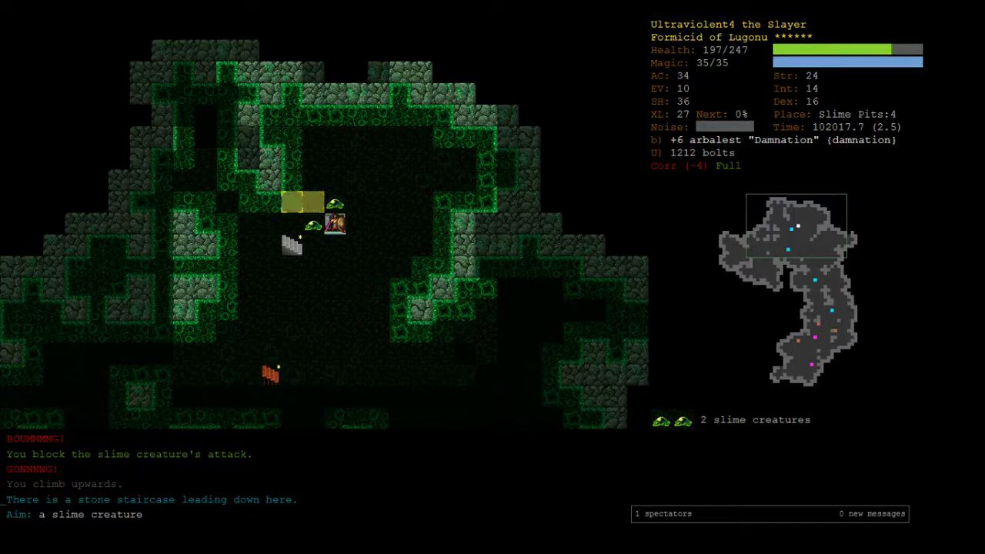
key(f)
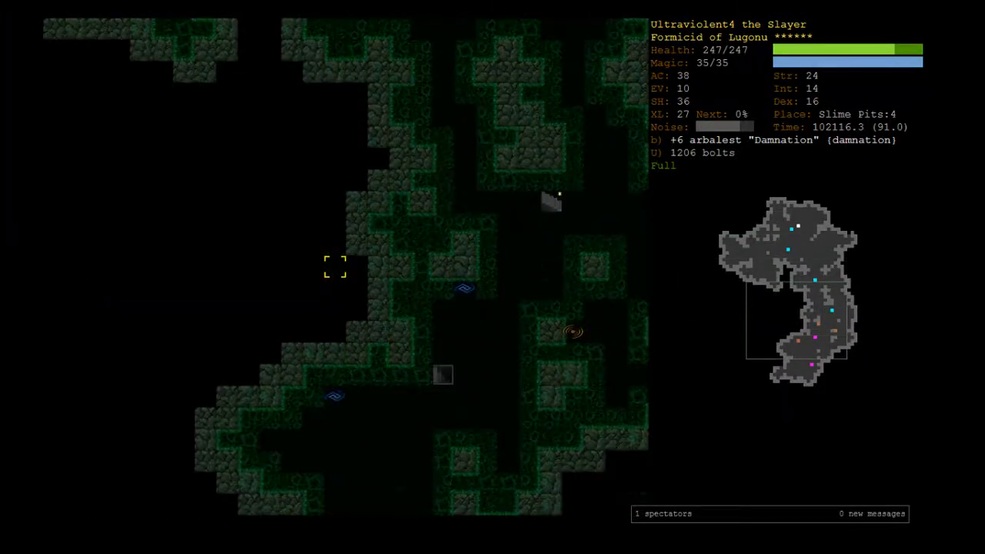
key(5)
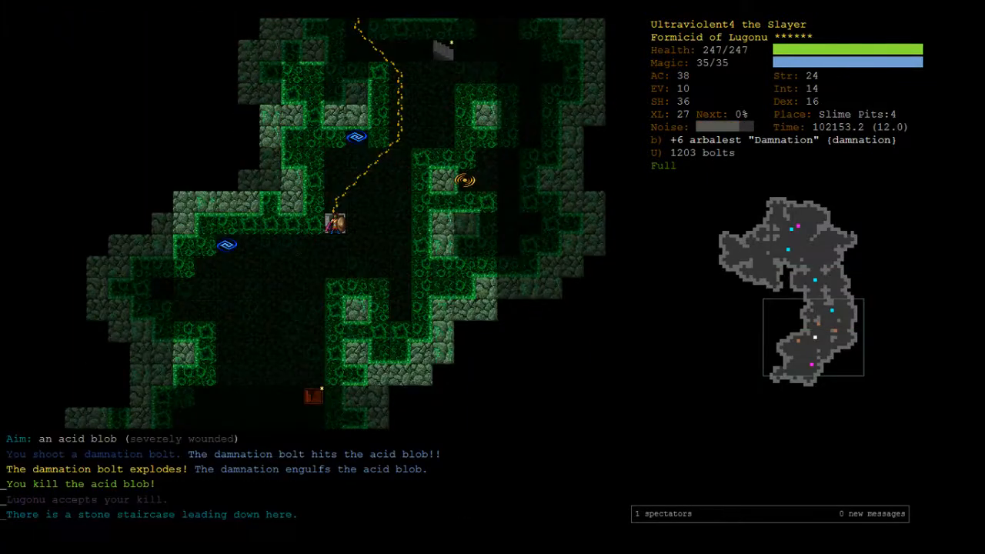
Fight near the Slime Pits 4 down staircase and eat the last meat ration
key(>)
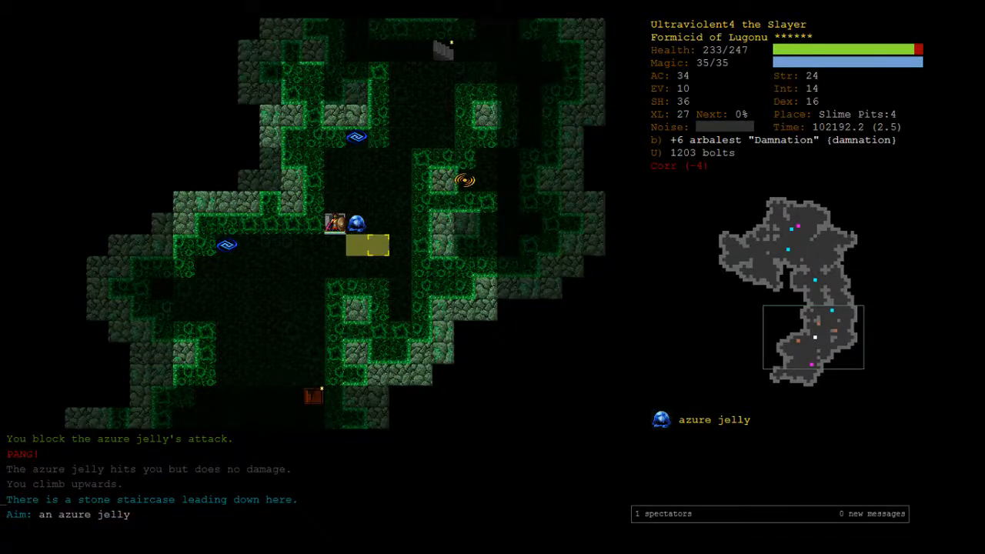
key(f)
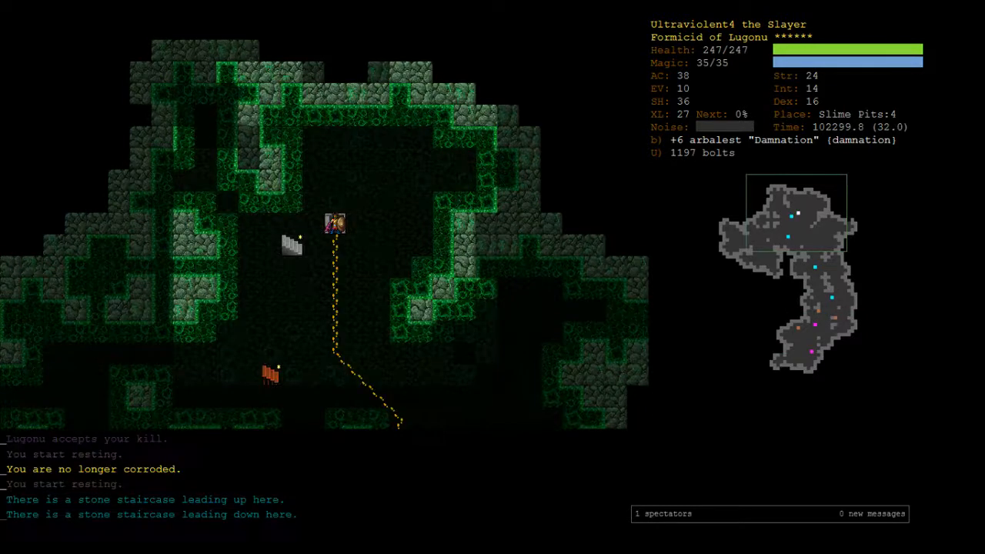
key(>)
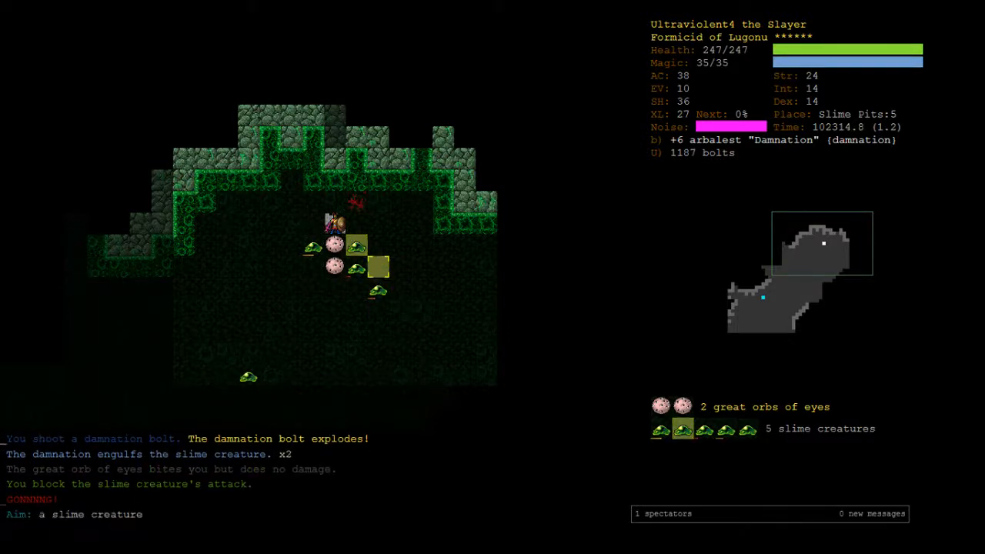
key(e)
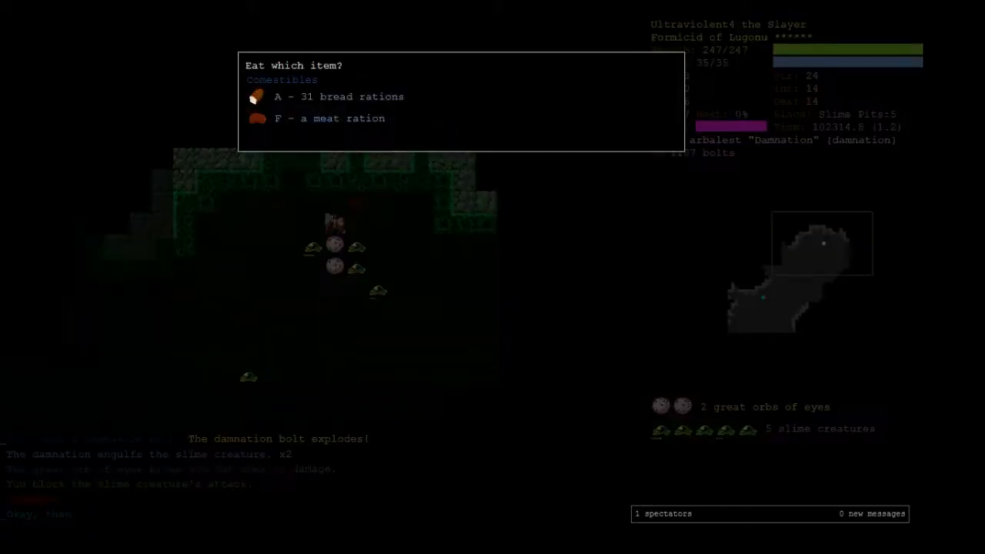
key(f)
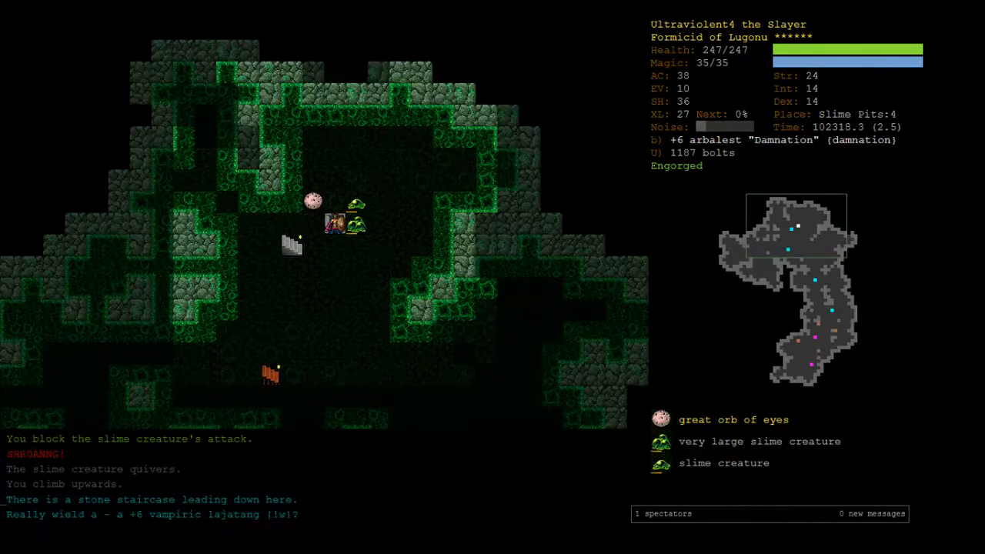
Wield the vampiric lajatang and melee the slime creatures and great orb of eyes
key(y)
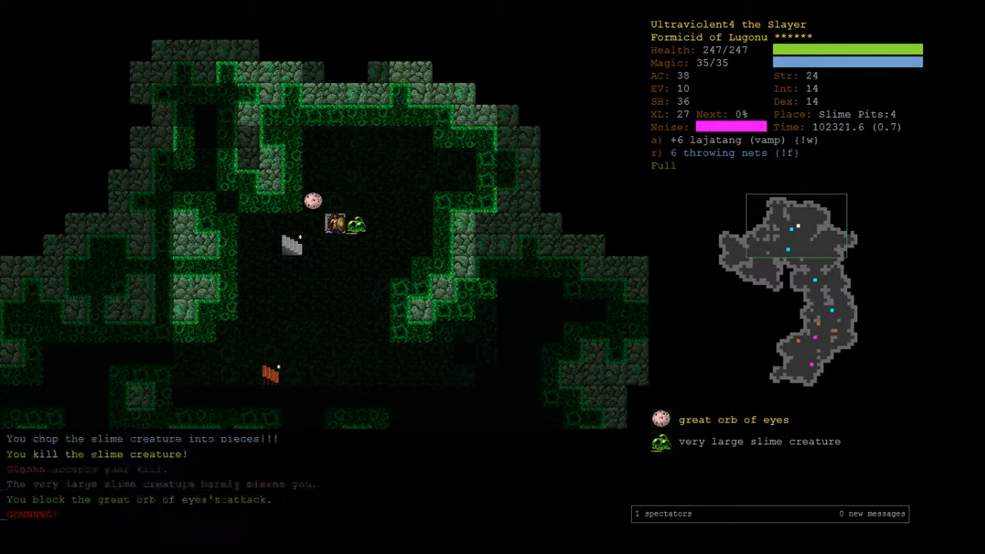
key(A)
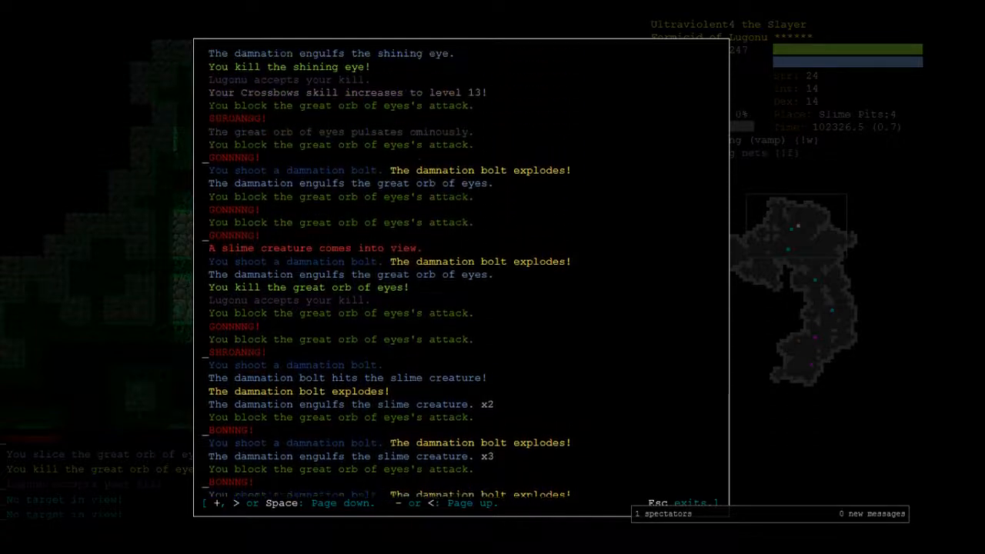
scroll(up, 3)
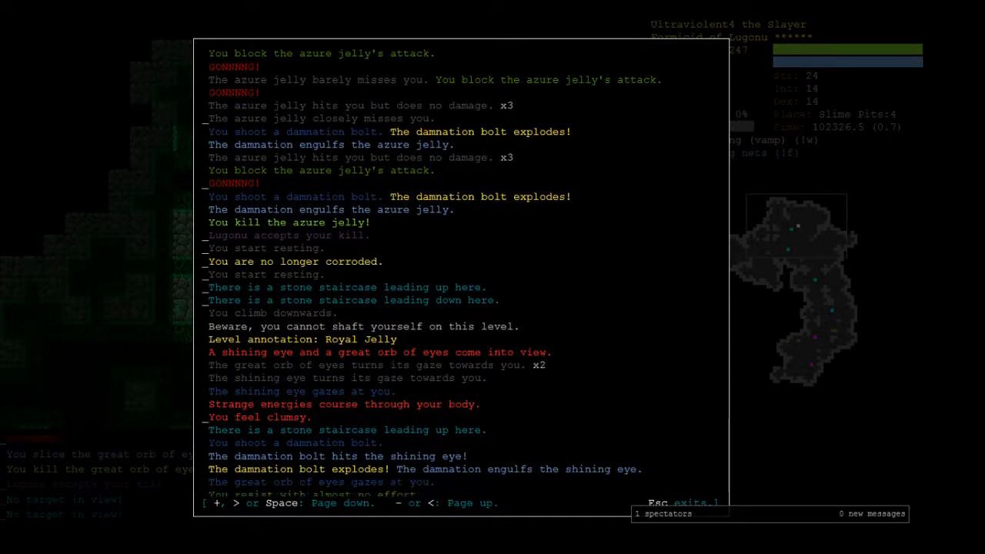
scroll(down, 3)
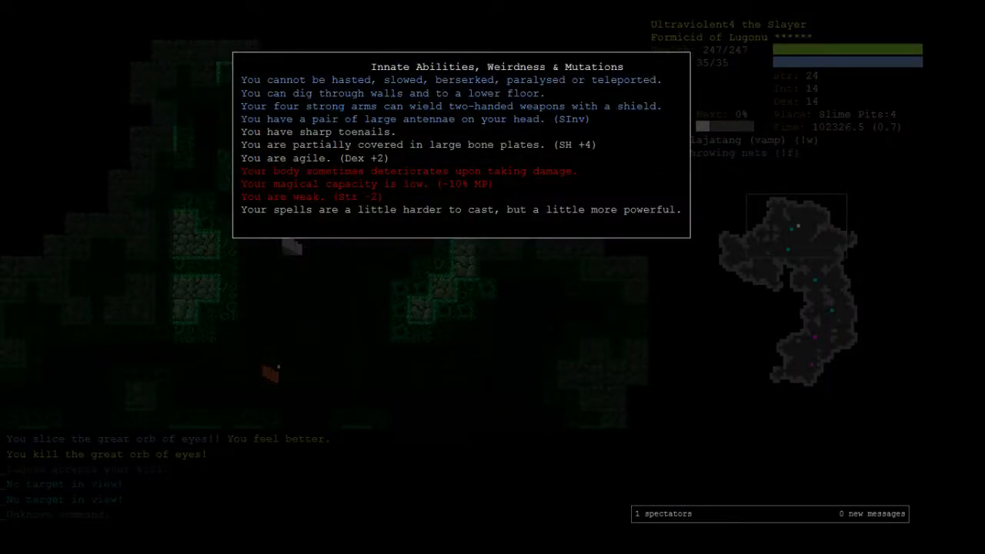
key(escape)
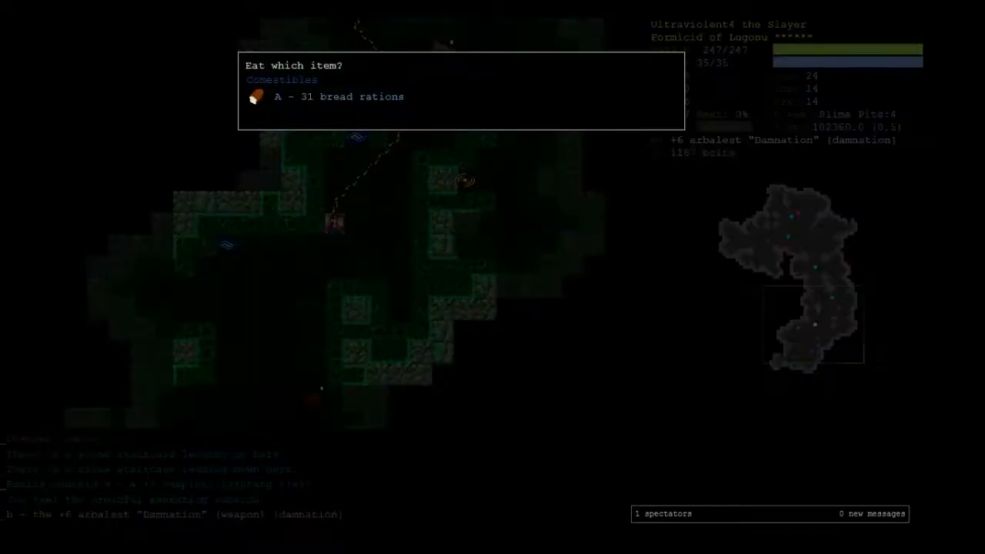
key(a)
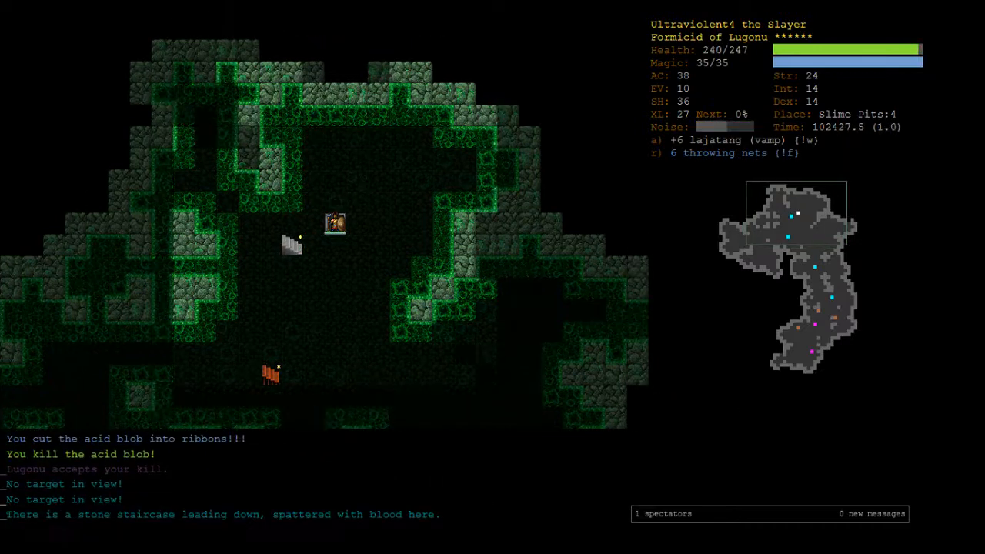
Kill the eye of draining, rest, then descend to Slime Pits:5 and uncover the item vault
key(>)
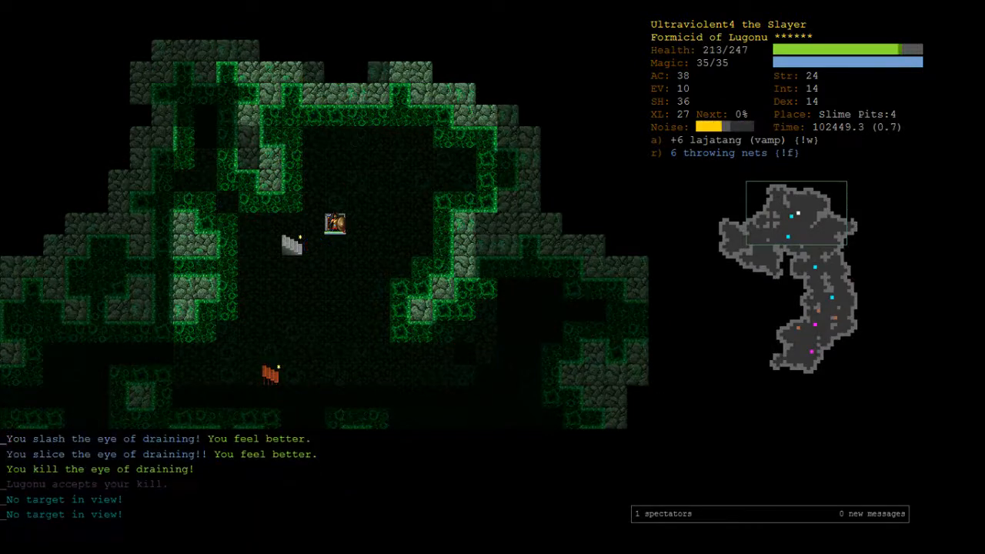
key(5)
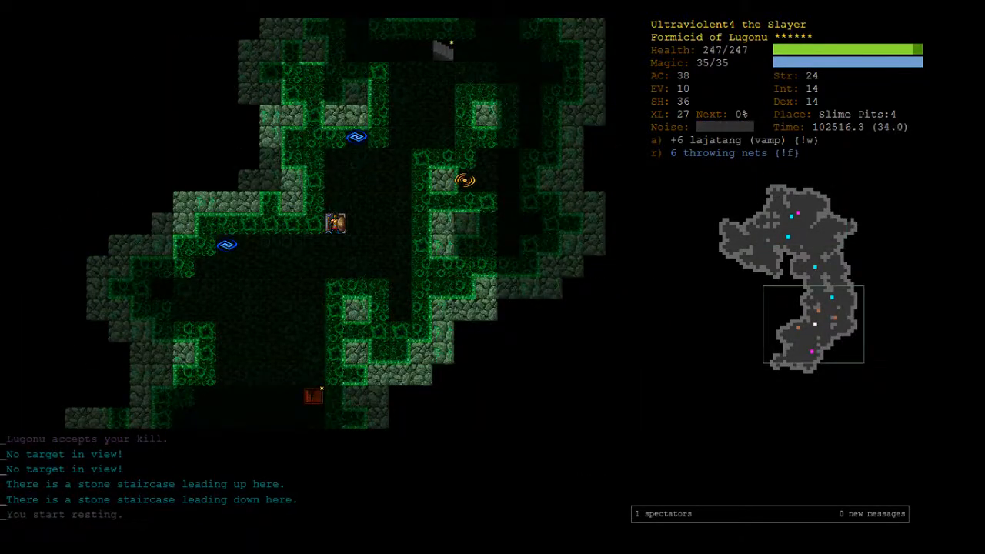
key(>)
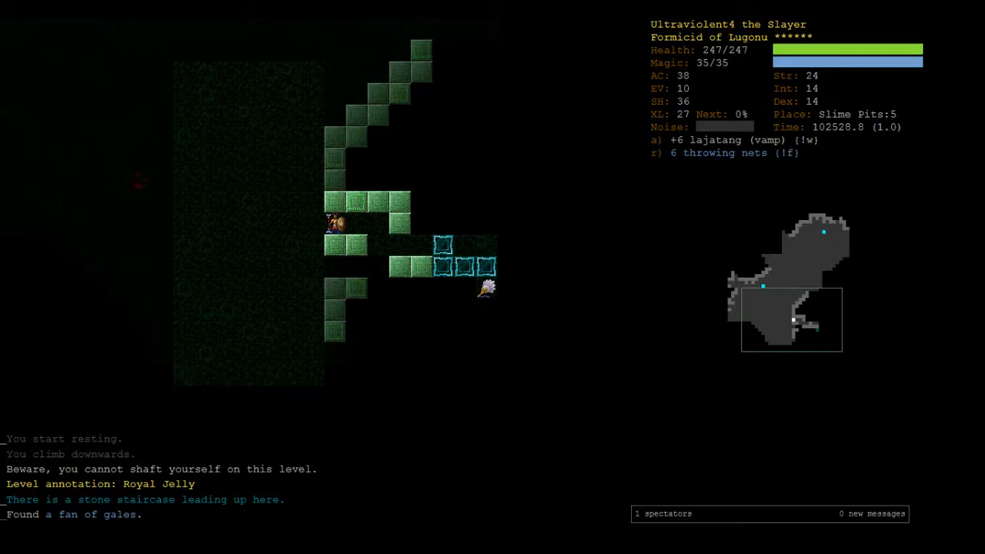
key(a)
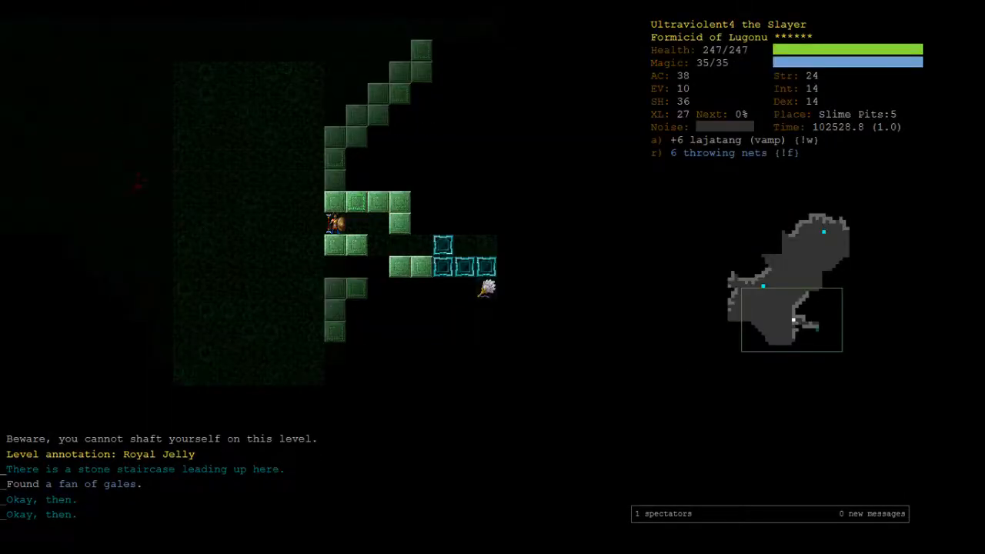
key(P)
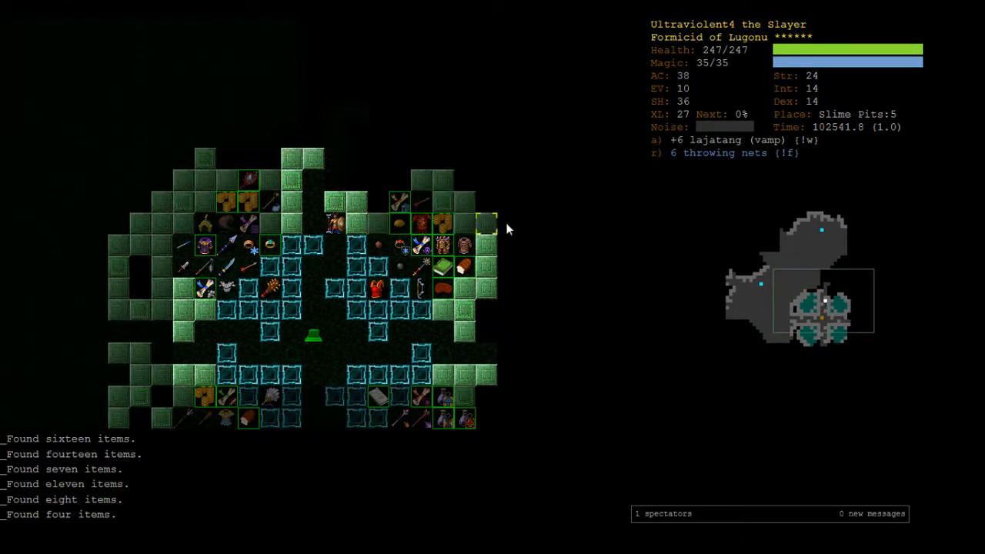
Wield the Damnation arbalest, step north, and shoot bolts at the azure jellies and acid blob
key(Up)
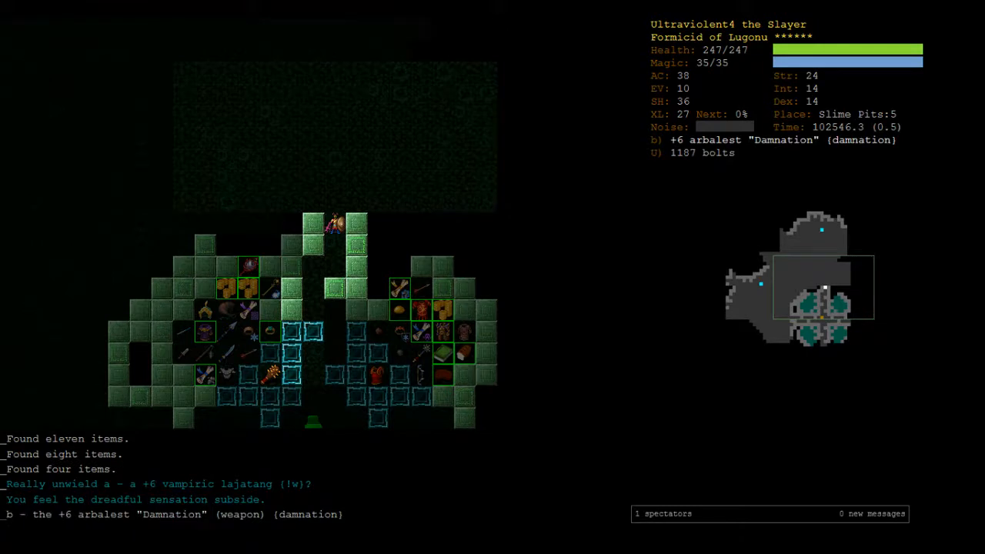
key(up)
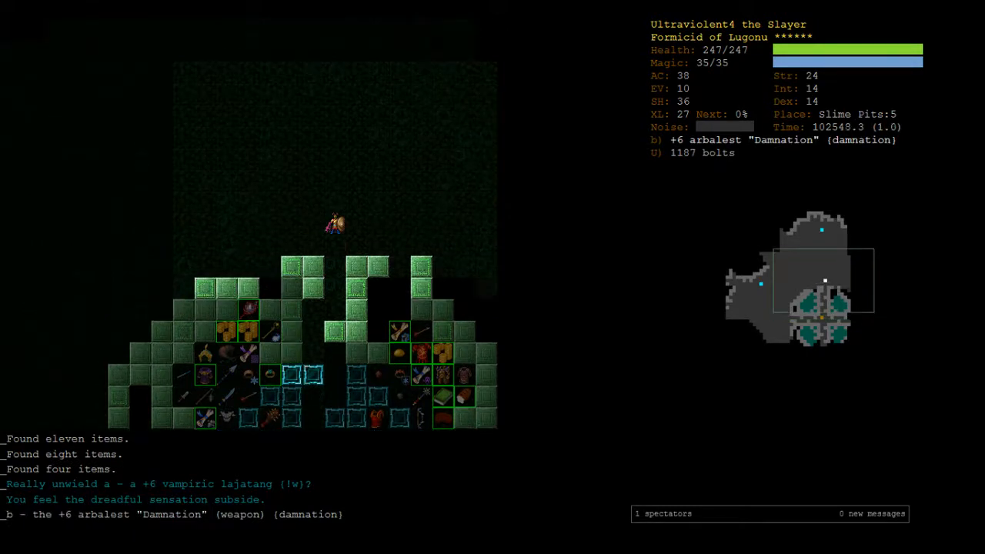
key(t)
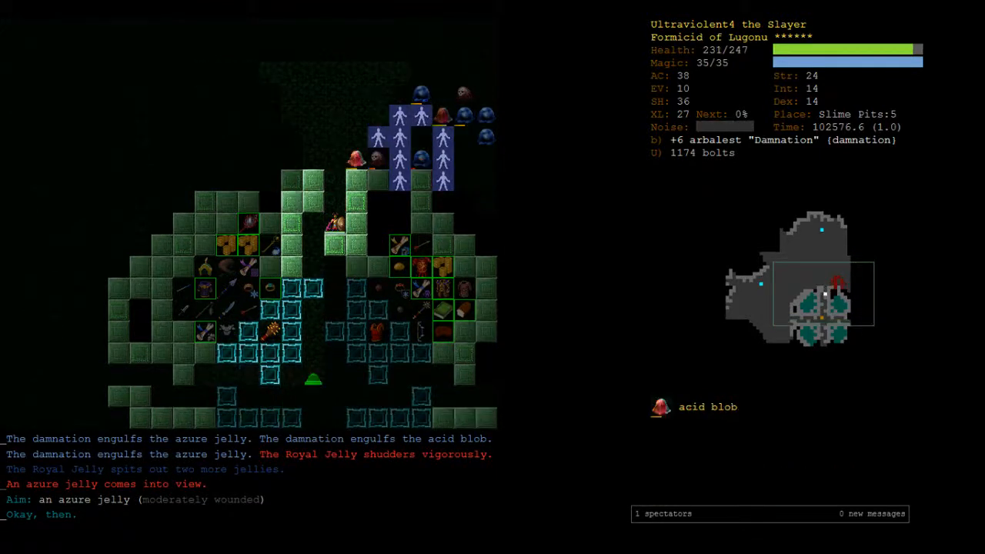
Fire at the jellies, then invoke Lugonu's Corrupt to flood Slime Pits:5 with abyssal monsters
key(a)
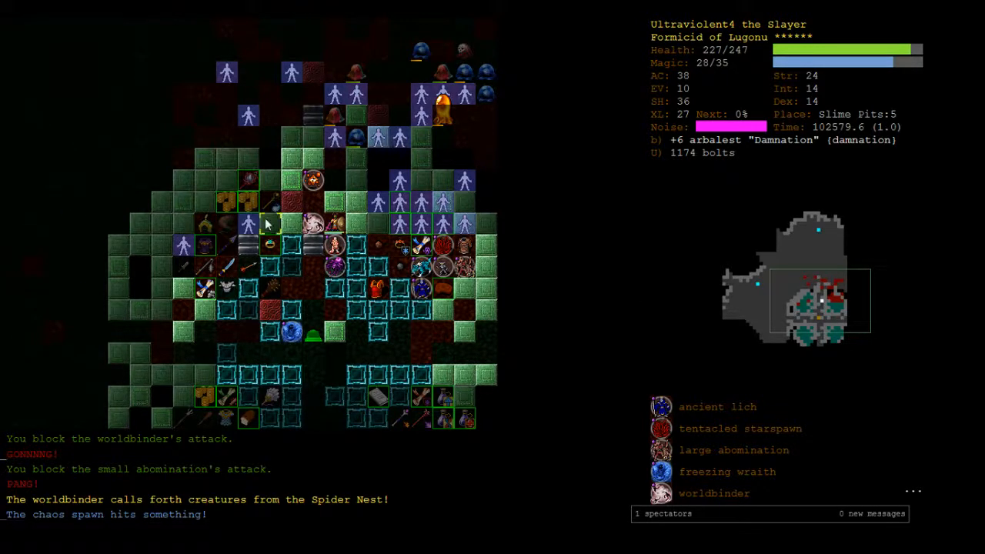
mouse_move(316, 165)
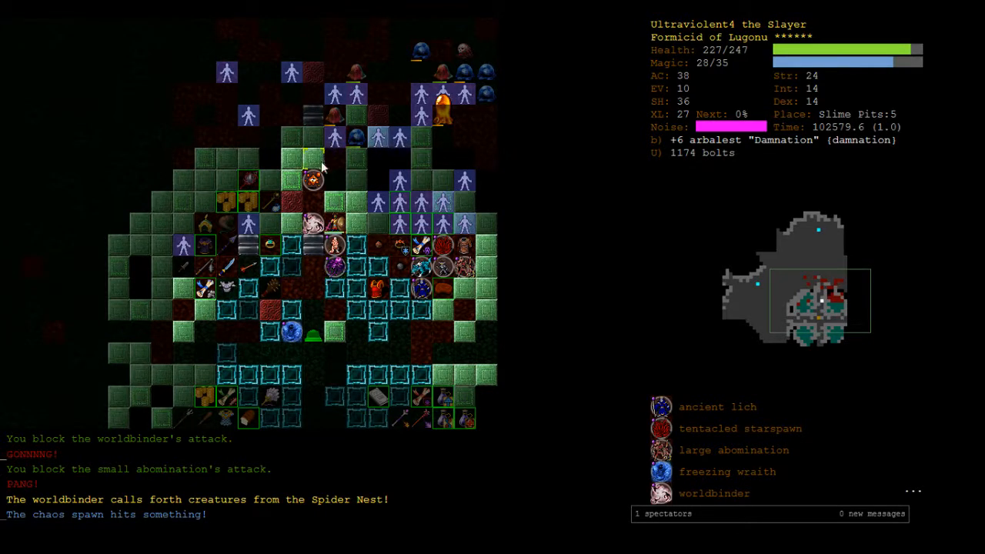
key(a)
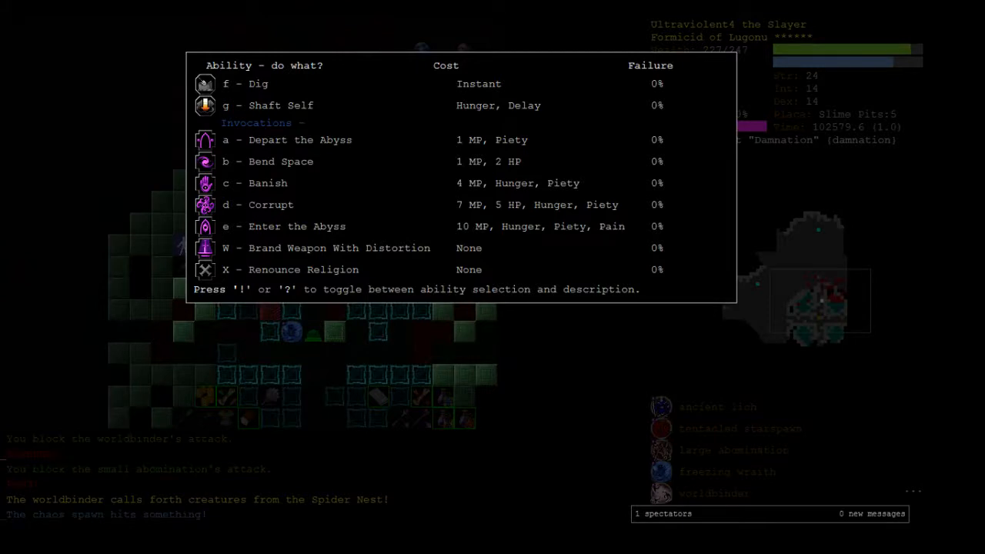
key(Escape)
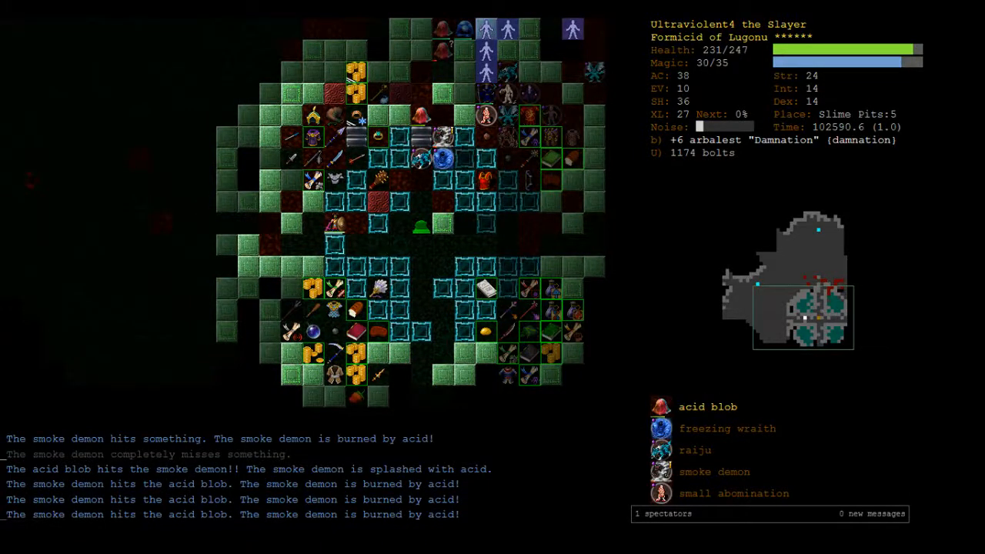
mouse_move(593, 204)
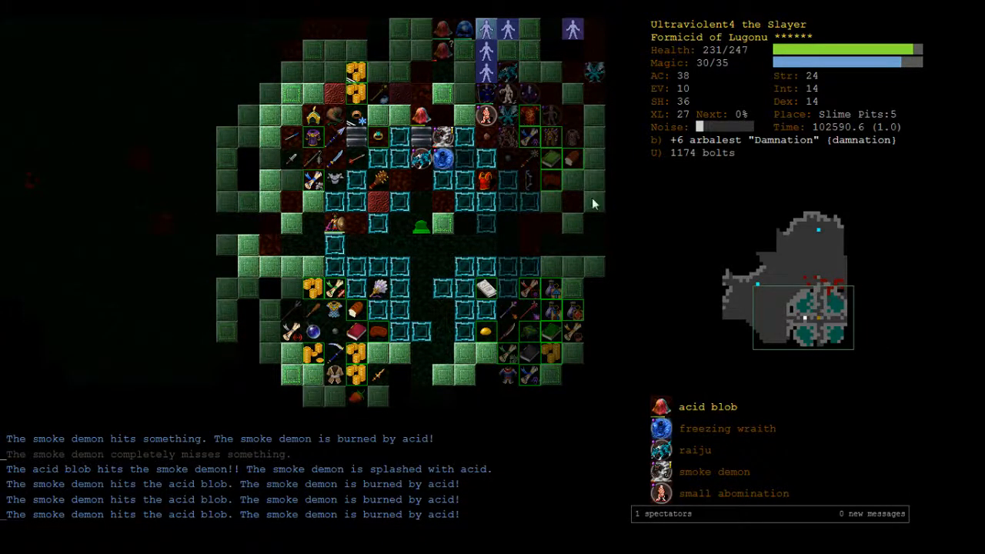
mouse_move(869, 356)
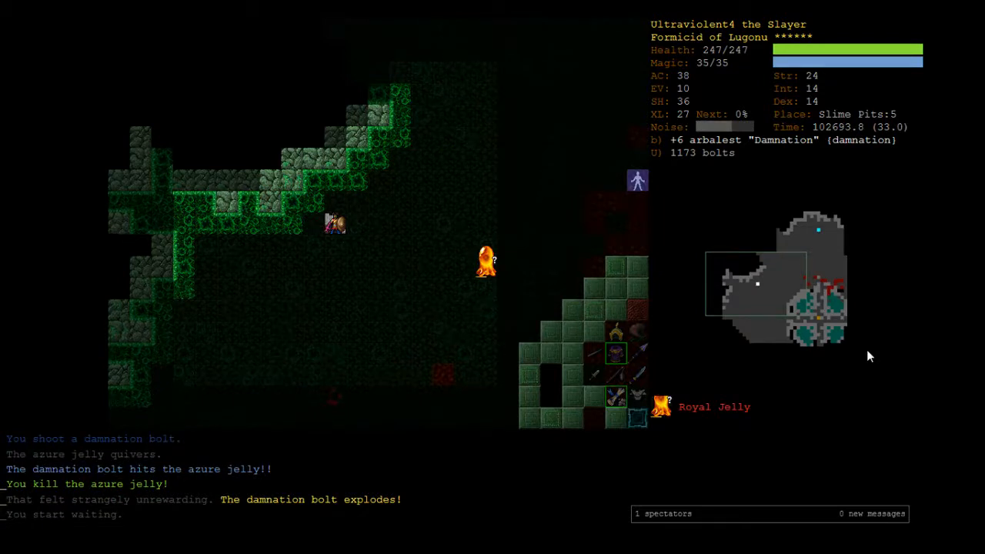
Keep bolts readied in the quiver and shoot the azure jelly following onto Slime Pits:4
key(Q)
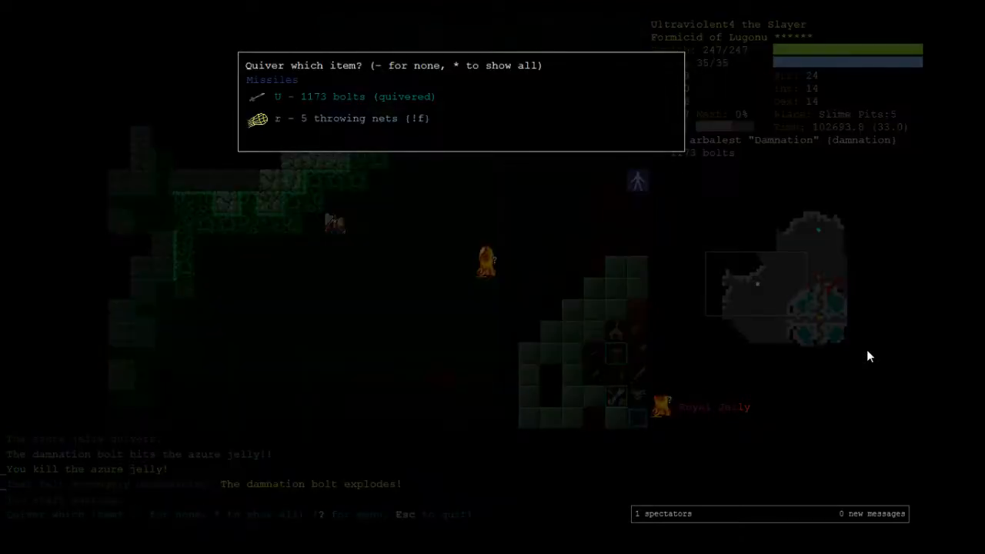
key(r)
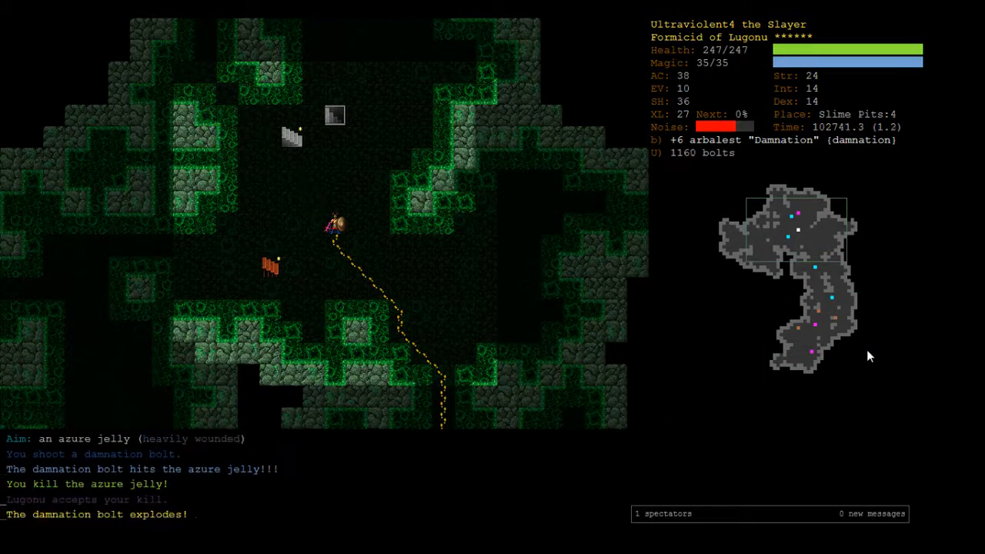
Return to Slime Pits:5, kill the death ooze, and try on the small sapphire ring
key(>)
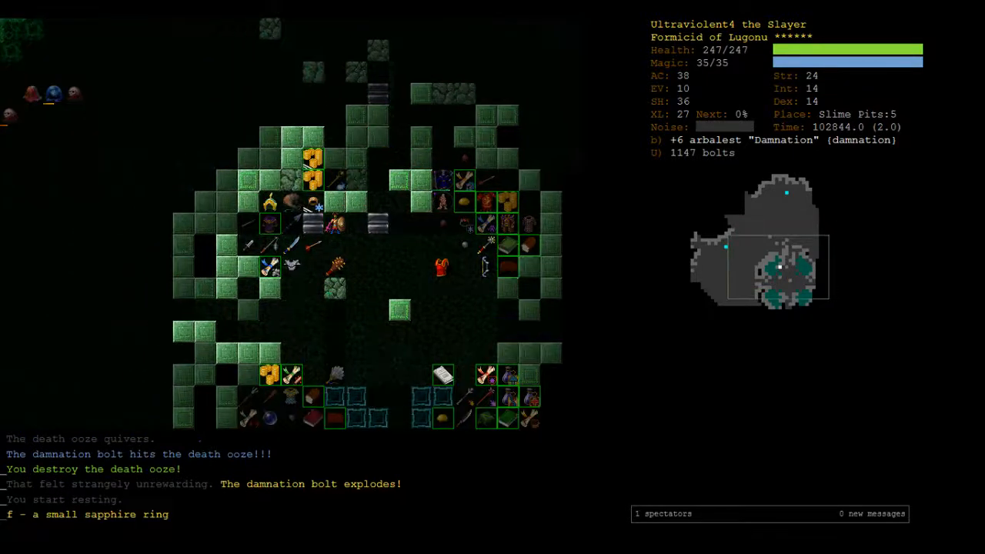
key(P)
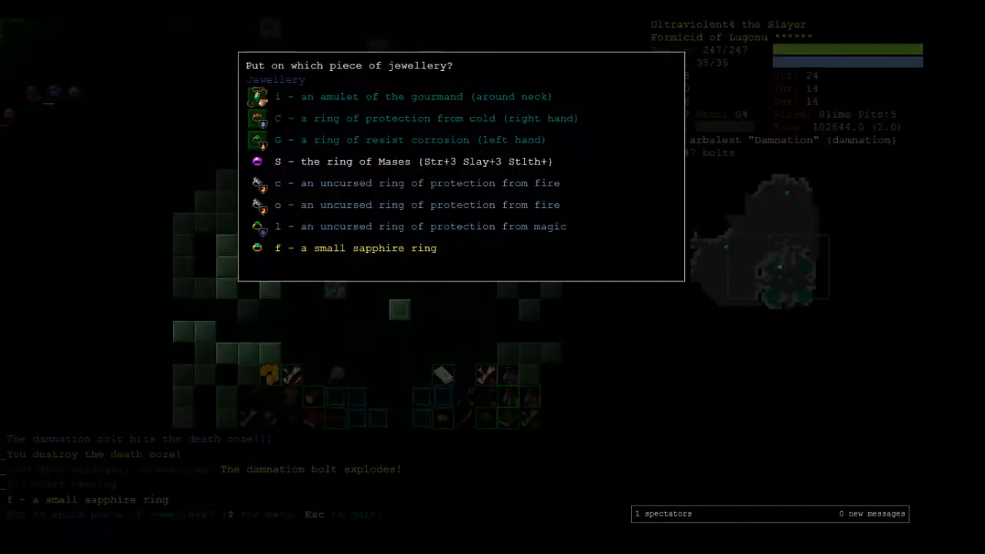
key(f)
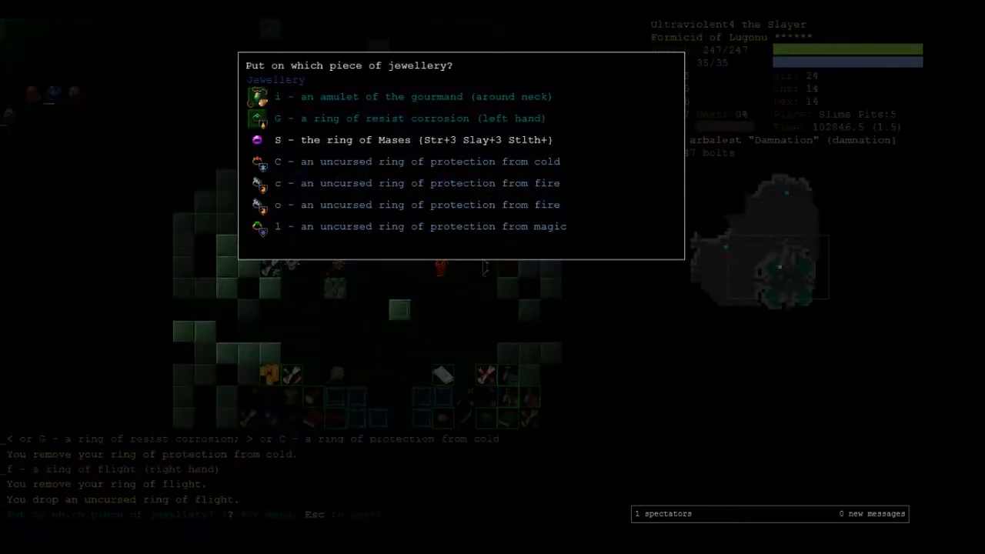
key(C)
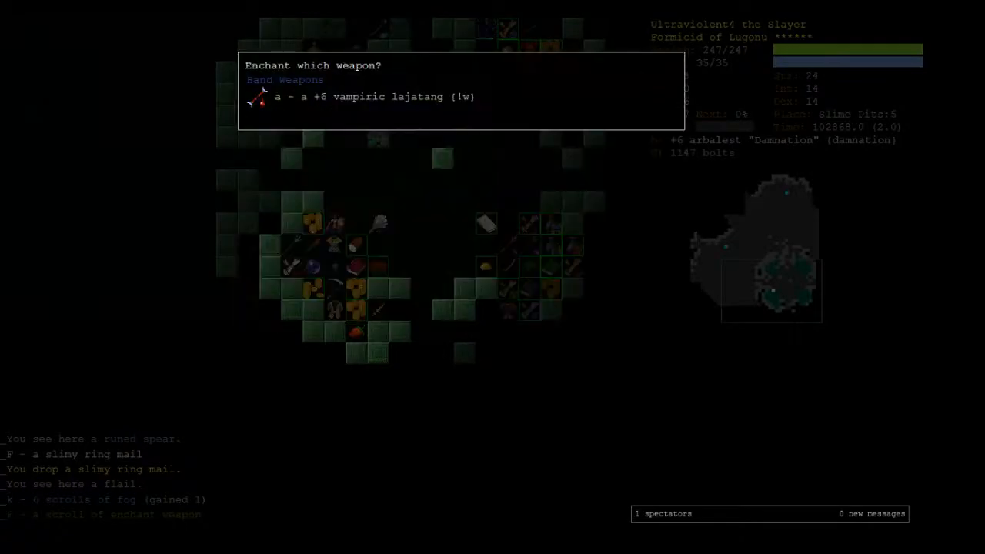
Answer the weapon enchantment prompt and pick up the vault gold, reaching 1560
key(a)
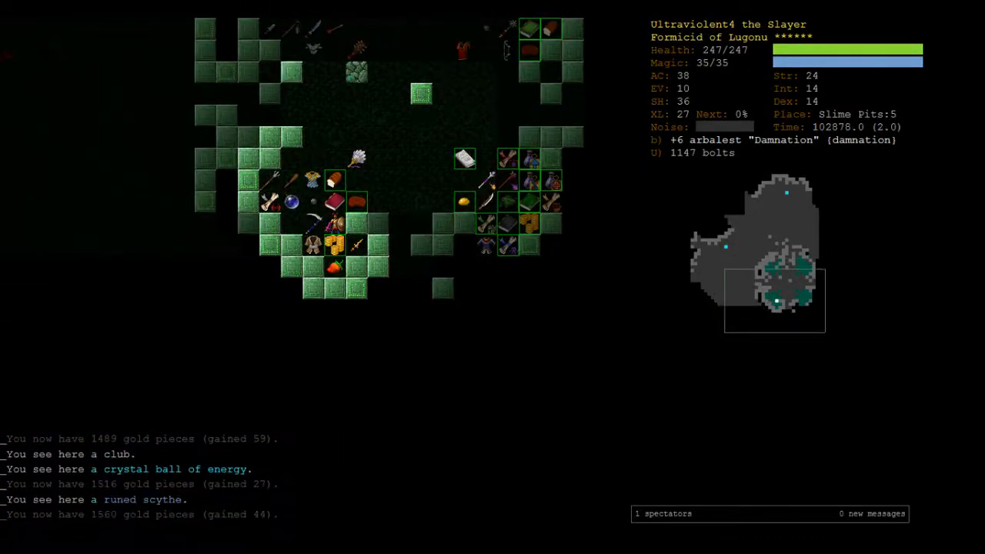
Pick up the slimy rune and vault items, check the scroll list, and back out
key(e)
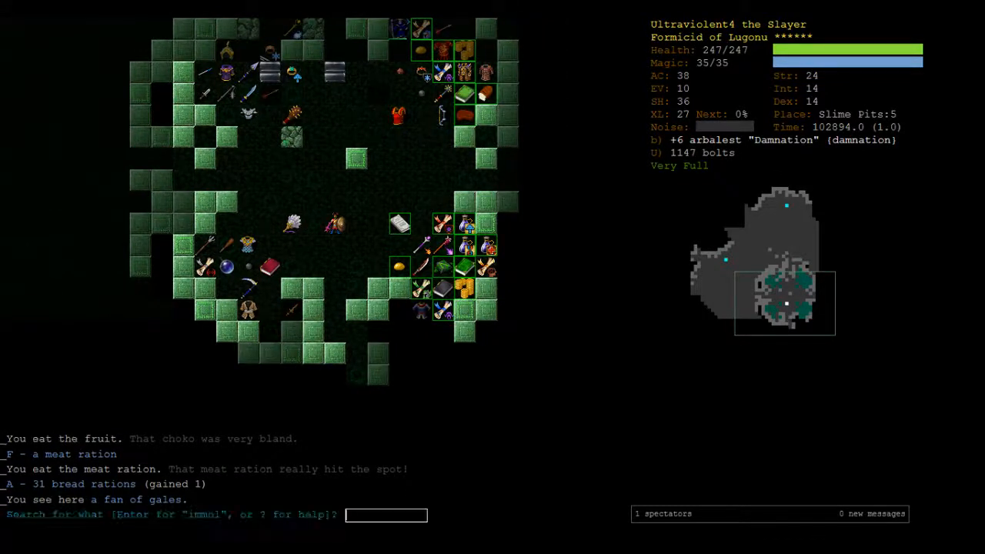
text(demon)
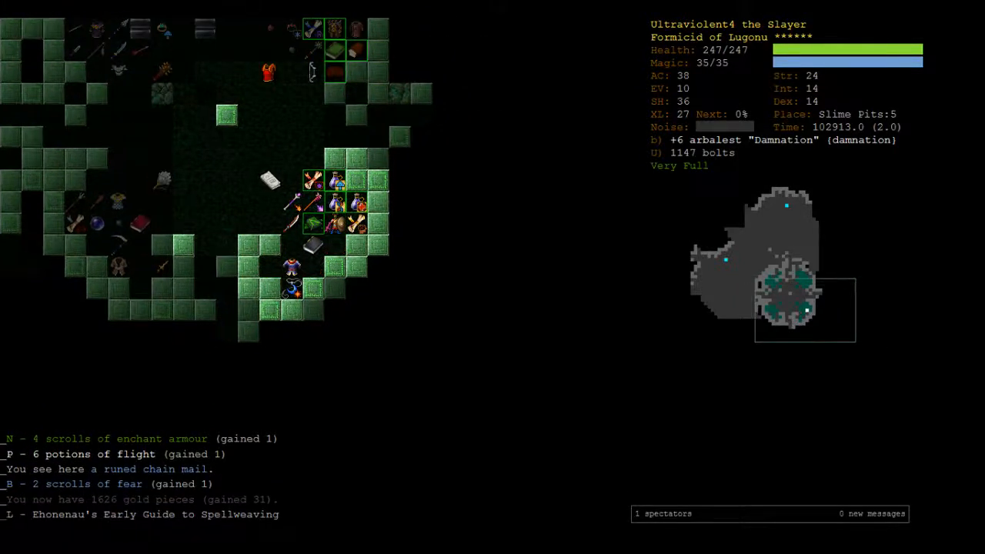
key(L)
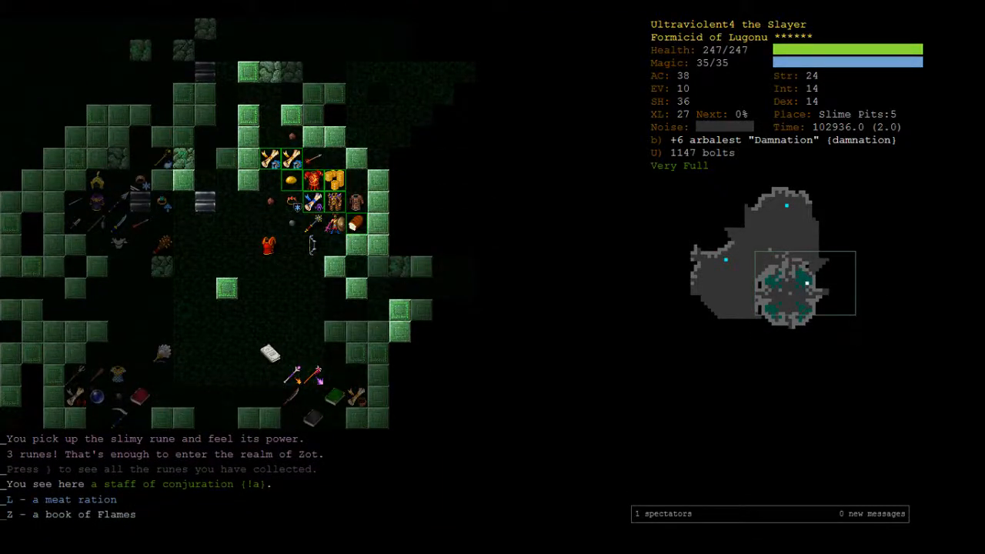
key(r)
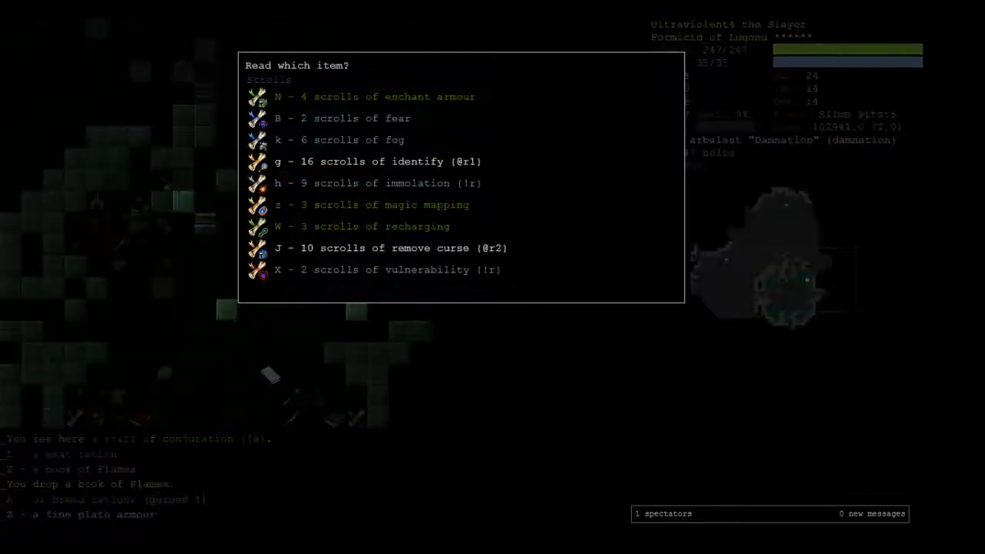
key(g)
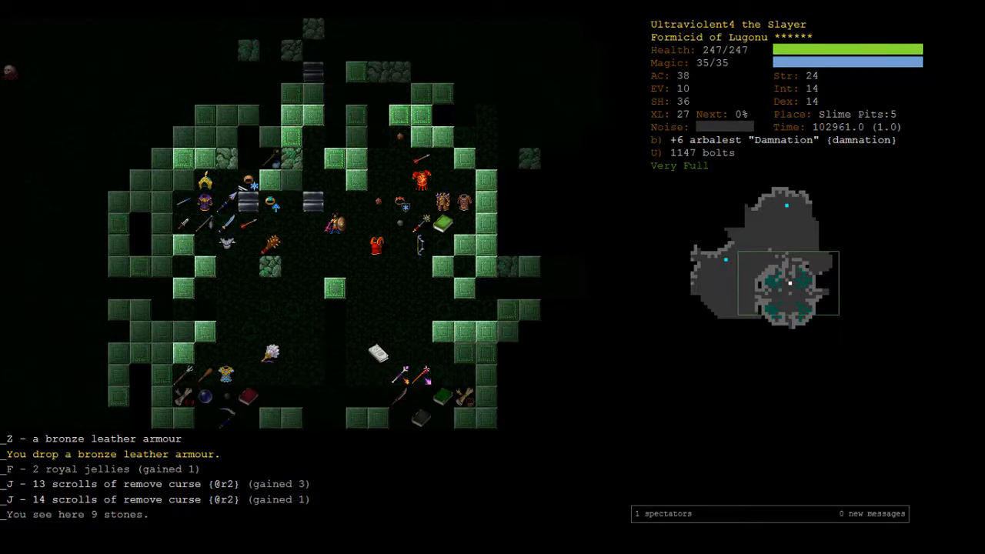
Review inventory and overview, cancel jewellery prompts, climb to Slime Pits:1, and shoot the shining eye
key(i)
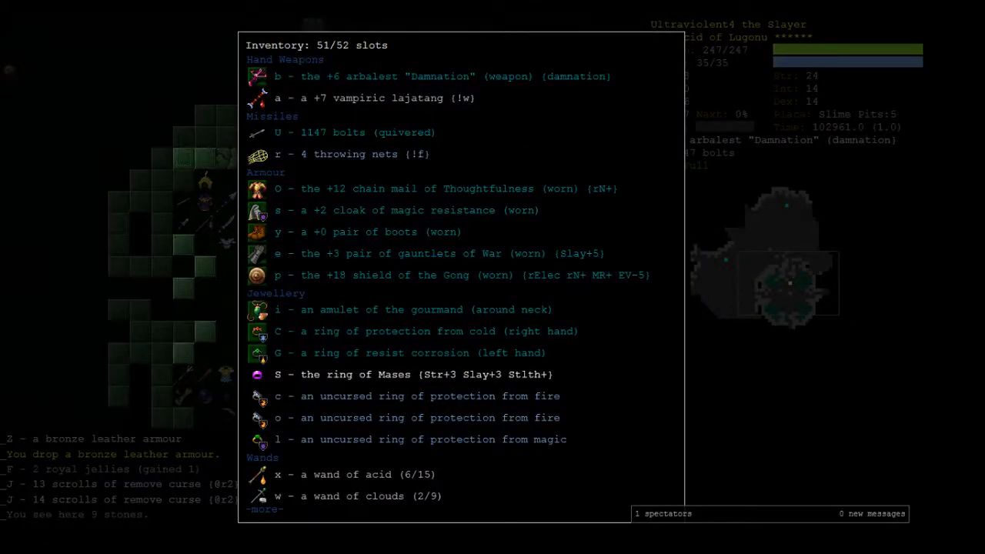
key(Escape)
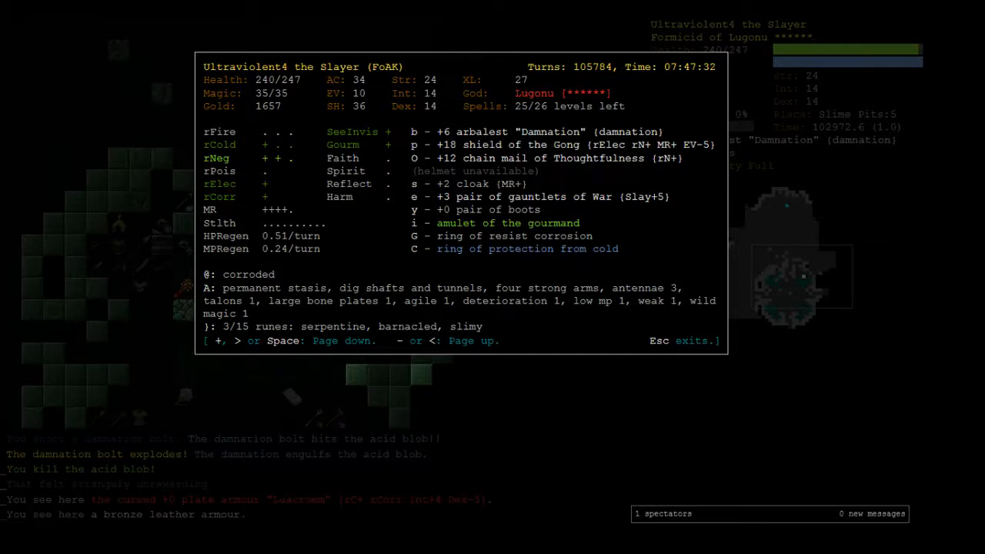
key(P)
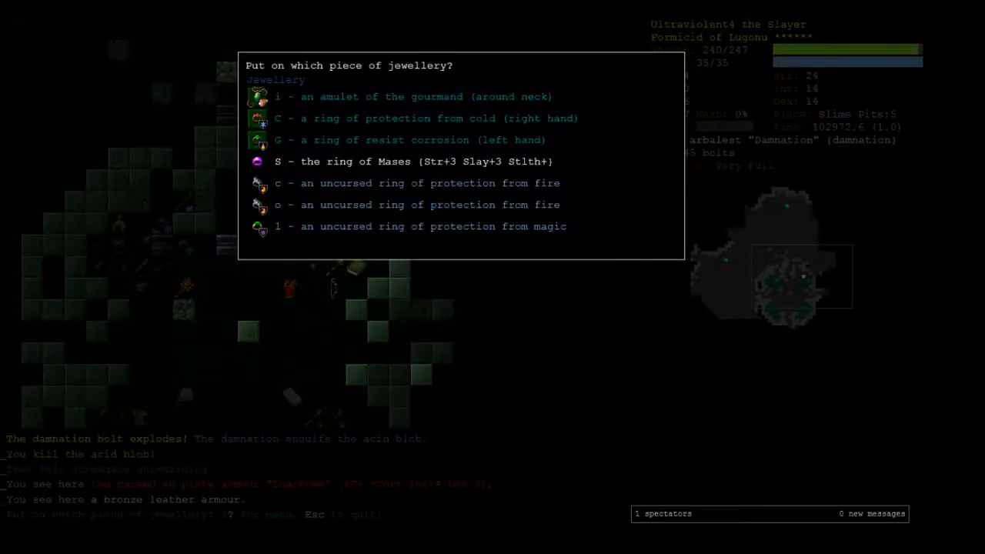
key(Escape)
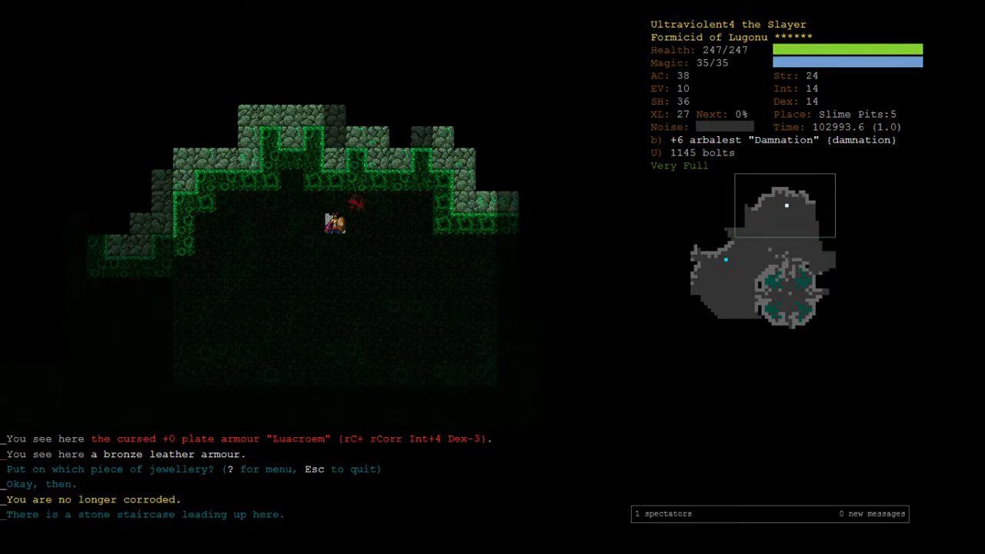
key(P)
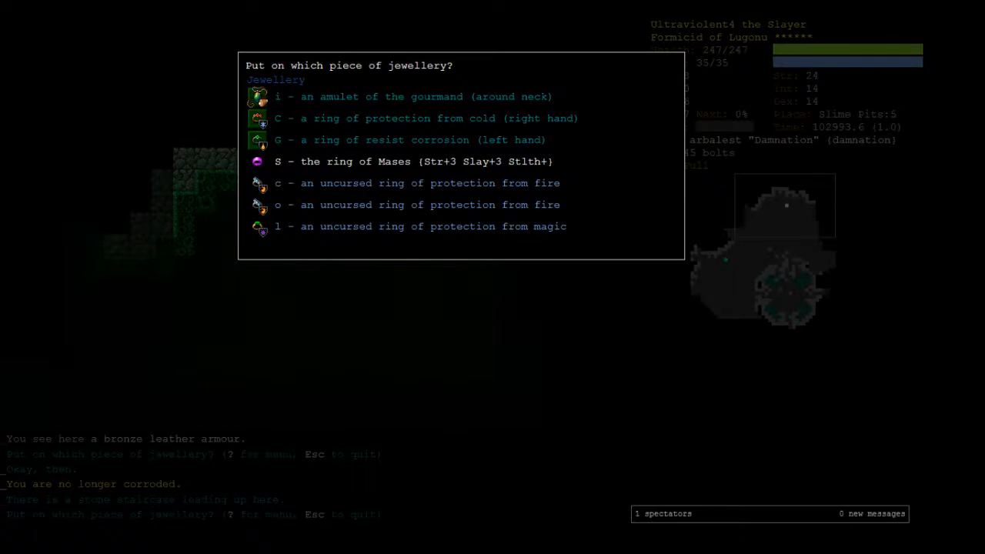
key(Escape)
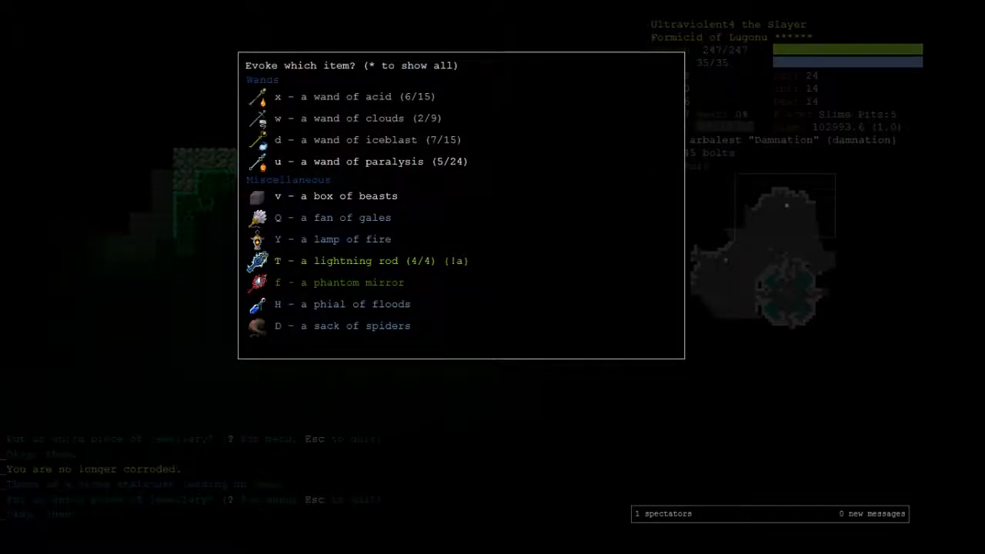
key(Escape)
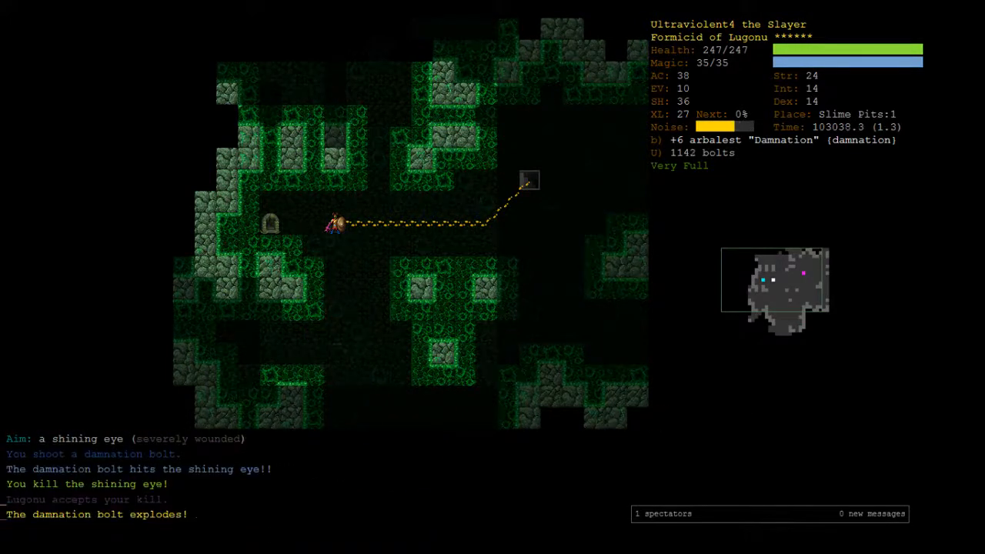
Review mutations, leave through the Lair to Orcish Mines:2, and buy a sack of spiders
key(A)
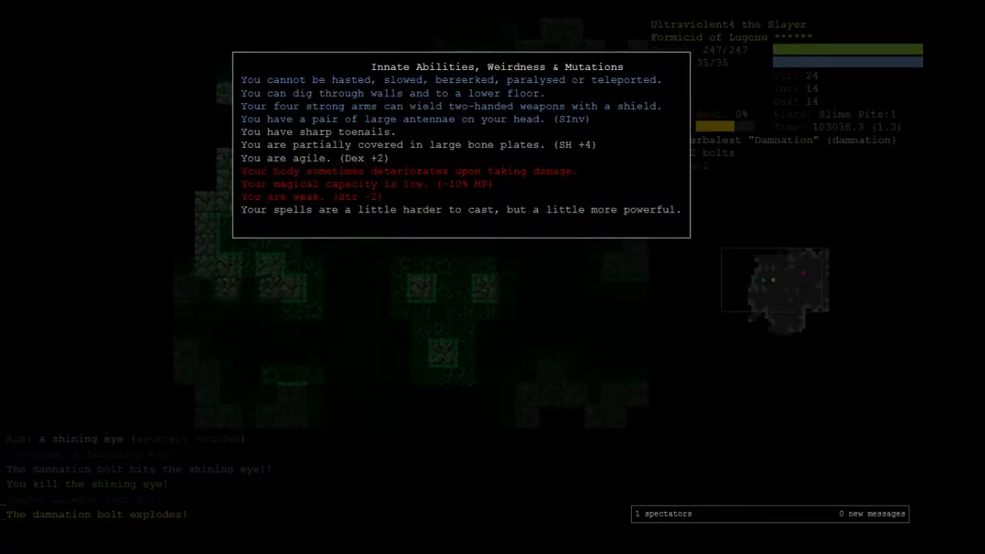
key(Escape)
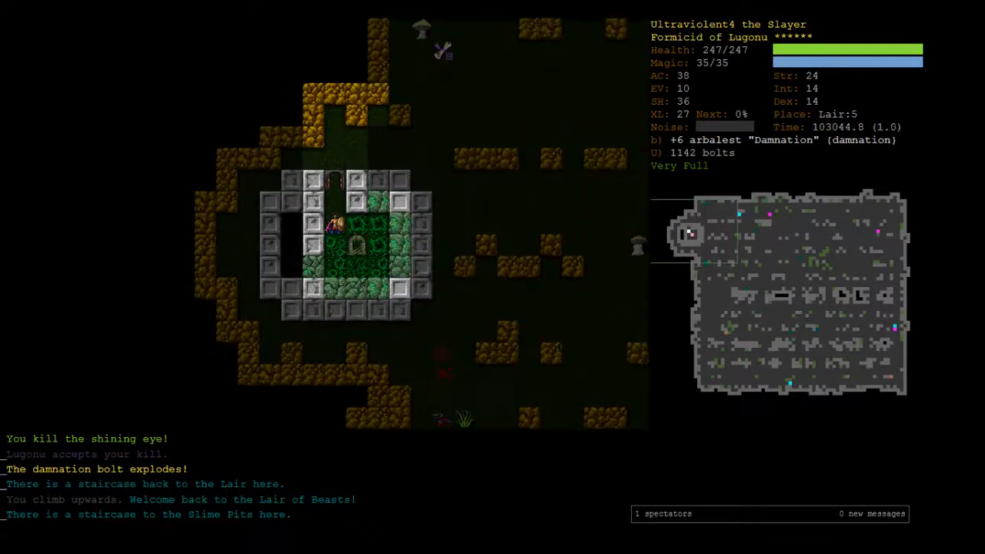
key(A)
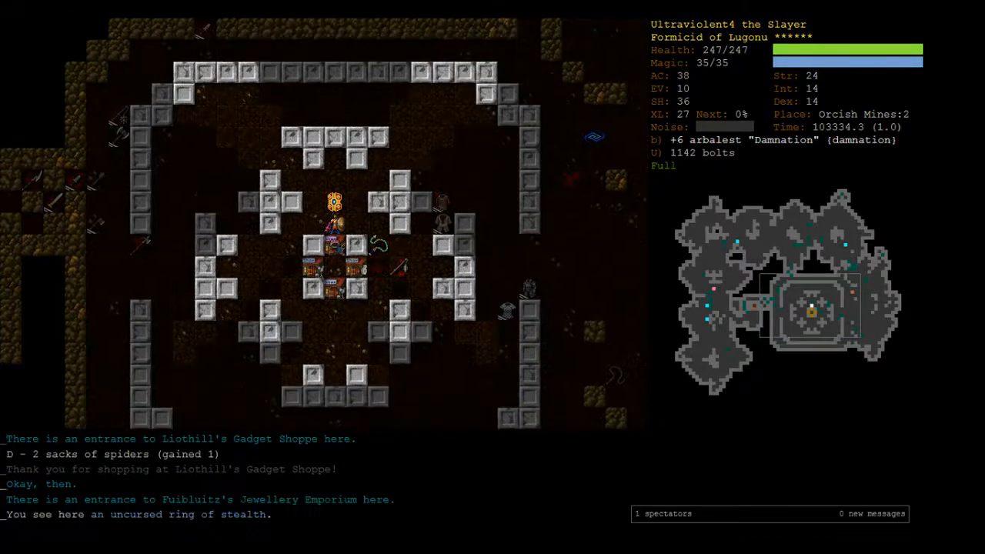
Inspect the shop-side items and inventory, then swap resist corrosion for the protection from fire ring
key(up)
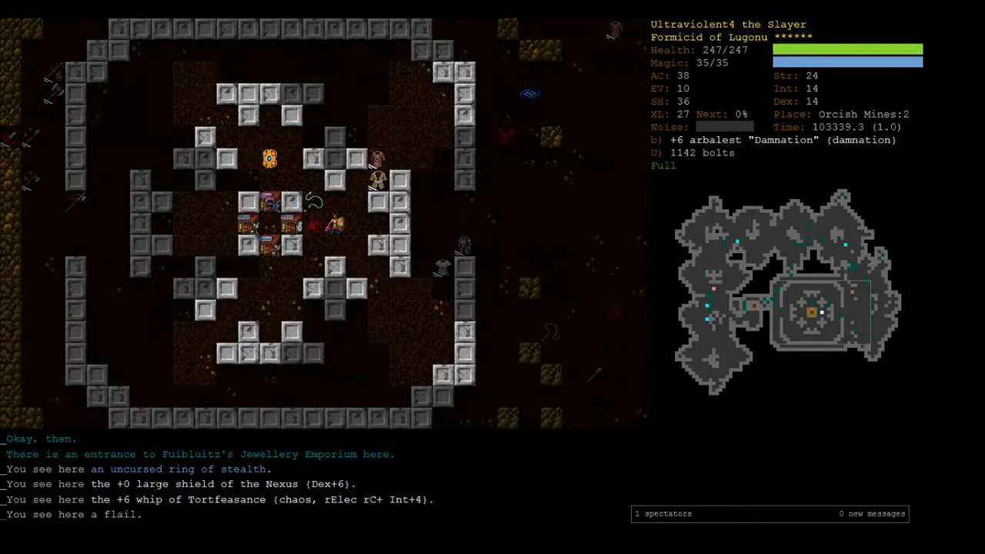
key(i)
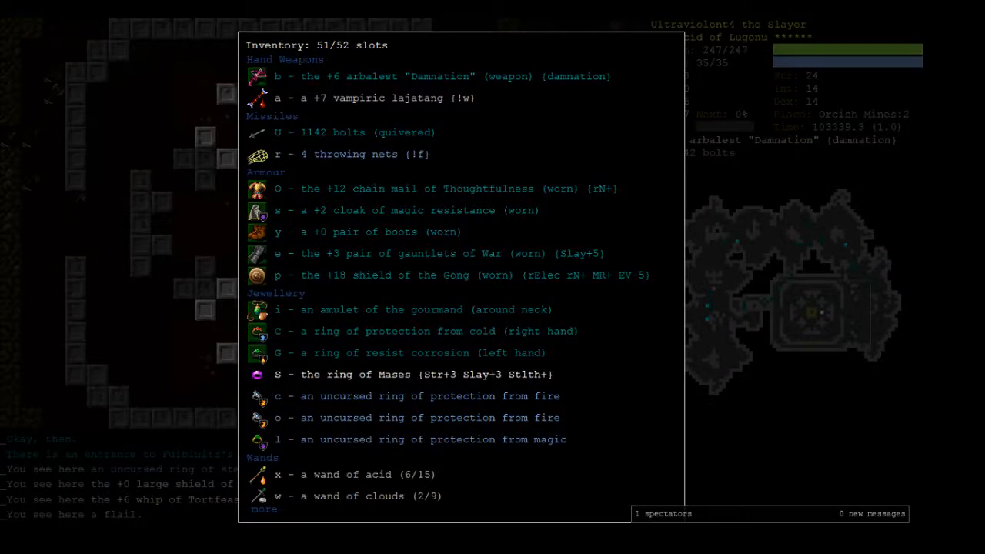
key(P)
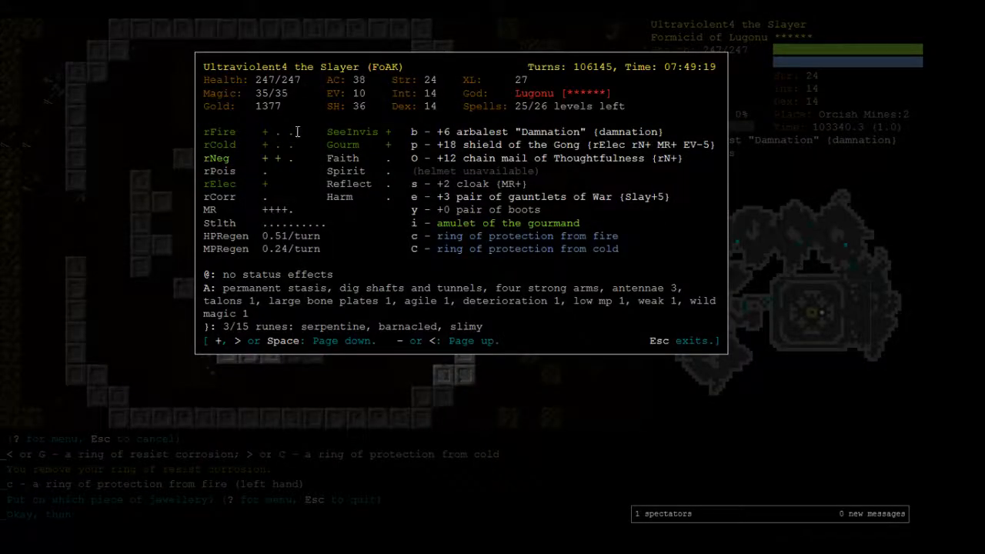
key(Escape)
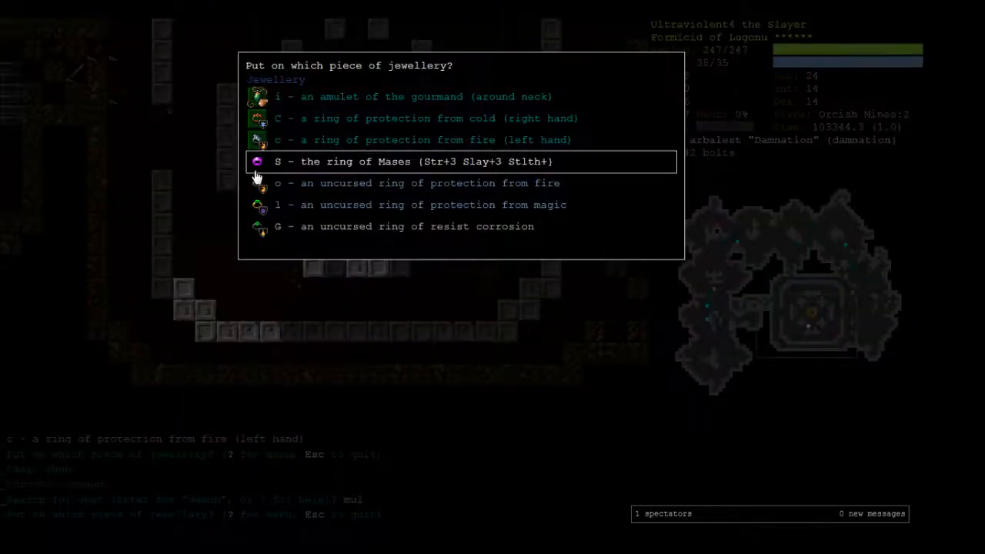
key(Escape)
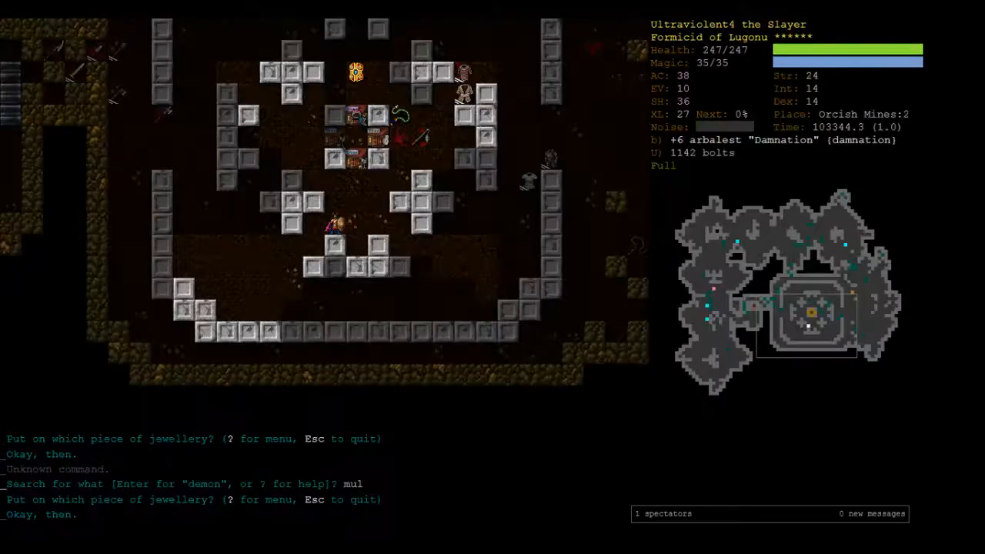
Search known items for poison resistance, view potions, and bring up branch travel destinations
key(Return)
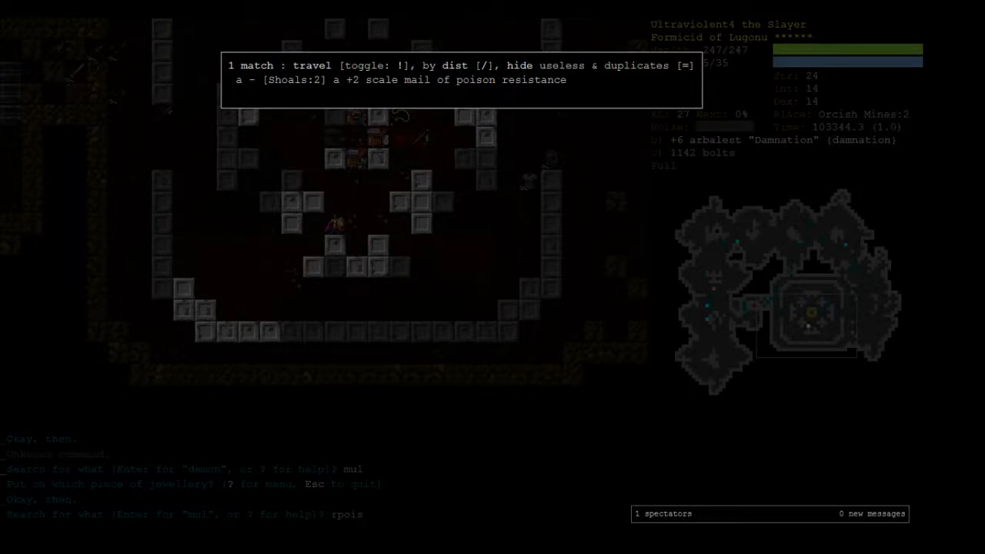
key(q)
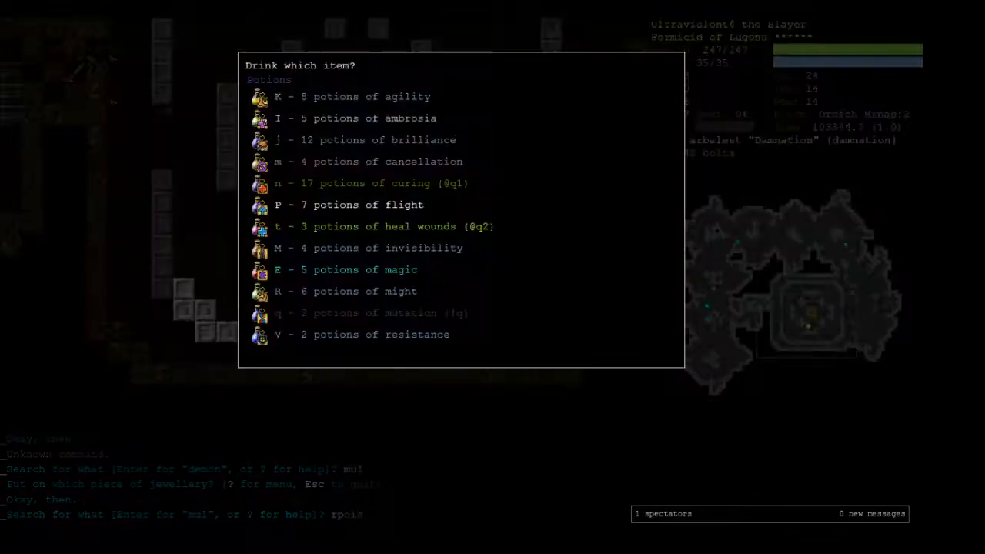
key(Escape)
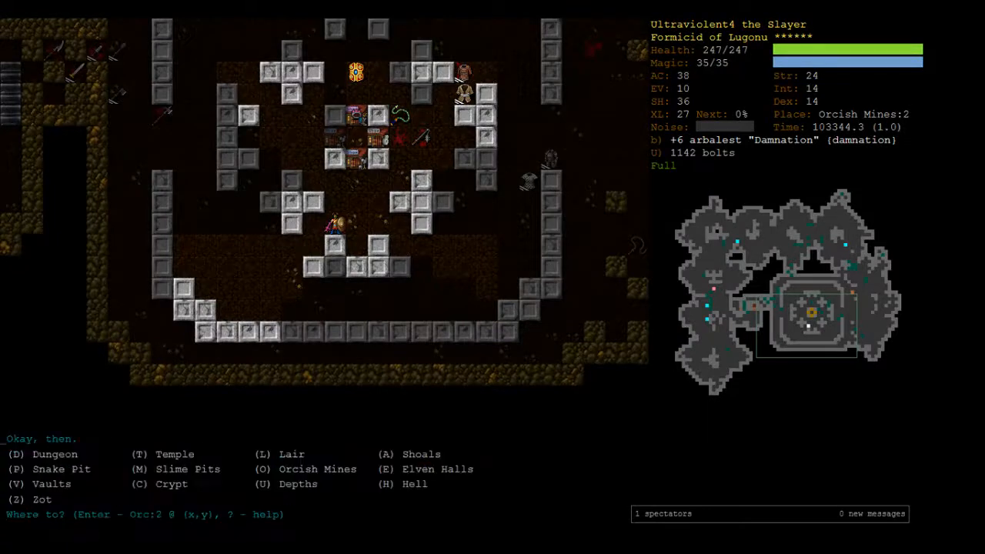
Auto-travel to the Depths:5 gate, unlock it with three runes, and descend to Zot:1
key(Z)
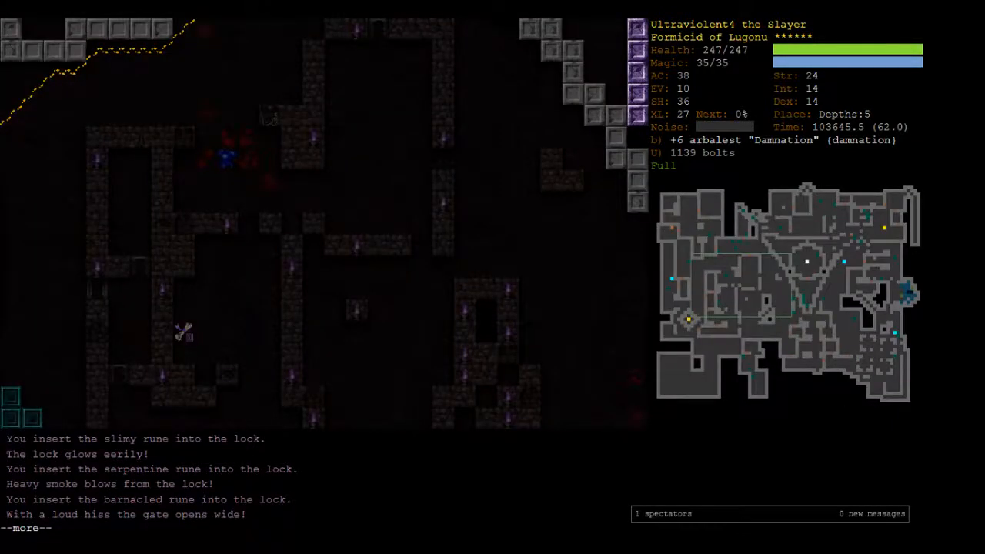
key(r)
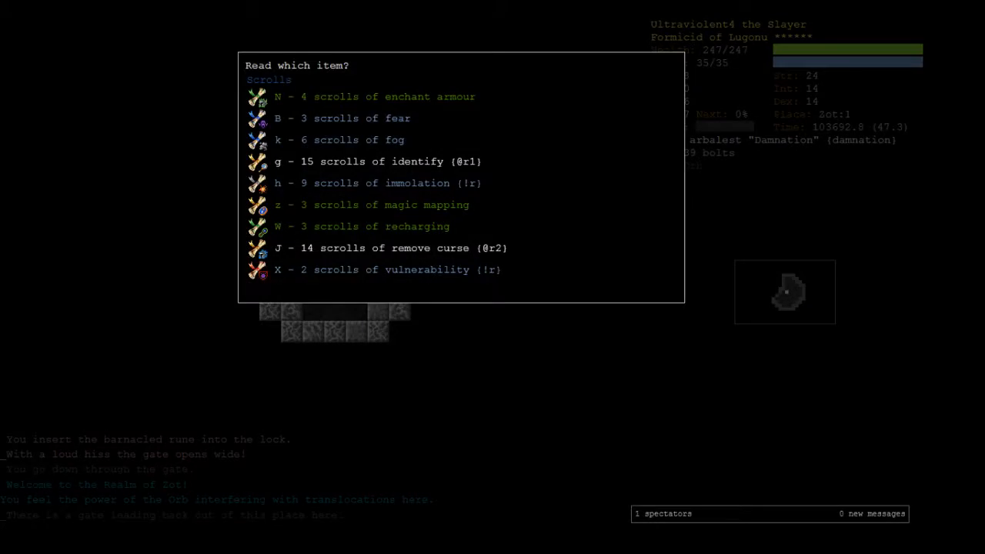
key(Escape)
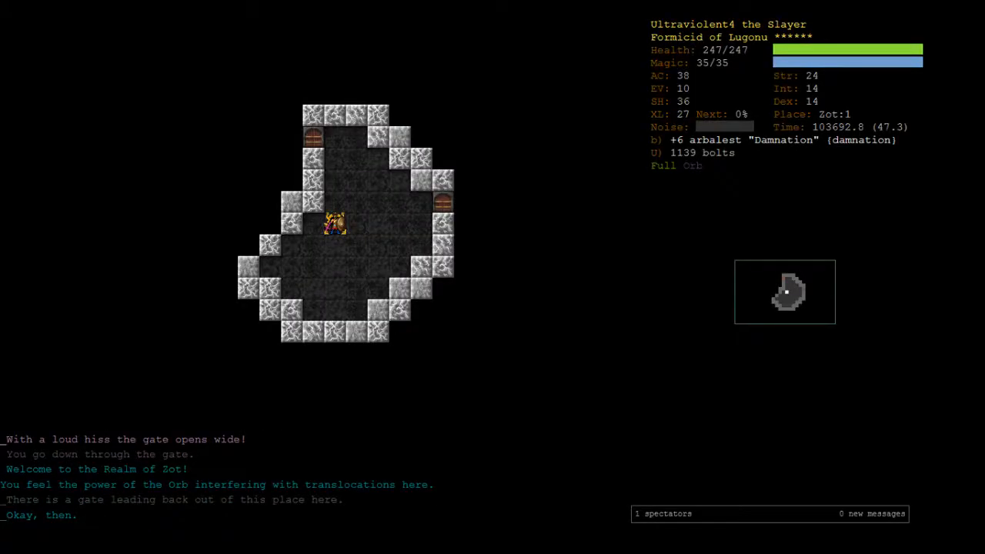